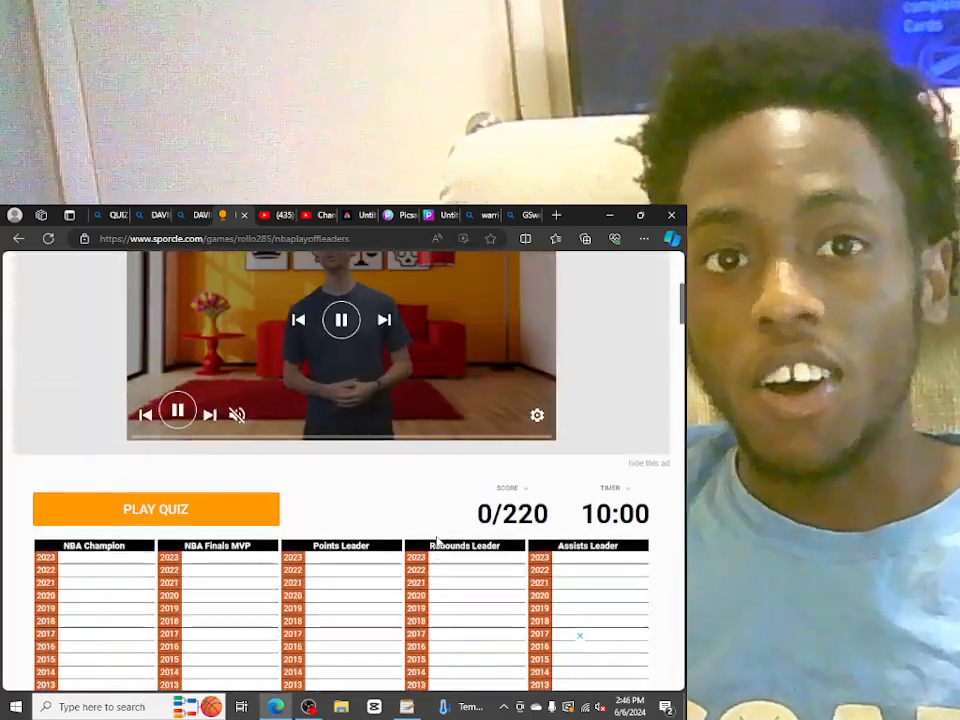
Start the NBA Playoffs quiz countdown and focus the answer box
{"action": "scroll", "scroll_direction": "up", "scroll_amount": 3}
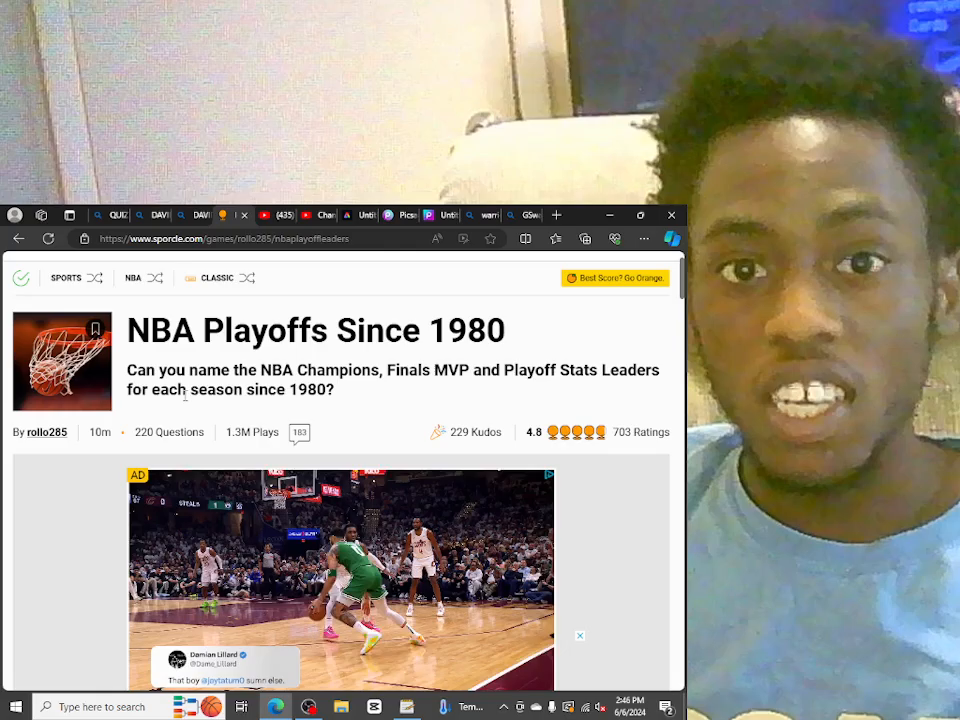
{"action": "scroll", "scroll_direction": "down", "scroll_amount": 3}
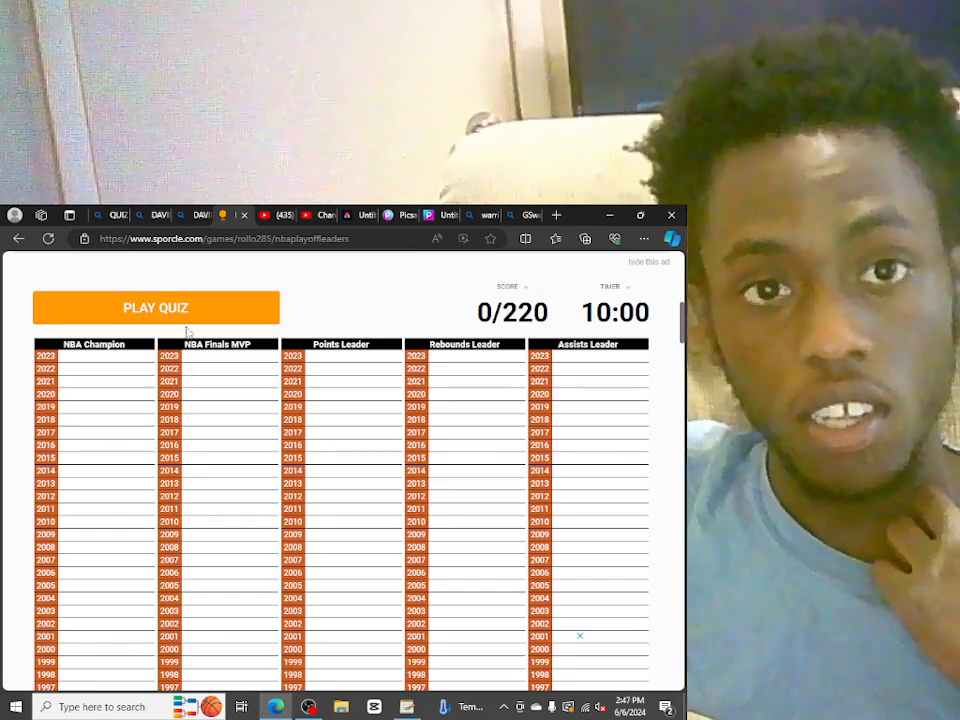
{"action": "left_click", "coordinate": [156, 308]}
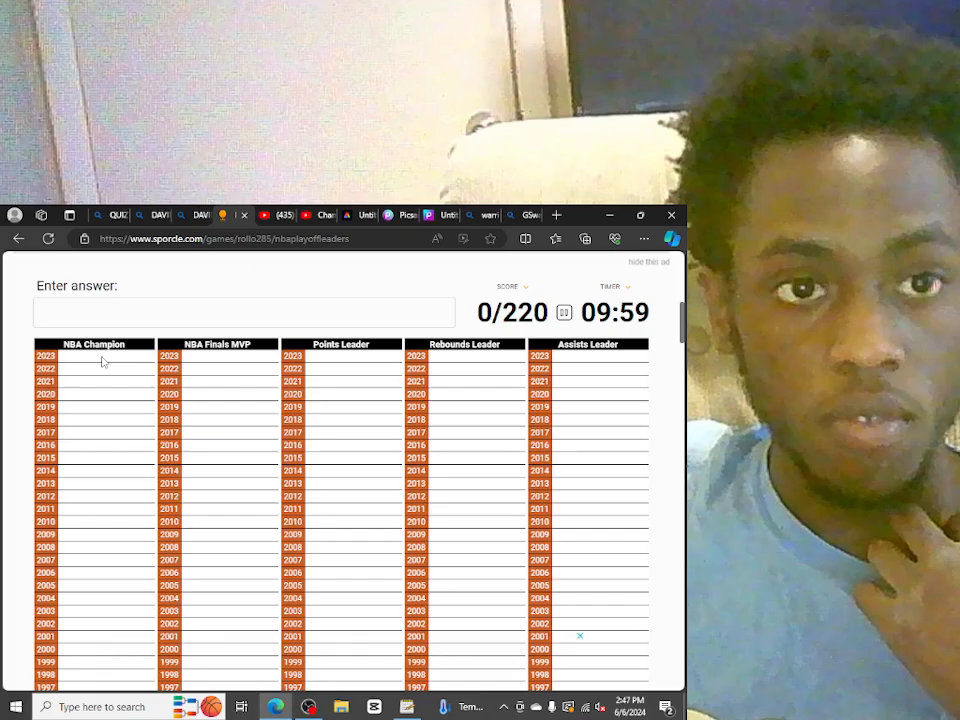
{"action": "left_click", "coordinate": [242, 312]}
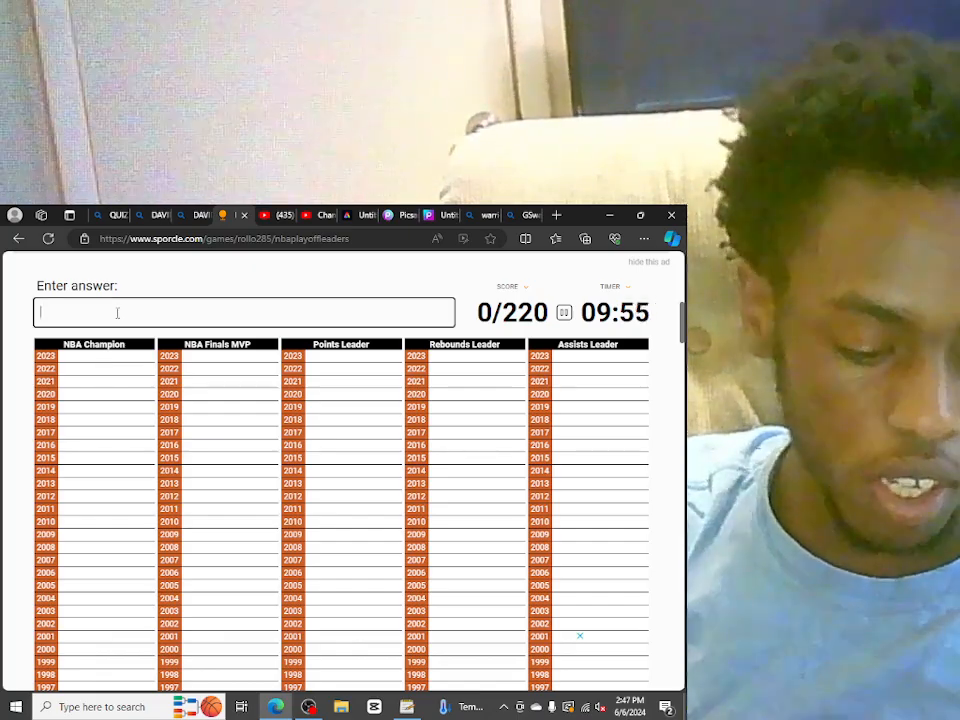
Enter Denver Nuggets and Golden State Warriors as NBA champions, reaching 5/220
{"action": "type", "text": "DENVER NU"}
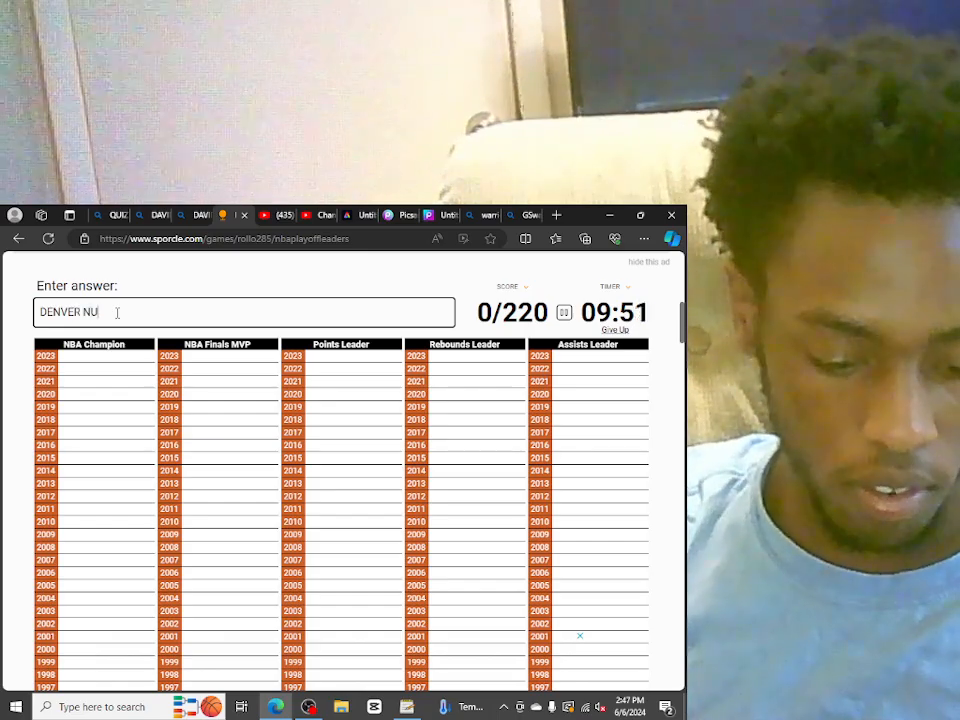
{"action": "type", "text": "G"}
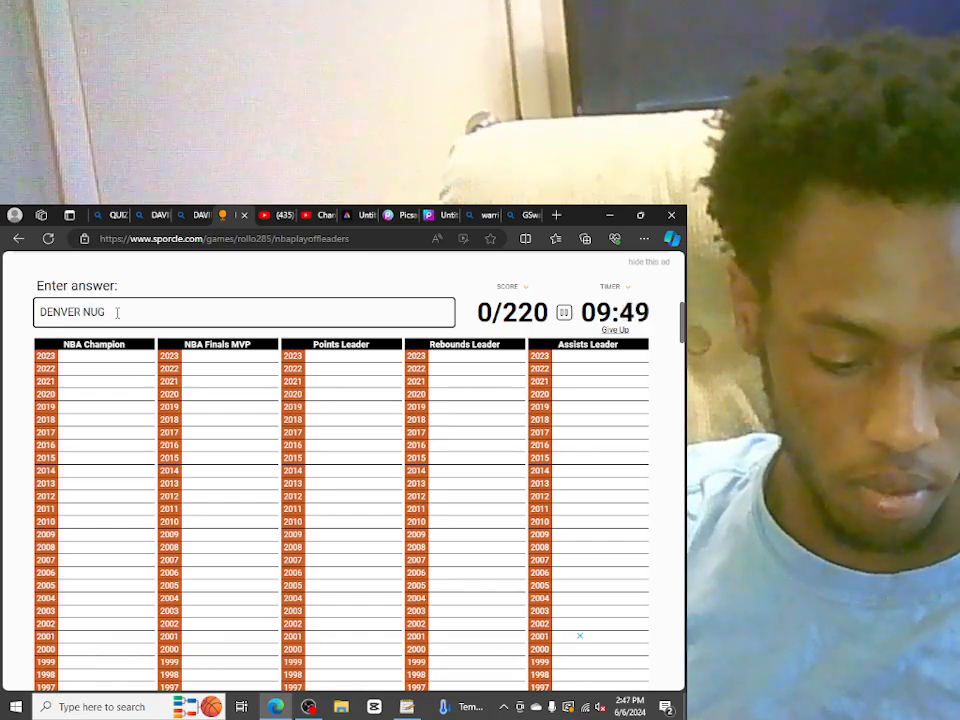
{"action": "type", "text": "ETA"}
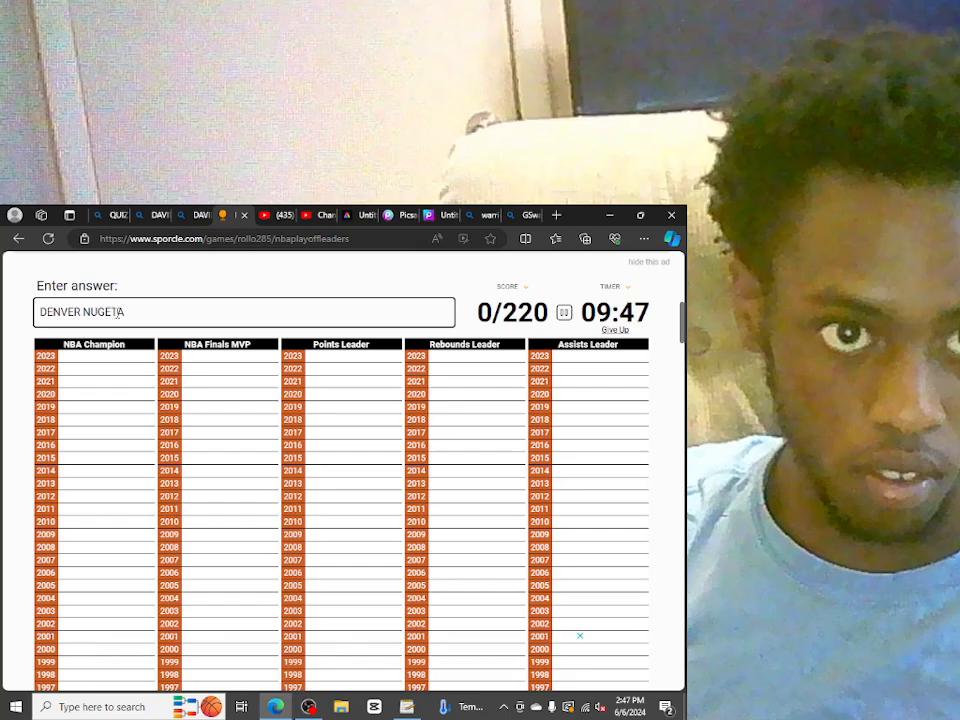
{"action": "key", "text": "Backspace"}
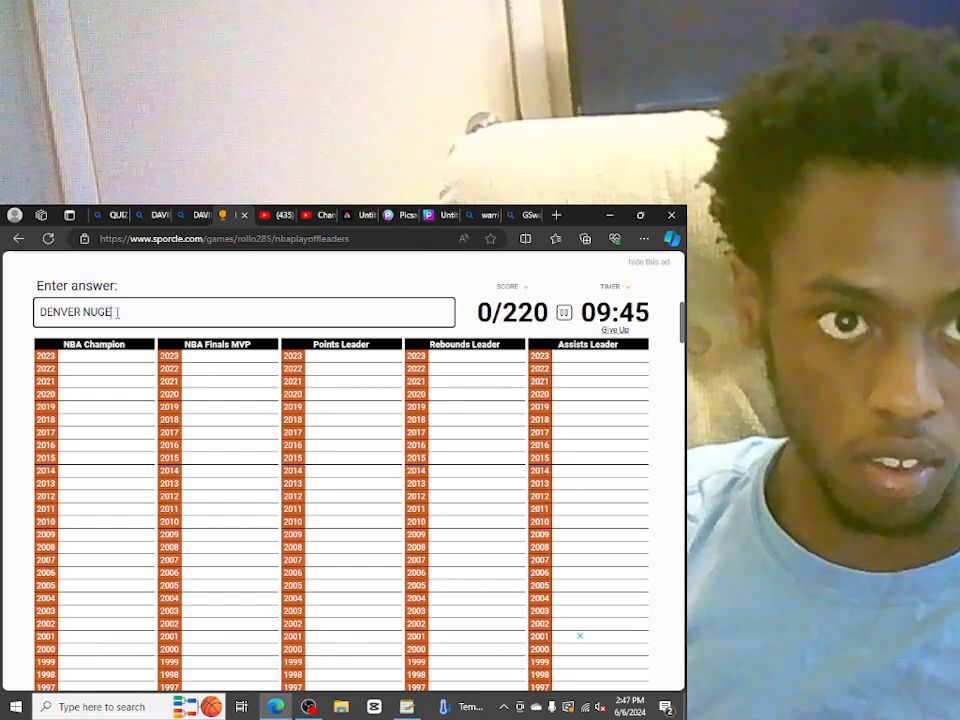
{"action": "type", "text": "G"}
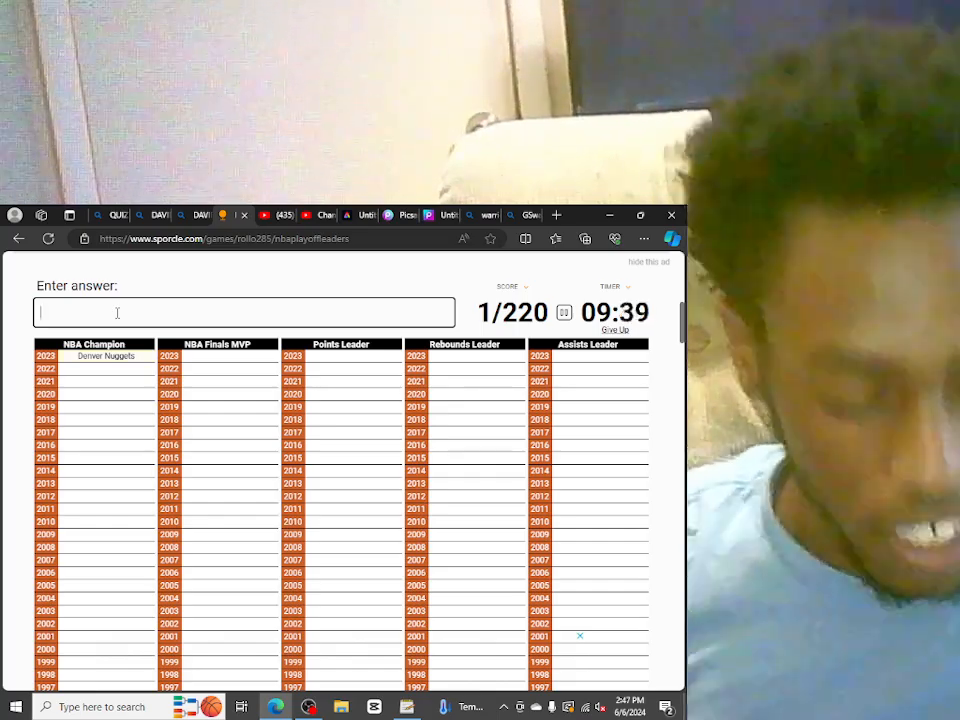
{"action": "type", "text": "GOLD"}
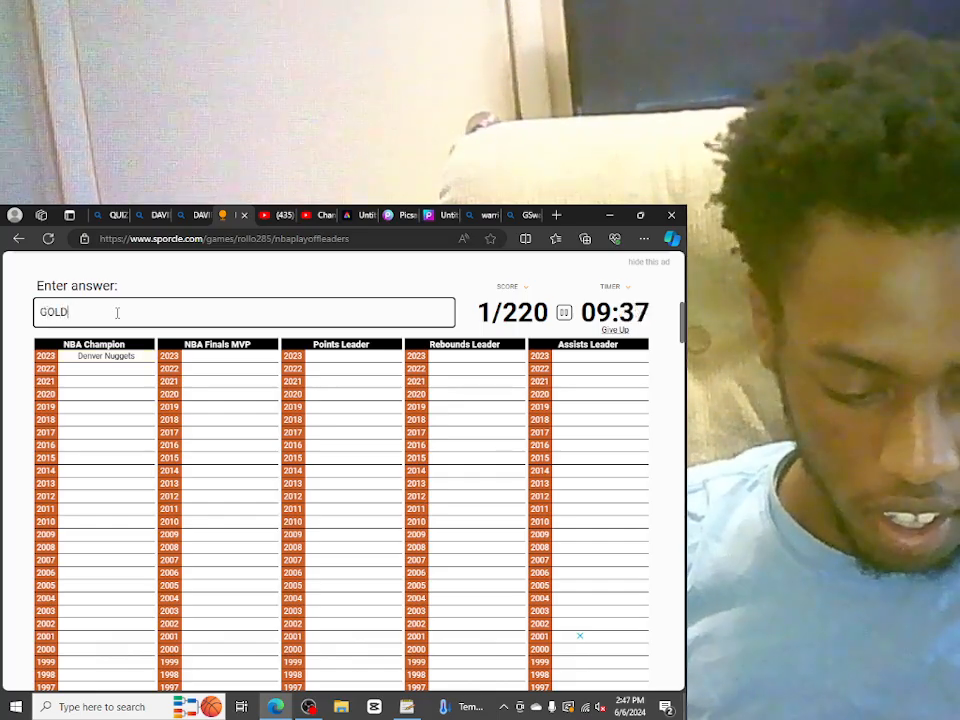
{"action": "type", "text": "EN STATE WARRI"}
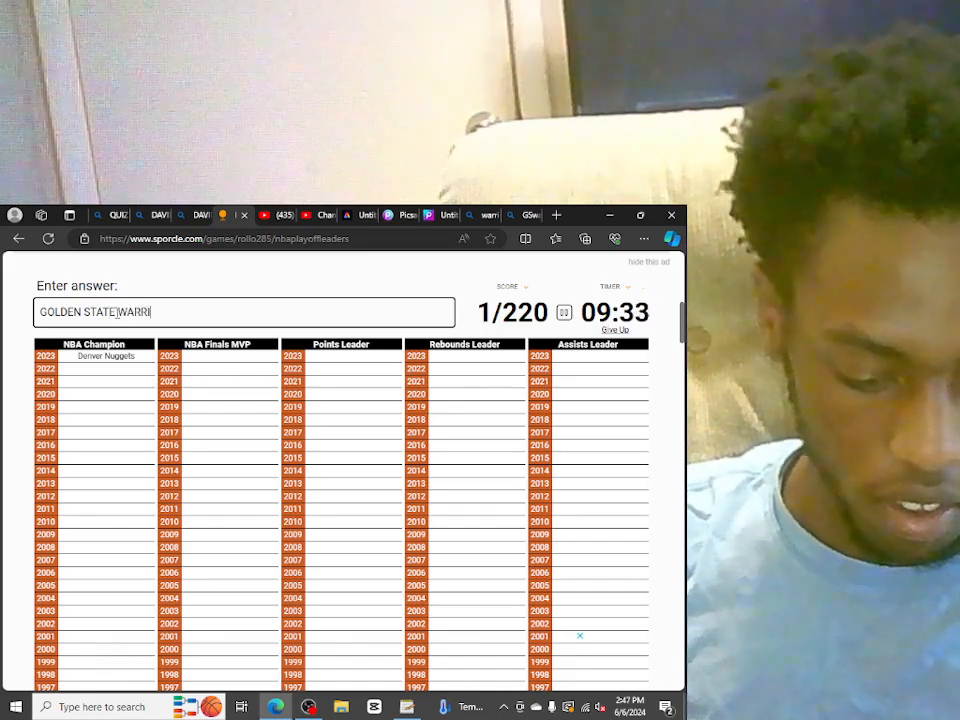
{"action": "key", "text": "Return"}
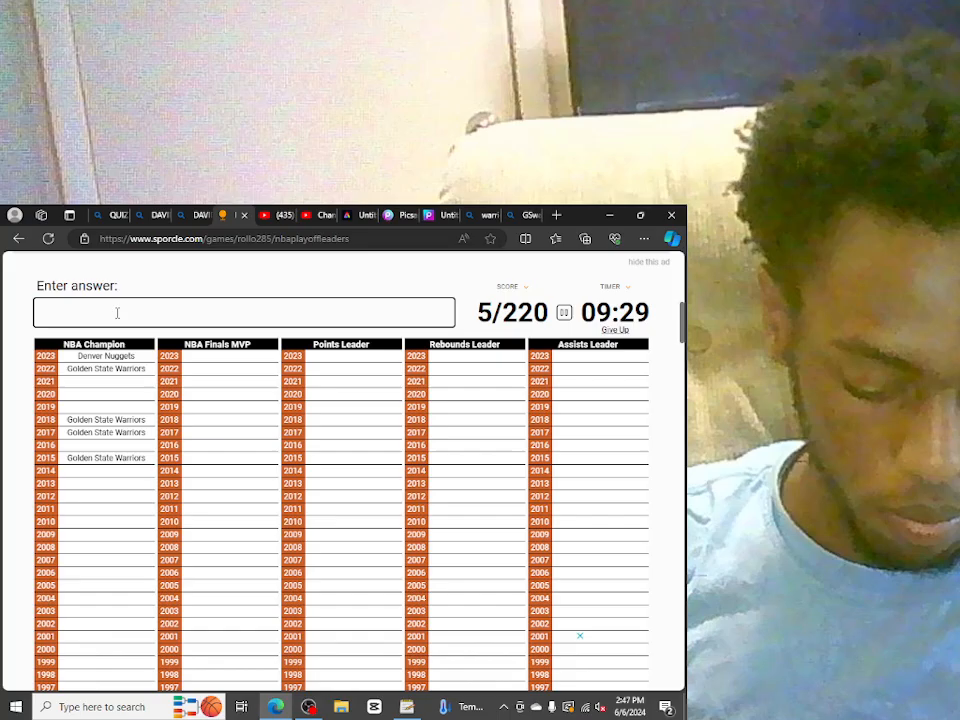
Begin entering Milwaukee Bucks in the answer box
{"action": "type", "text": "MIL"}
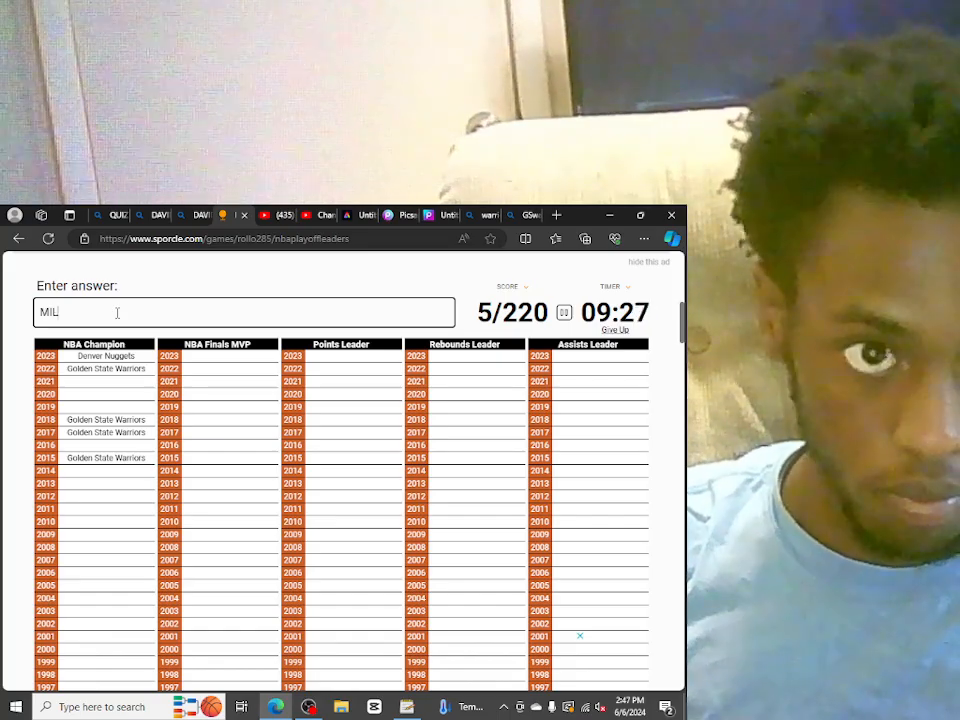
{"action": "type", "text": "W"}
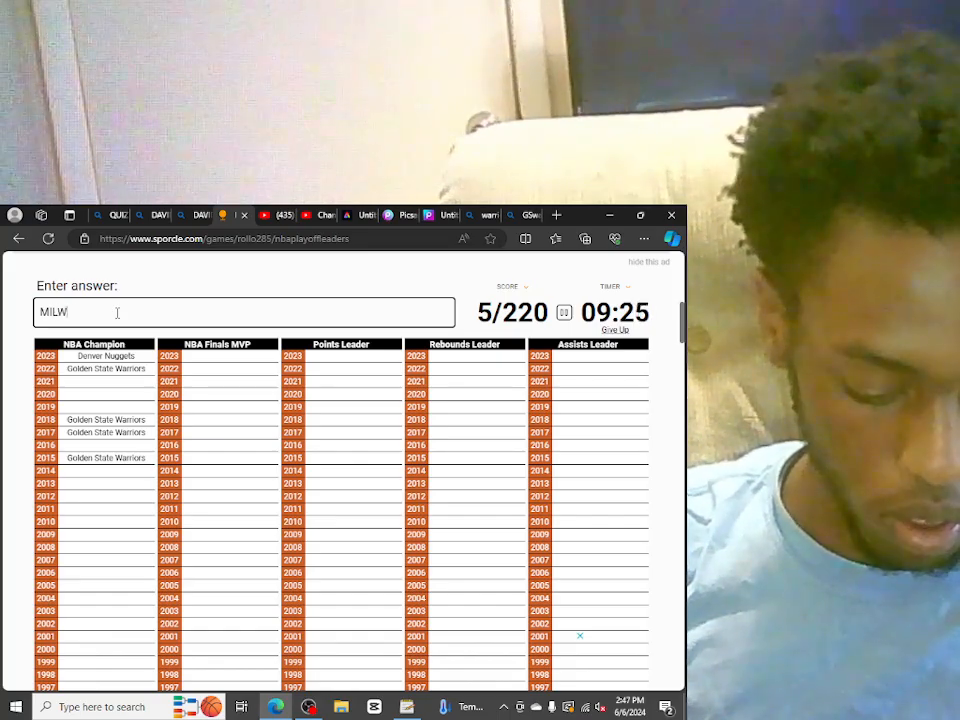
{"action": "type", "text": "AL"}
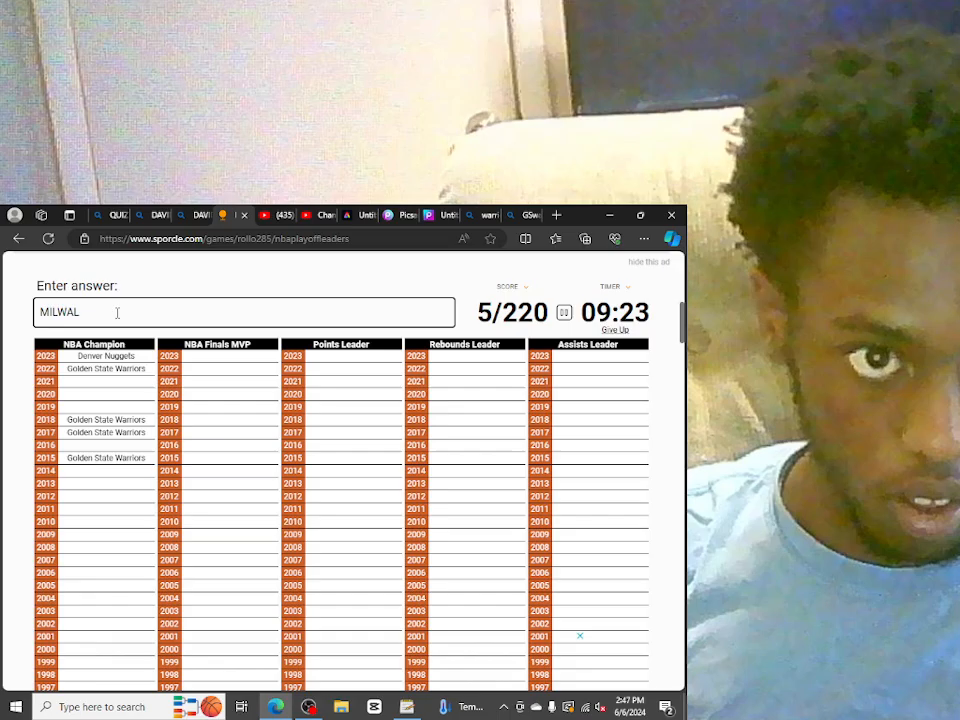
{"action": "type", "text": "KI"}
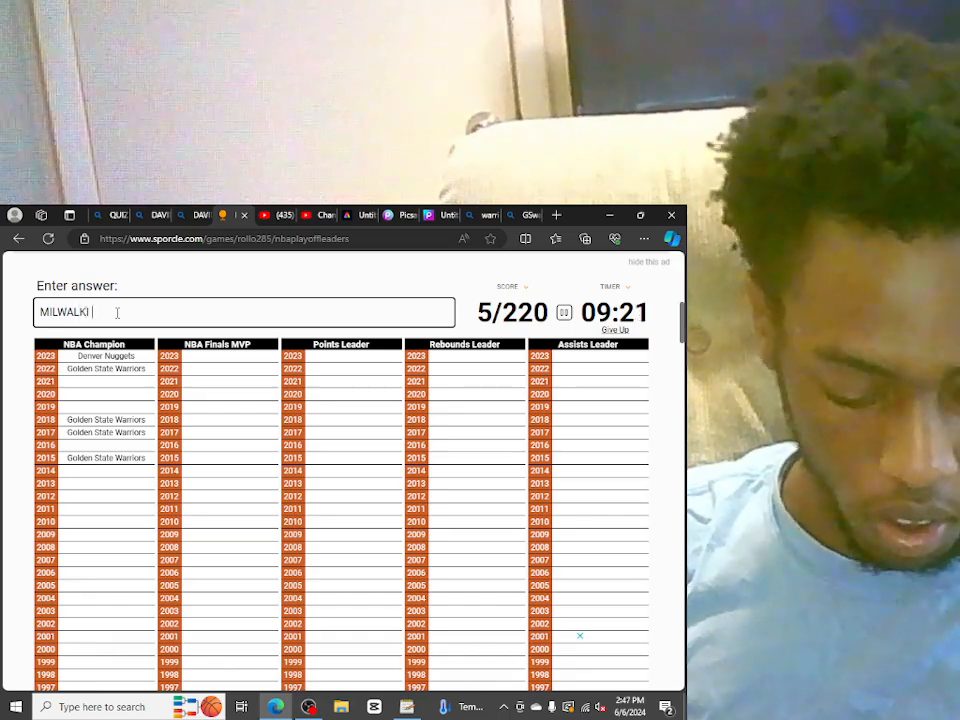
{"action": "type", "text": "BUCK"}
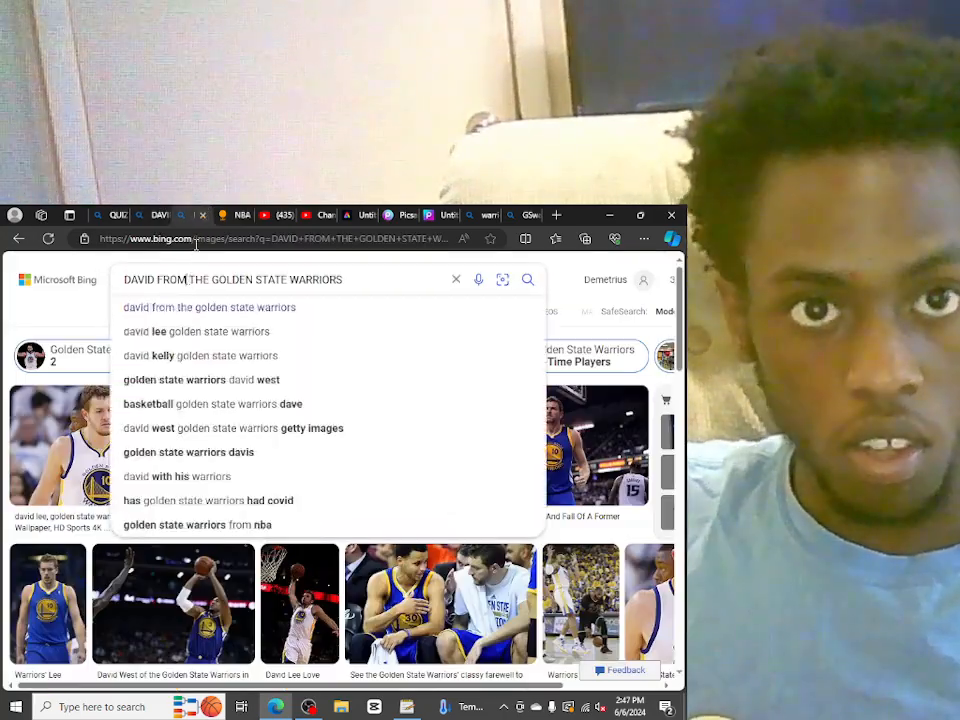
Start a Bing search for 'MILW' to check the Milwaukee spelling
{"action": "left_click", "coordinate": [290, 238]}
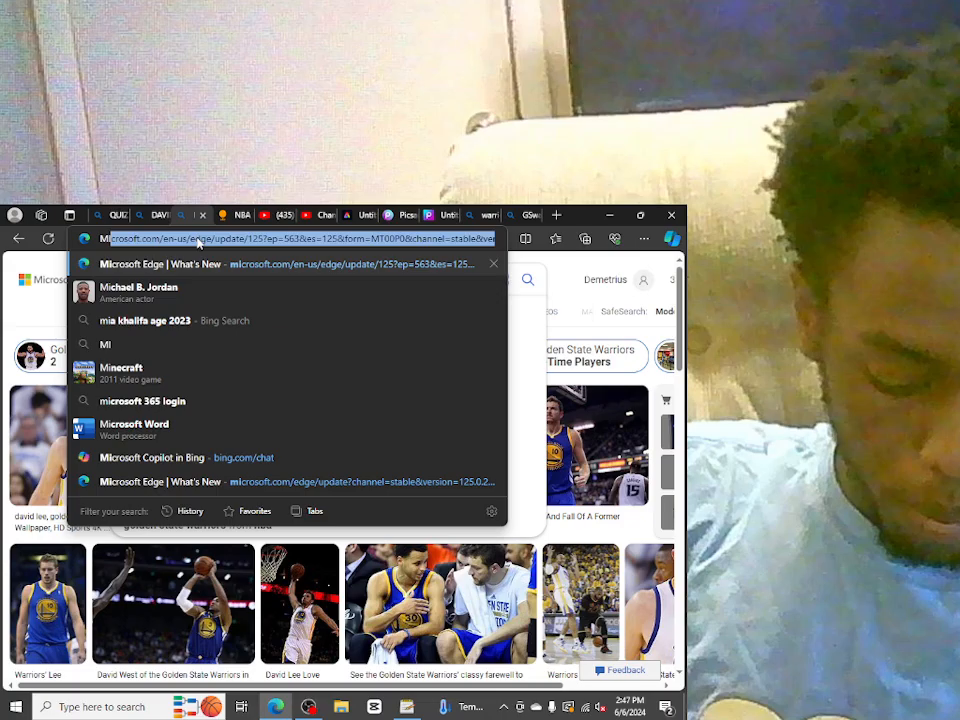
{"action": "type", "text": "MILW"}
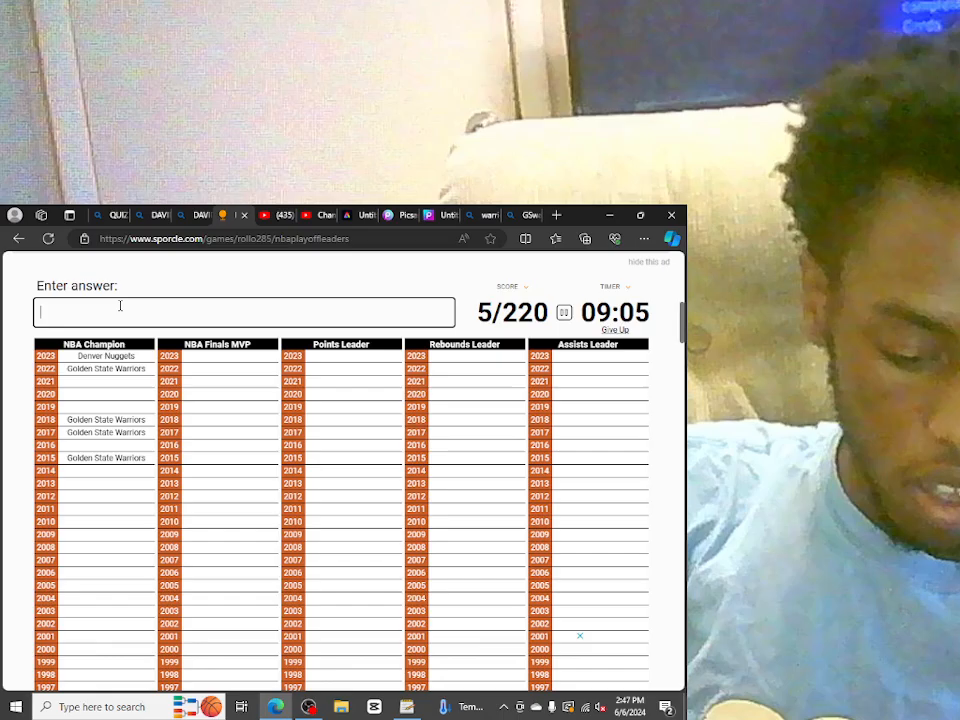
Enter Milwaukee Bucks and Los Angeles Lakers as champions
{"action": "type", "text": "MIL"}
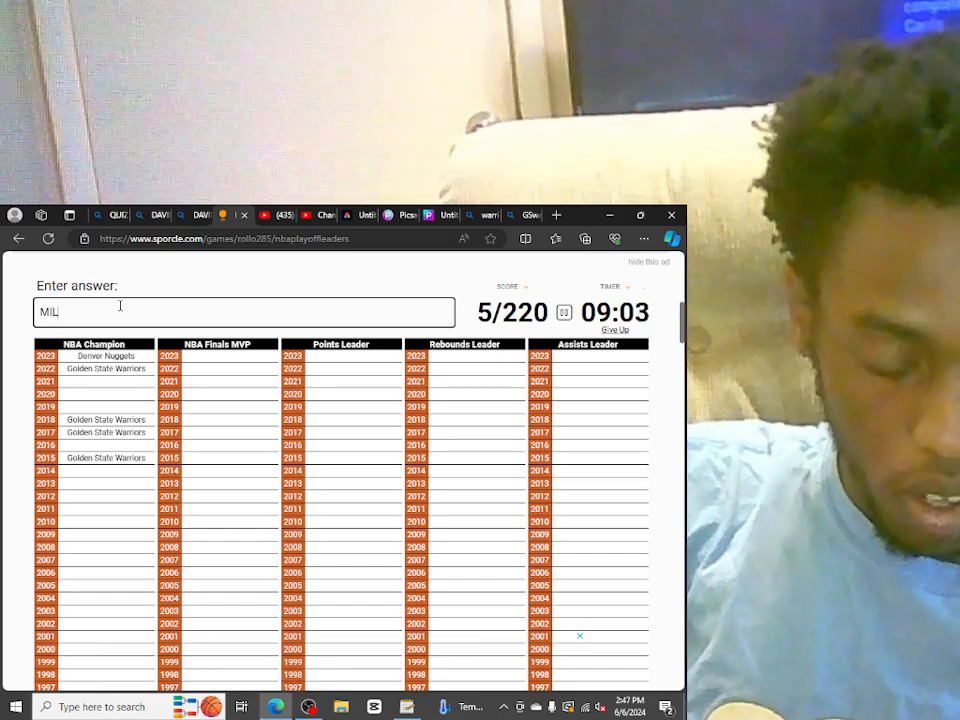
{"action": "type", "text": "WAU"}
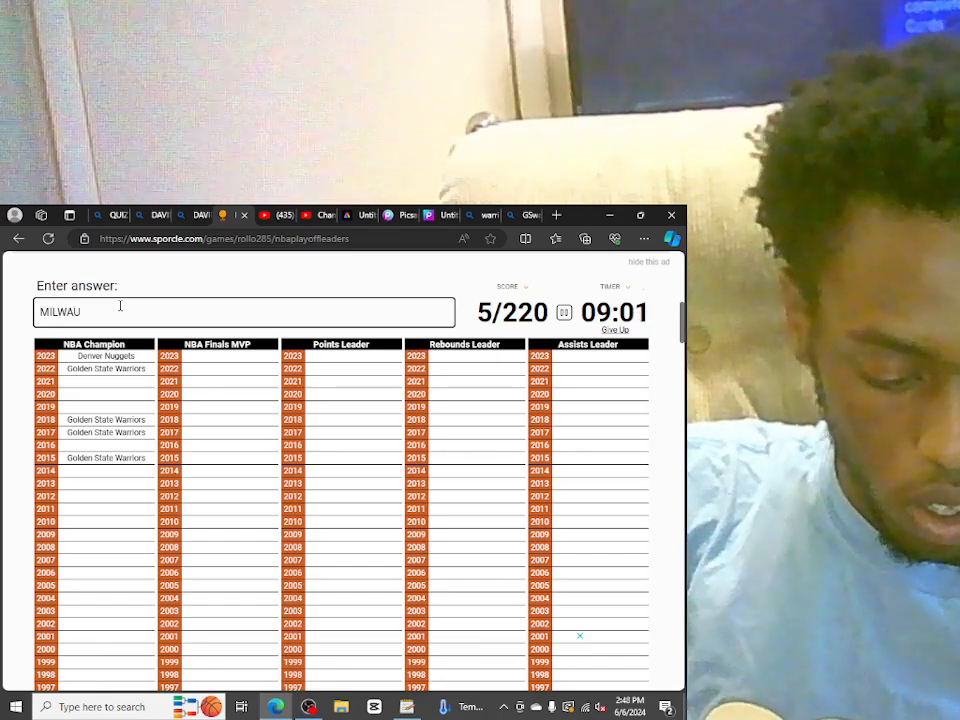
{"action": "type", "text": "KAW"}
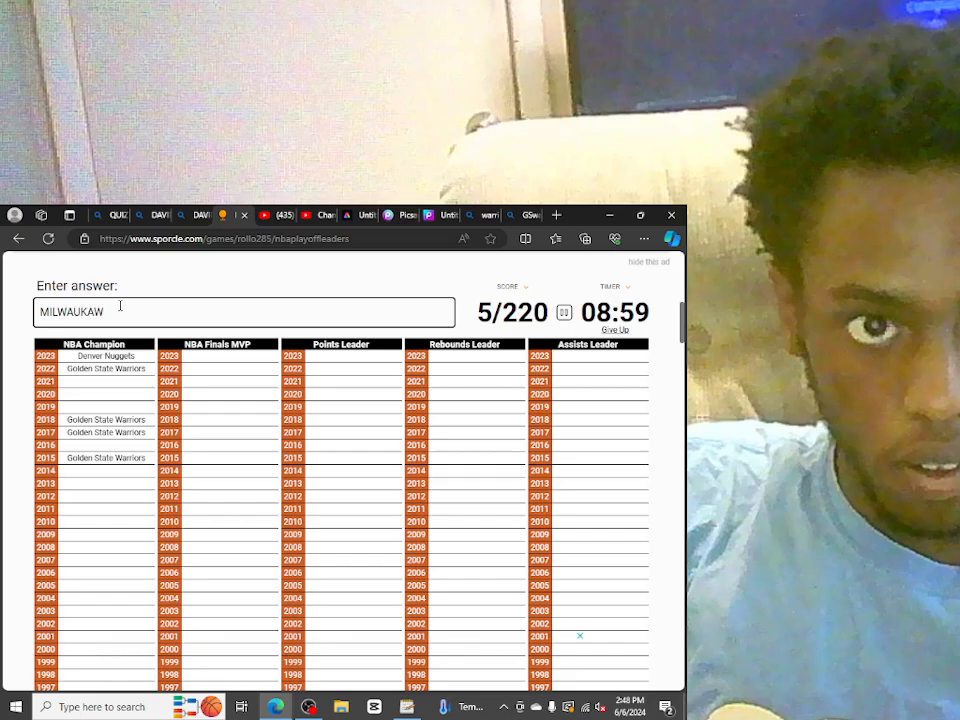
{"action": "type", "text": "EE"}
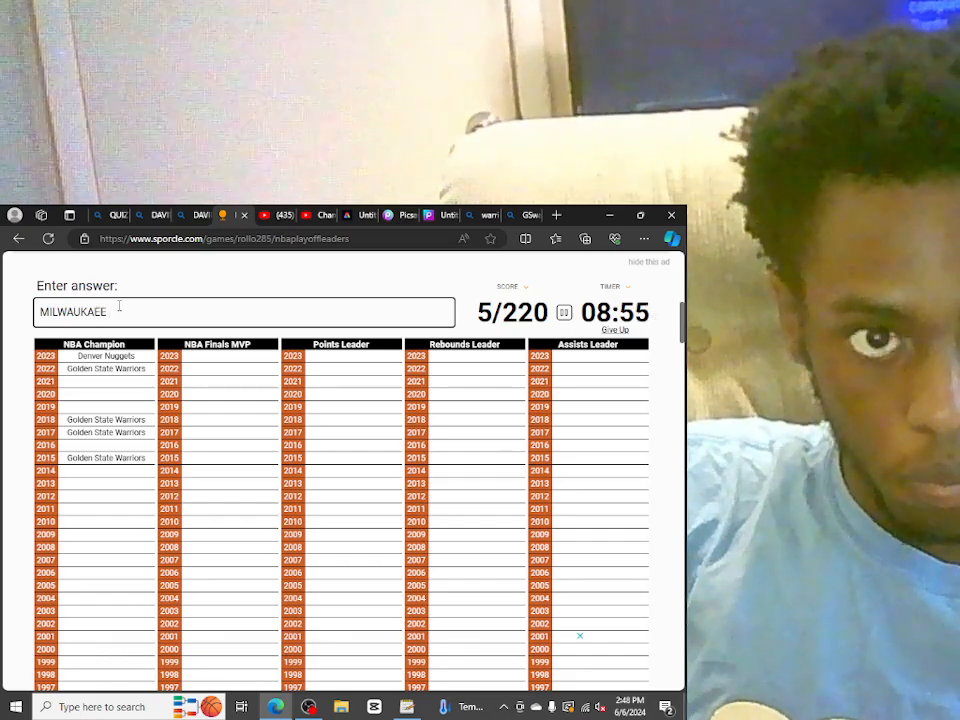
{"action": "type", "text": "BUCKS"}
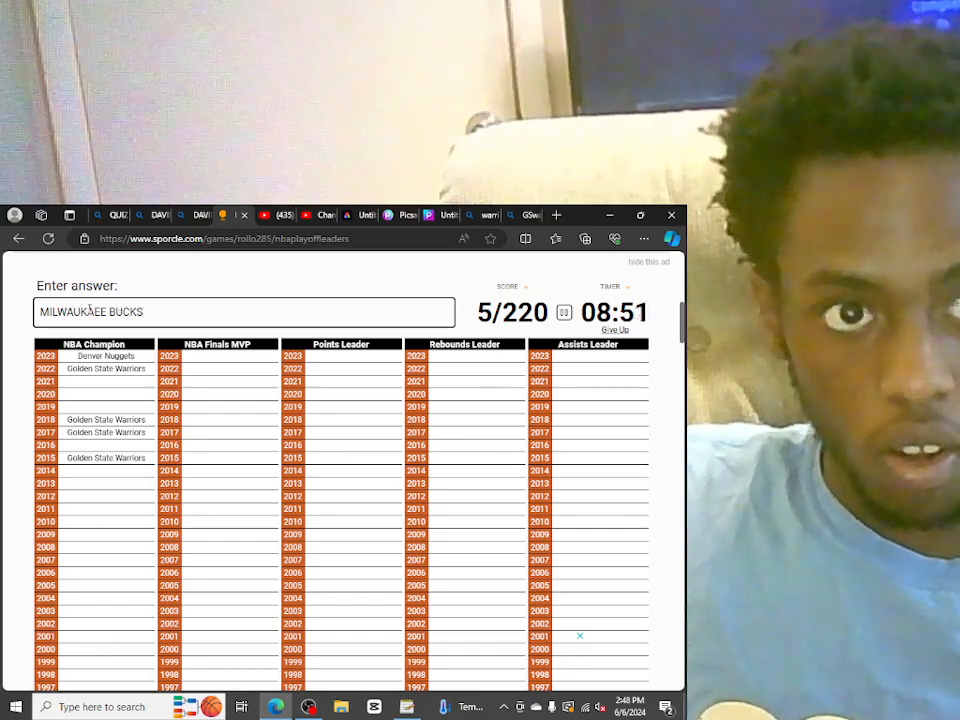
{"action": "key", "text": "Return"}
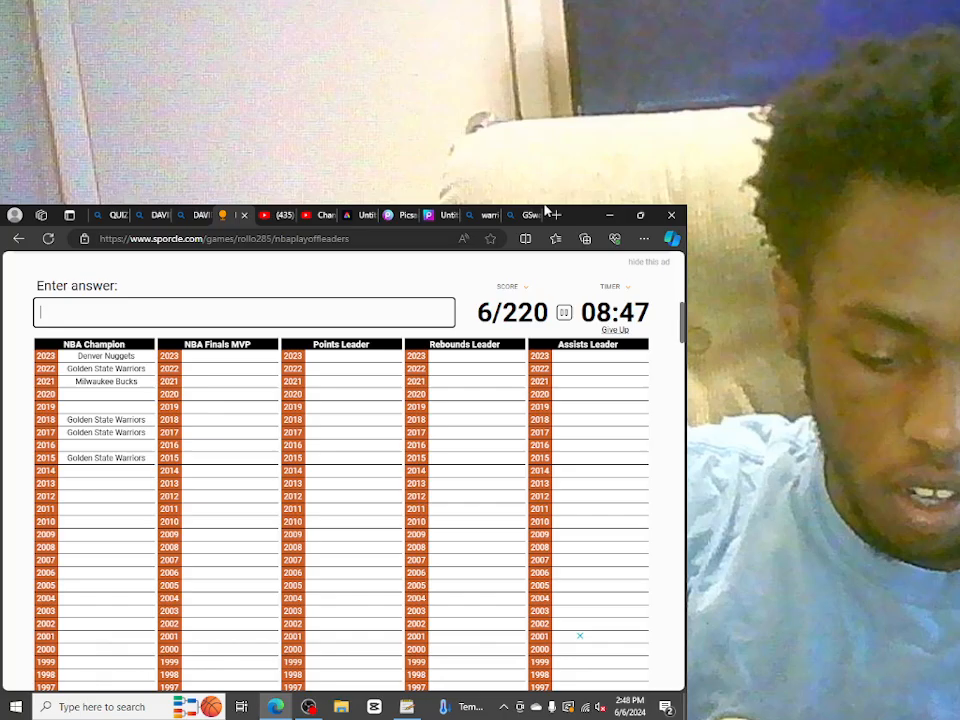
{"action": "type", "text": "Los Angeles Lakers"}
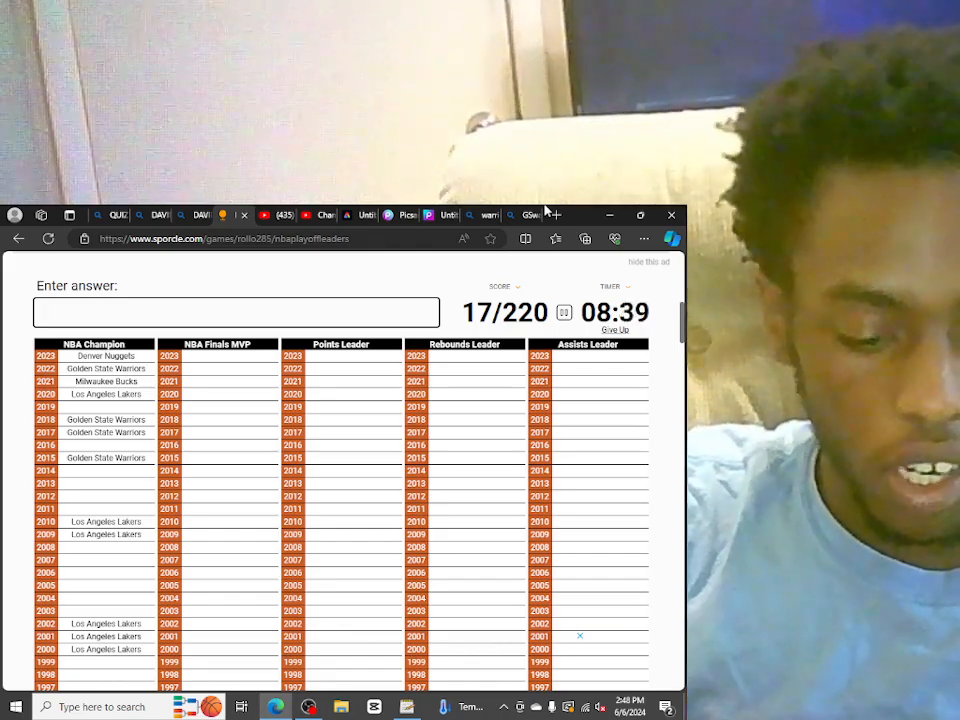
Enter Raptors, Cleveland Cavaliers, Spurs, Heat and Mavericks, reaching 28/220
{"action": "type", "text": "RAP"}
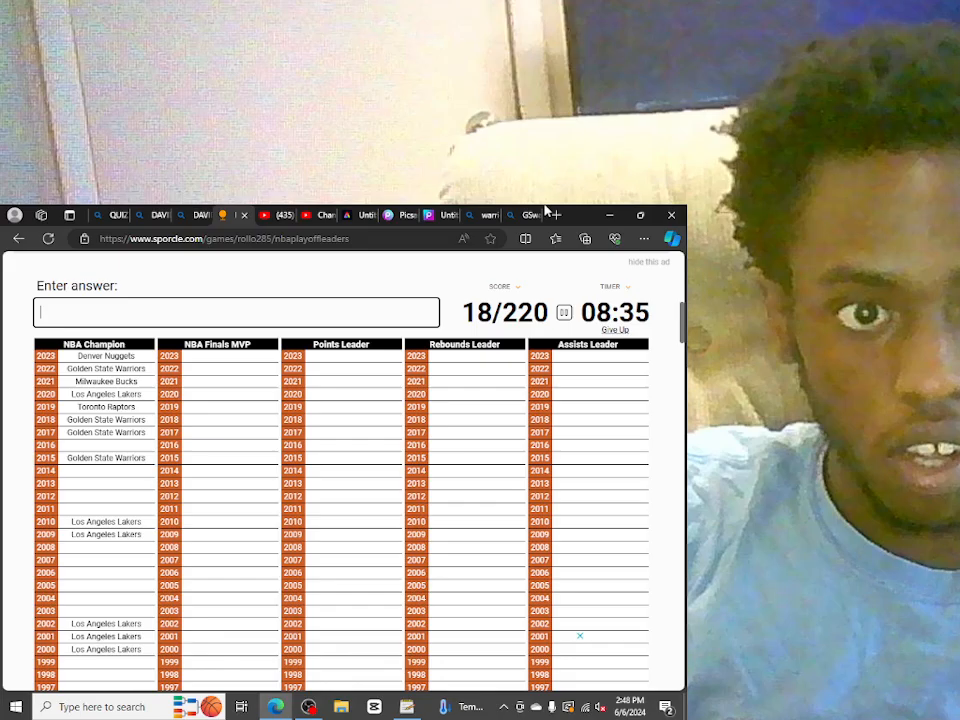
{"action": "type", "text": "c"}
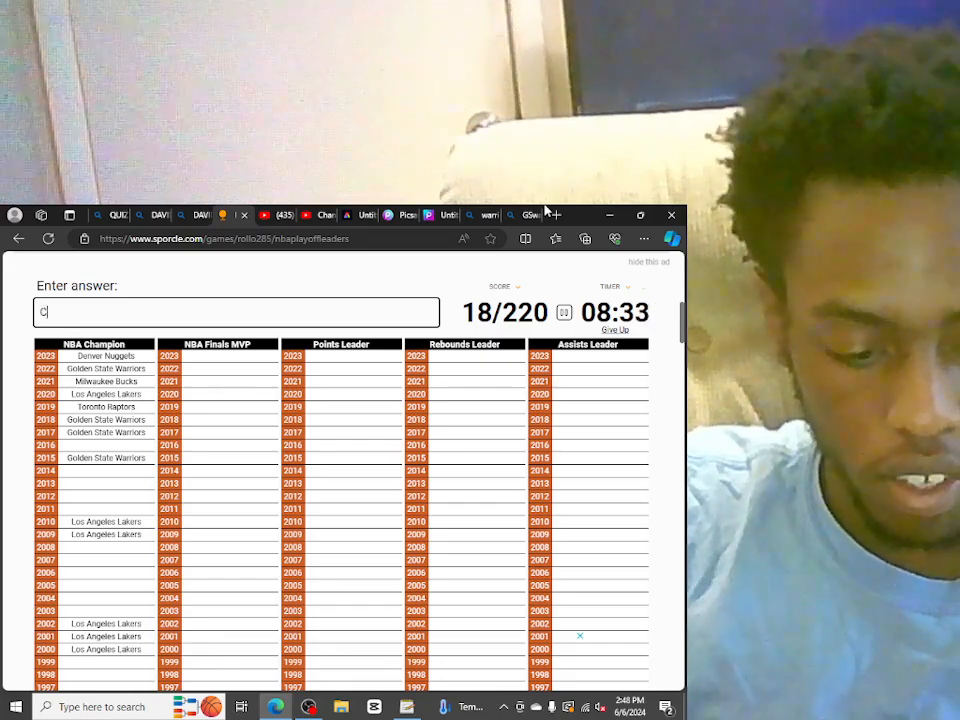
{"action": "type", "text": "Cleveland Cavaliers"}
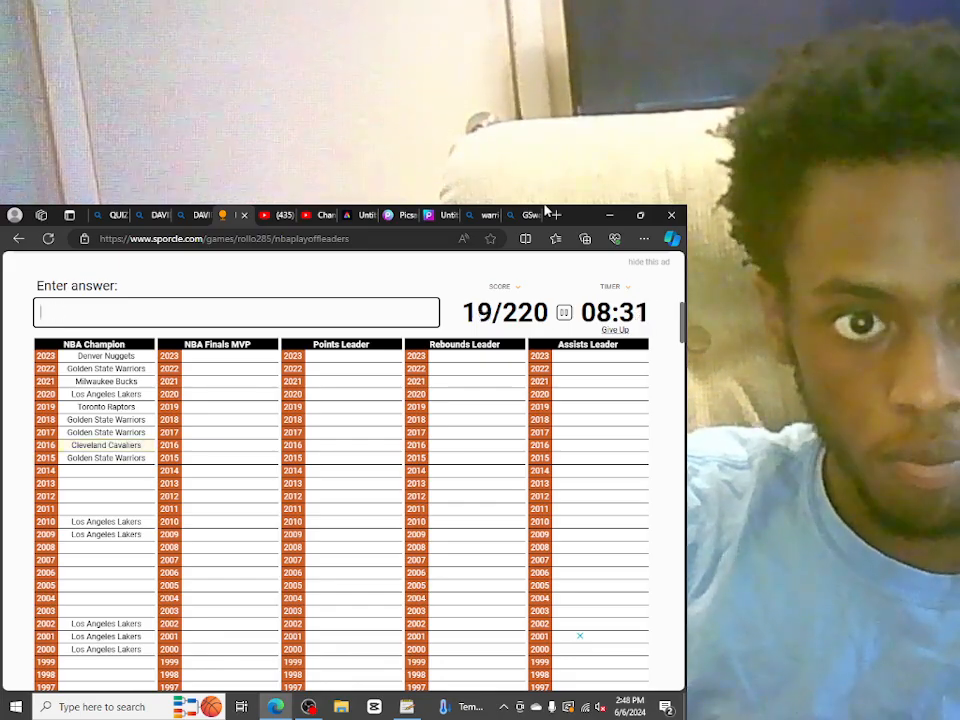
{"action": "type", "text": "S"}
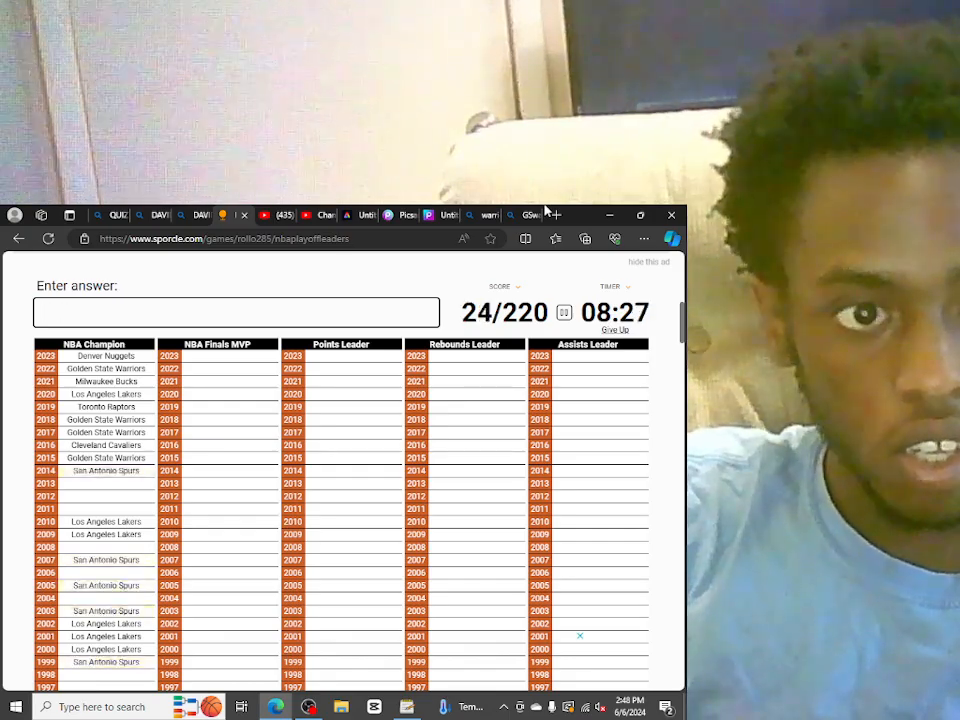
{"action": "type", "text": "NE"}
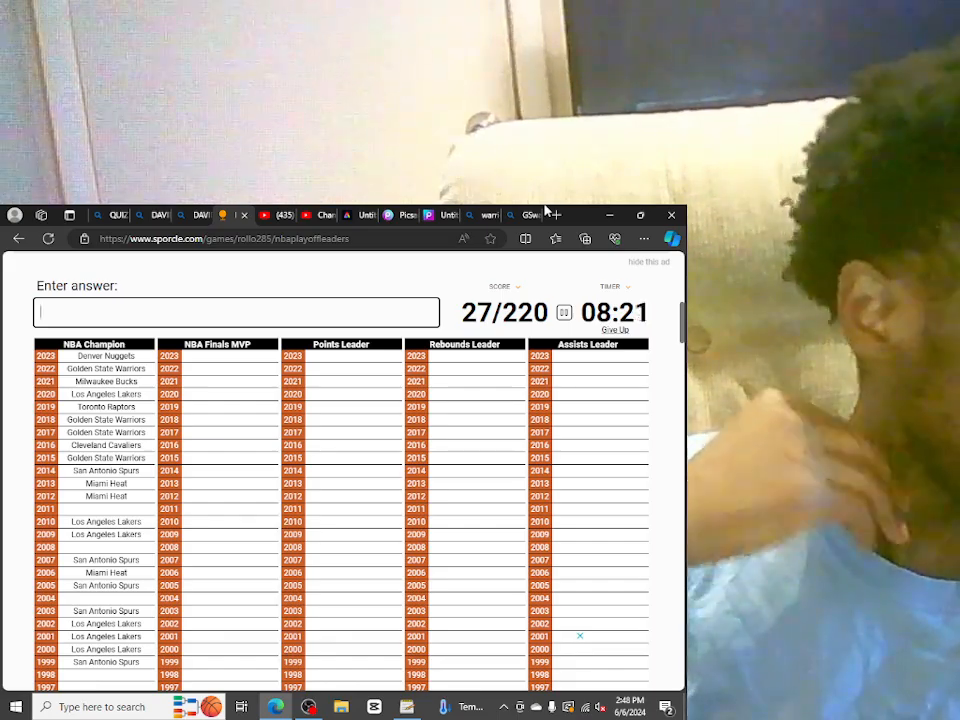
{"action": "type", "text": "MA"}
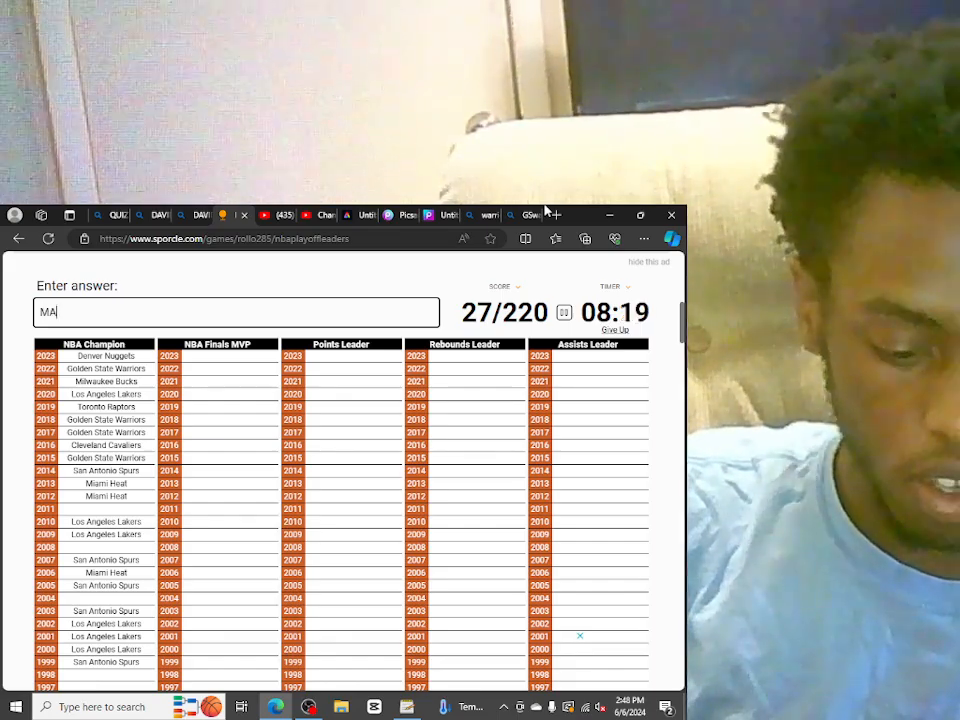
{"action": "type", "text": "V"}
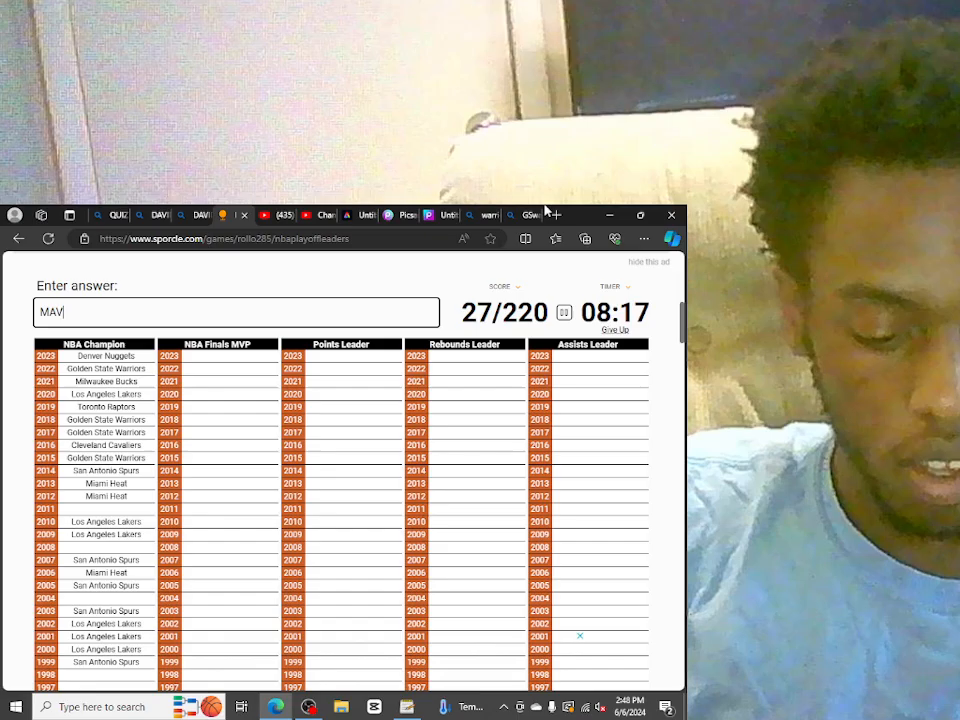
{"action": "type", "text": "MAV"}
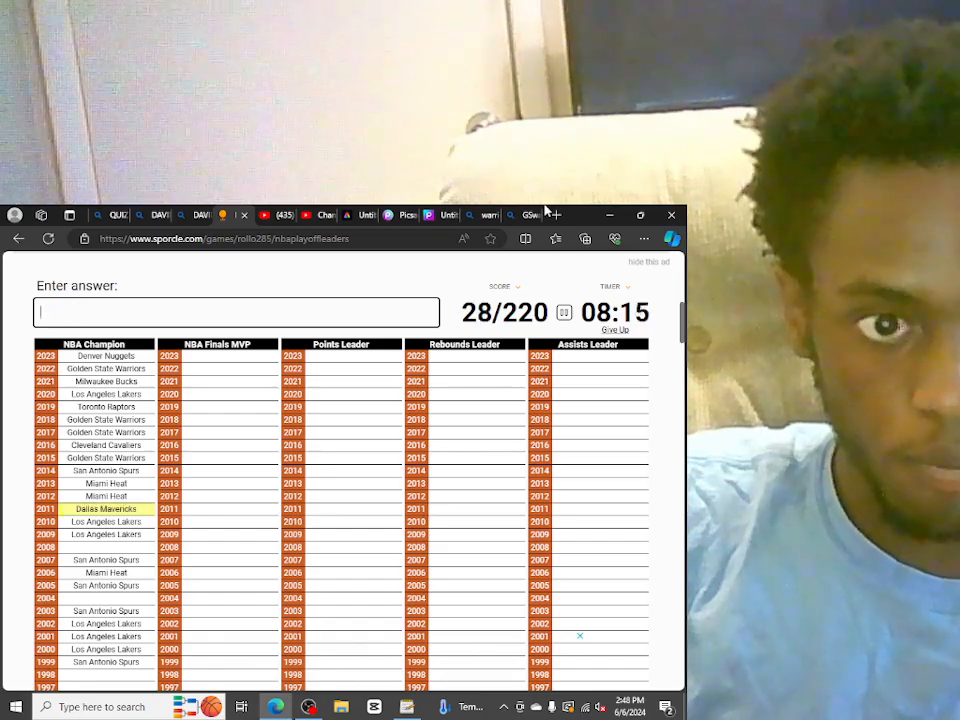
Enter Celtics, Detroit Pistons and Chicago Bulls championship years
{"action": "scroll", "scroll_direction": "down", "scroll_amount": 3}
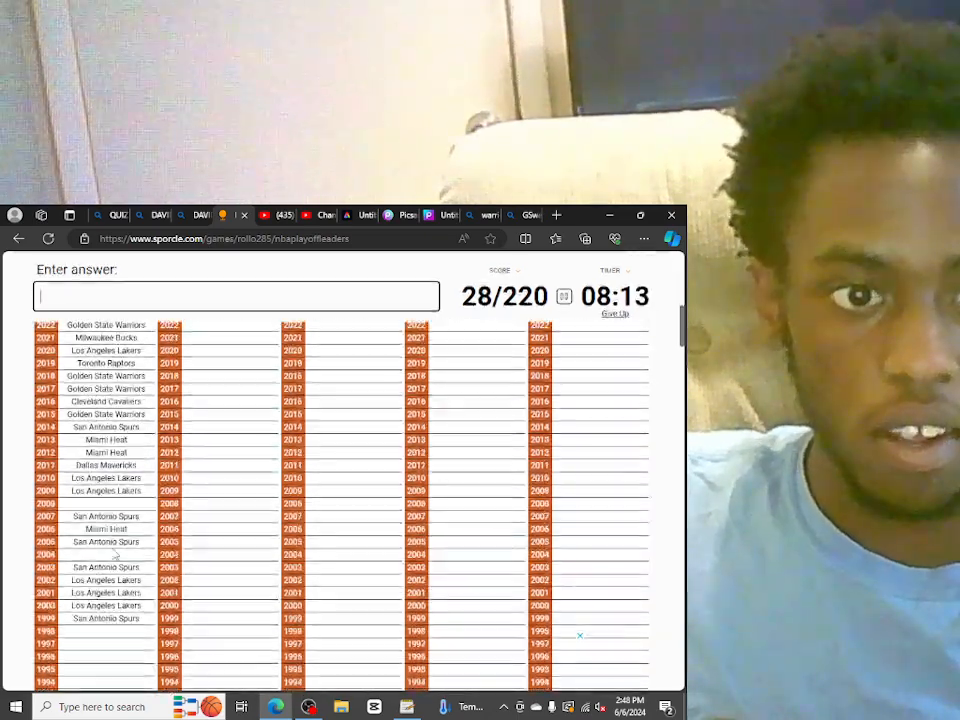
{"action": "type", "text": "CEL"}
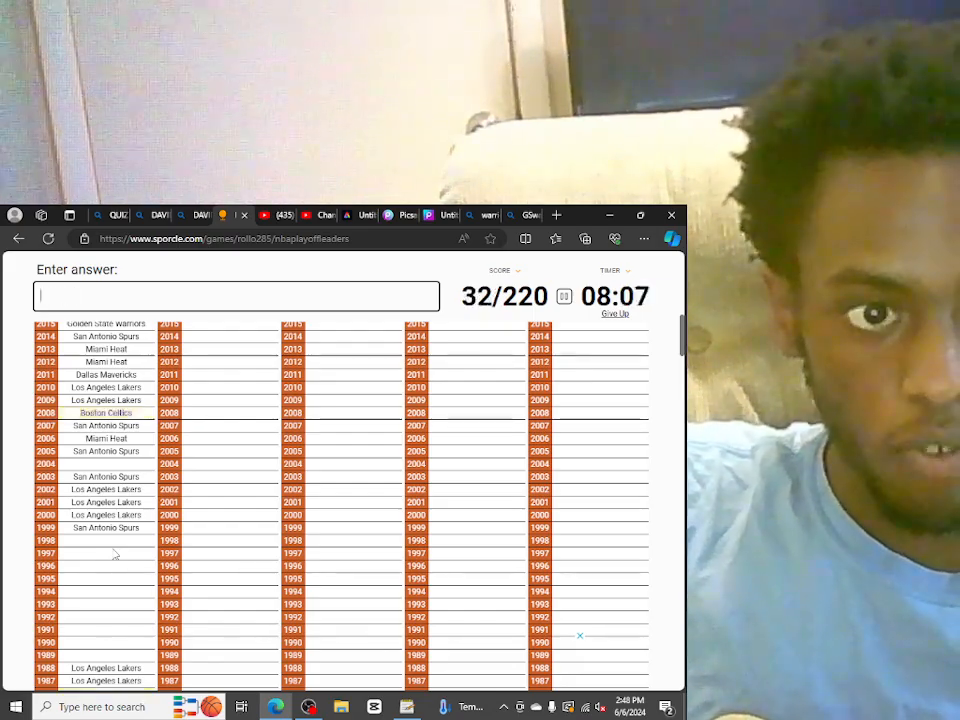
{"action": "type", "text": "P"}
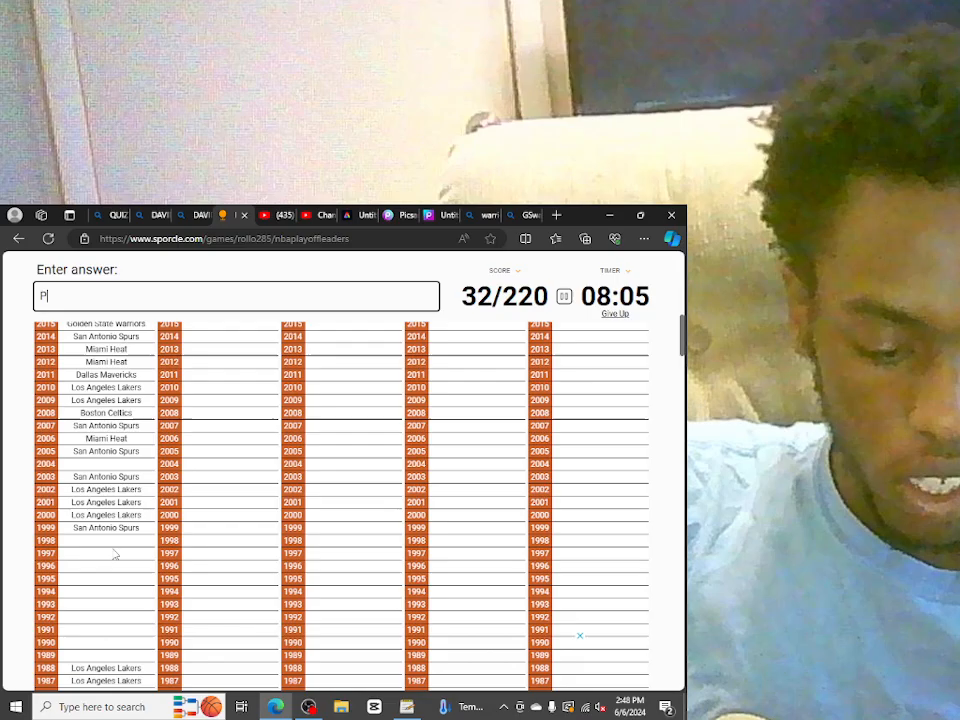
{"action": "type", "text": "Detroit Pistons"}
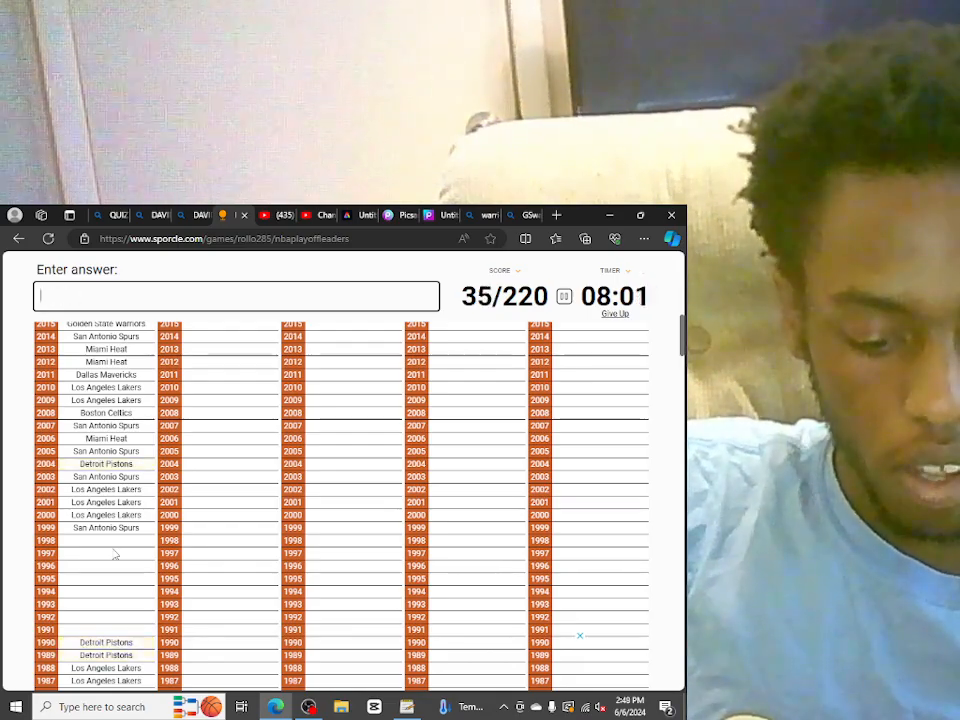
{"action": "type", "text": "BULL"}
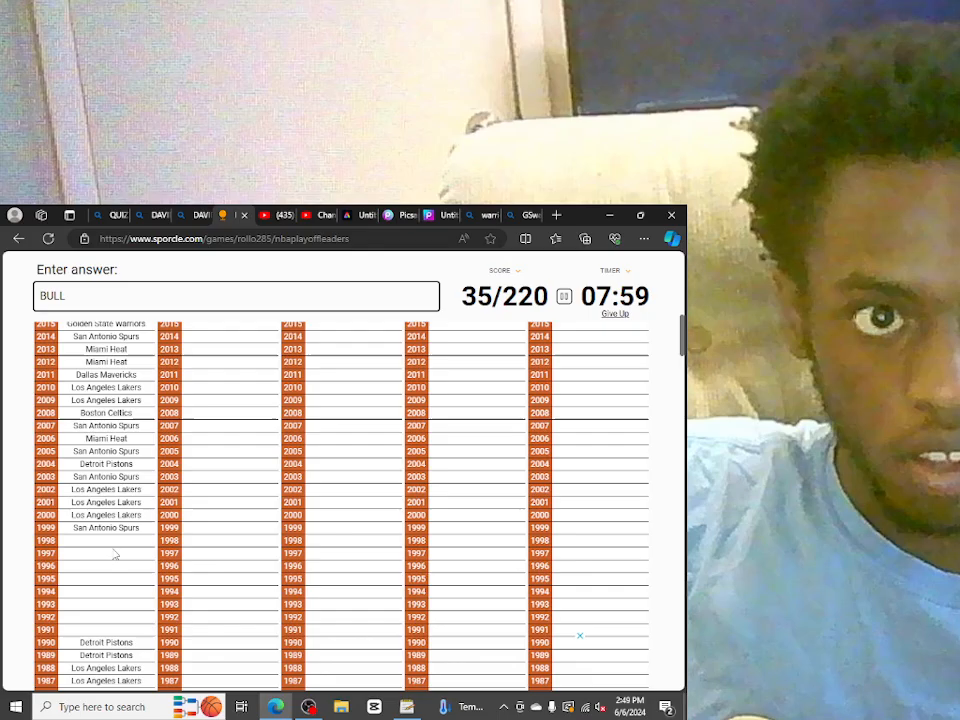
{"action": "key", "text": "Return"}
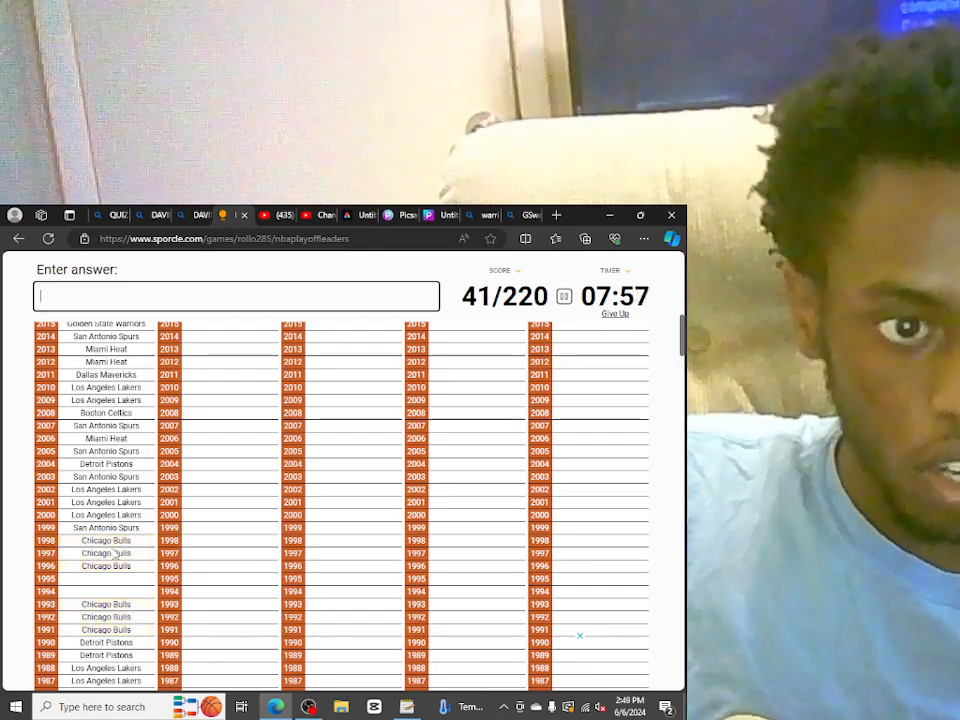
Enter Rockets and 76ers champion years, reaching 44/220
{"action": "type", "text": "ROC"}
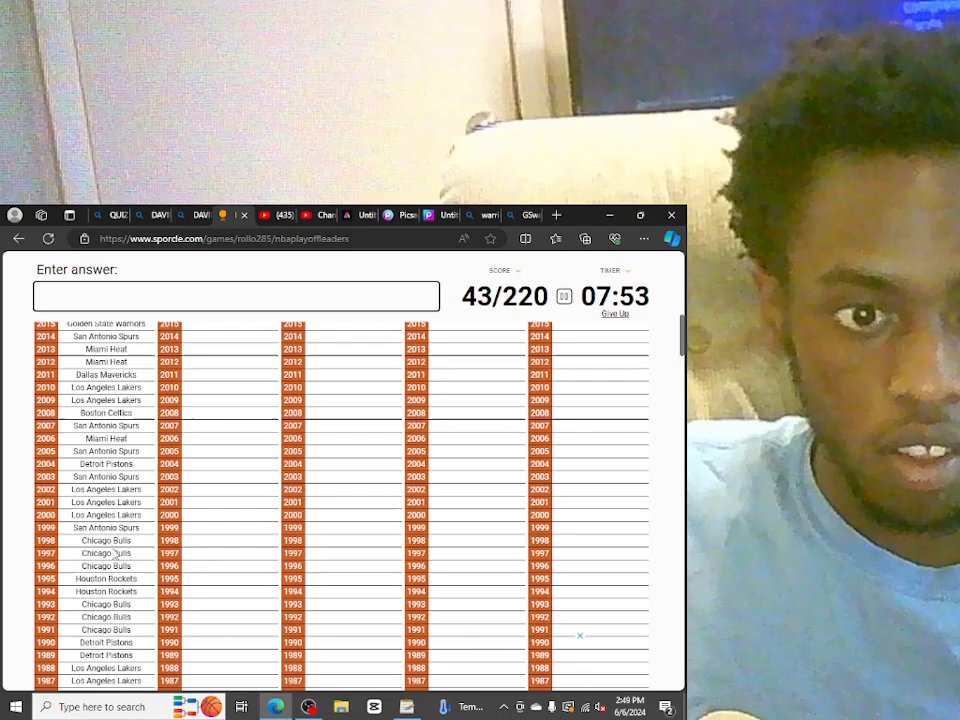
{"action": "scroll", "scroll_direction": "down", "scroll_amount": 3}
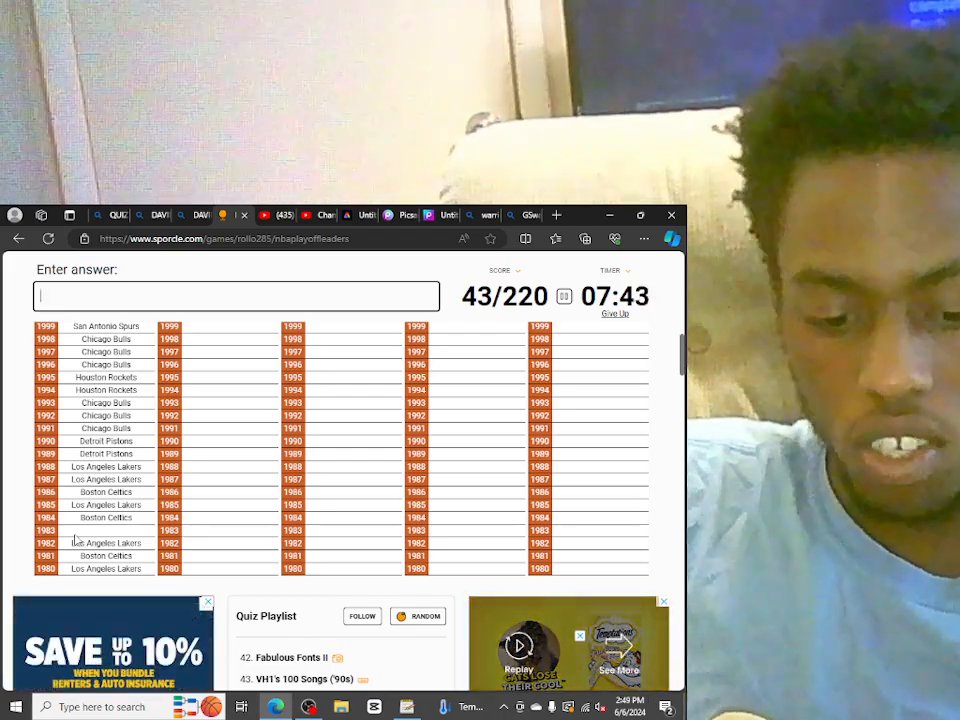
{"action": "type", "text": "76"}
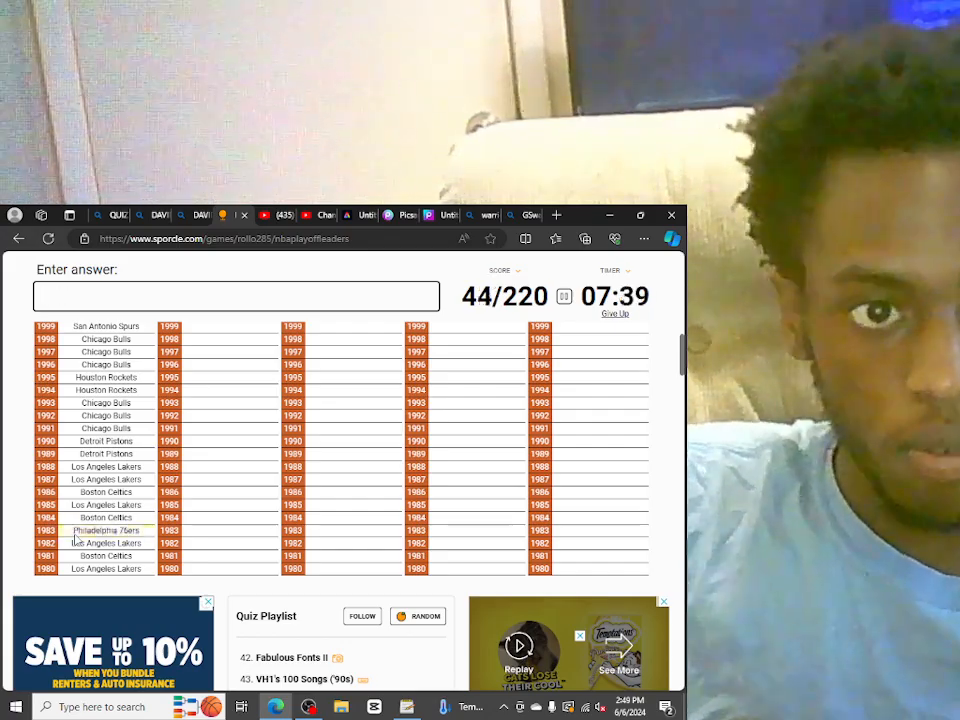
Enter Nikola Jokic, Stephen Curry and Giannis Antetokounmpo in the player columns
{"action": "scroll", "scroll_direction": "up", "scroll_amount": 3}
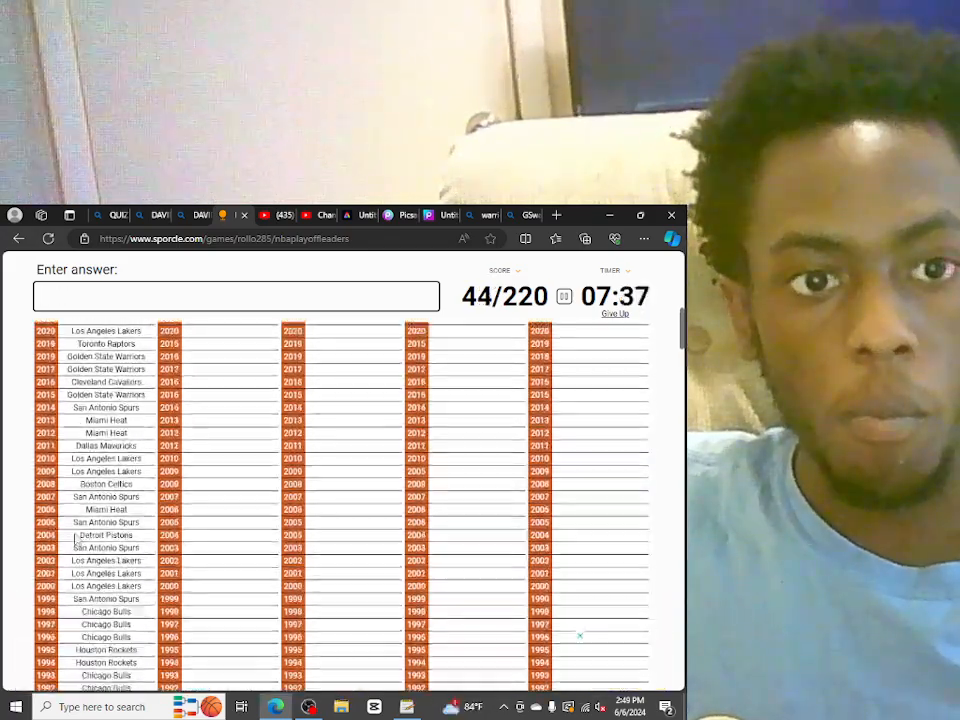
{"action": "scroll", "scroll_direction": "up", "scroll_amount": 3}
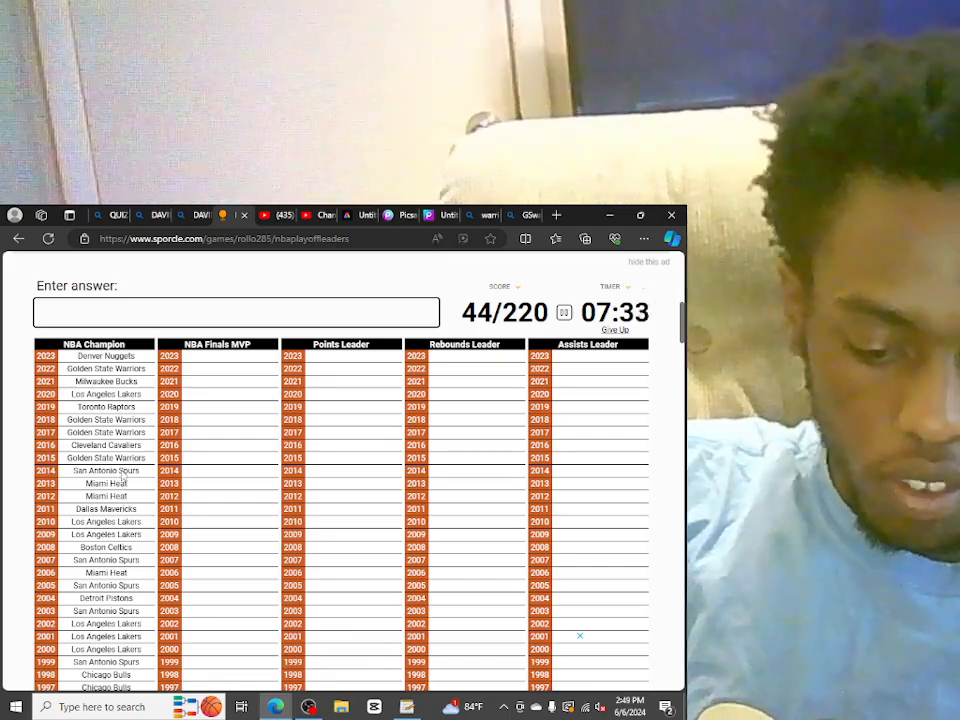
{"action": "type", "text": "Nikola Jokic"}
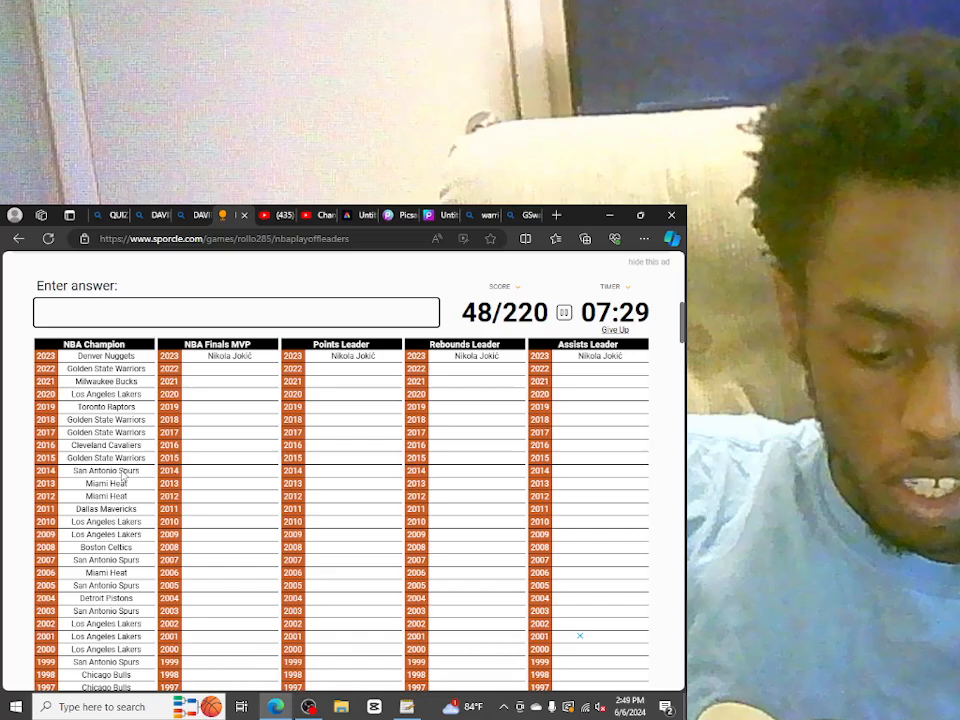
{"action": "type", "text": "CUR"}
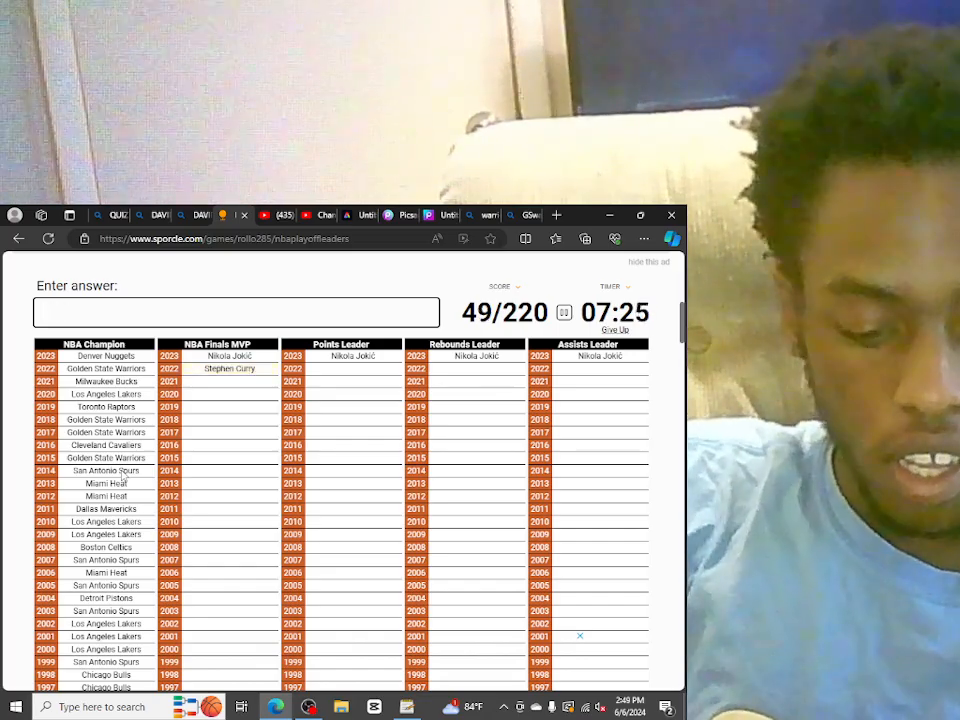
{"action": "type", "text": "GIA"}
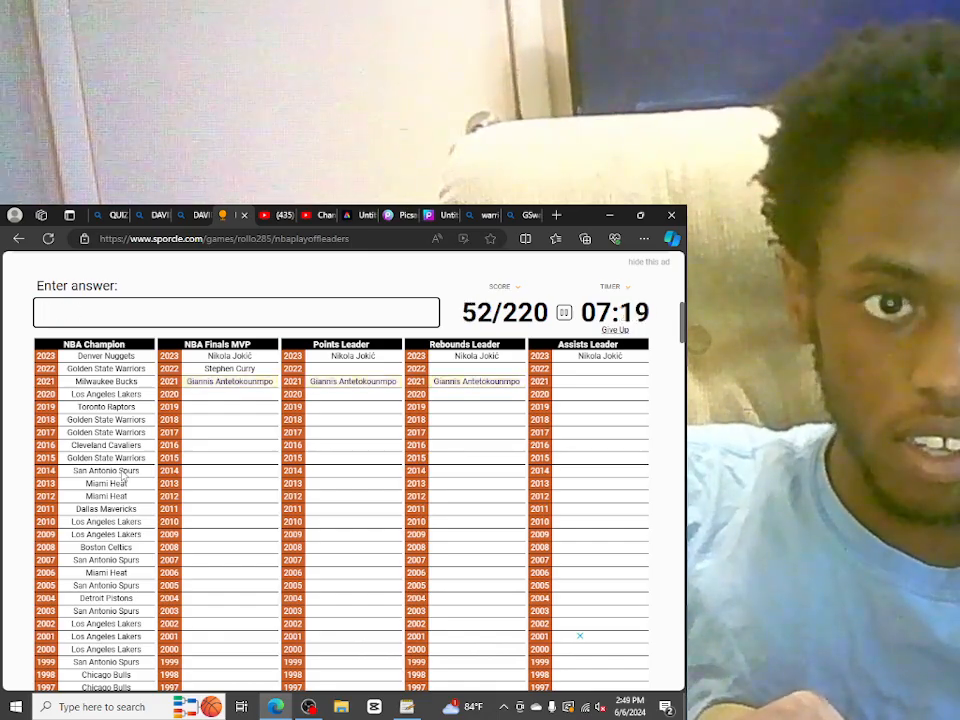
Enter LeBron James after retyping his name, reaching 71/220
{"action": "type", "text": "LEBRO"}
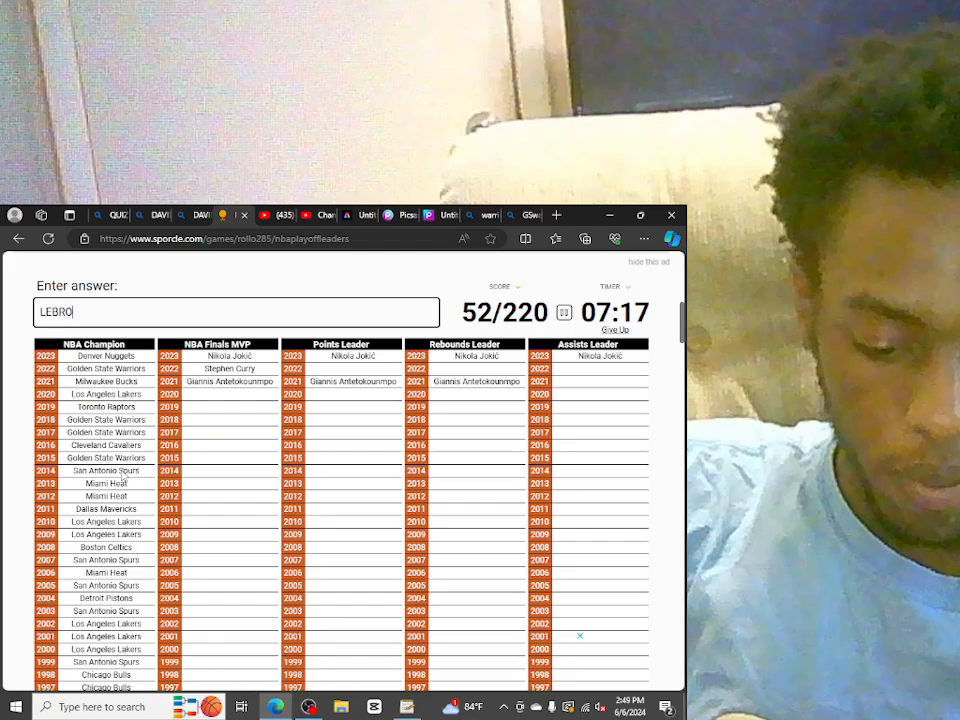
{"action": "type", "text": "N"}
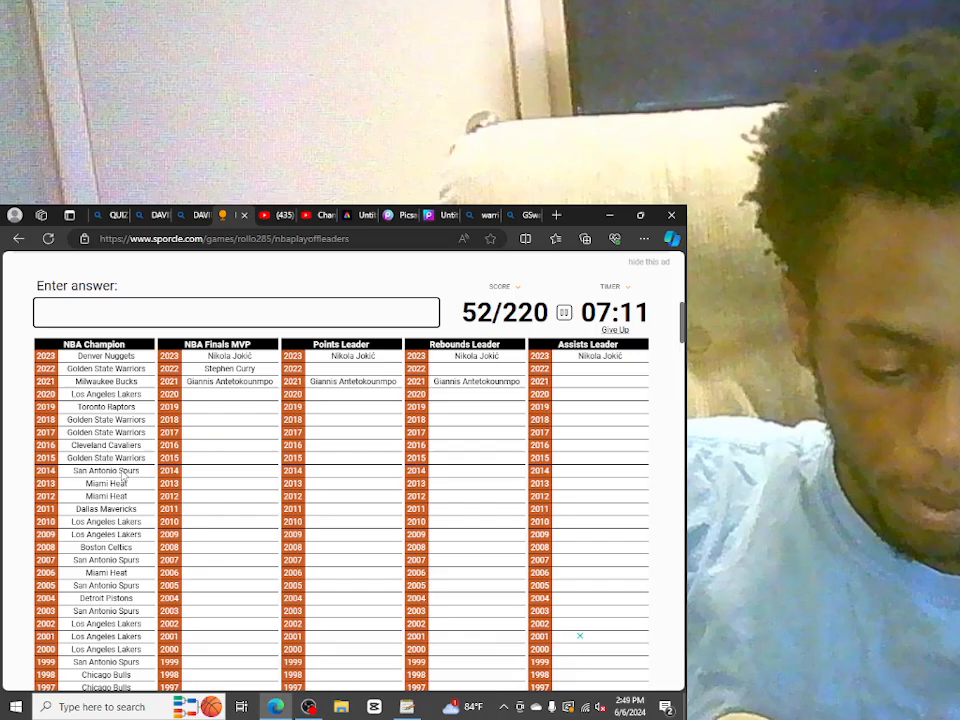
{"action": "type", "text": "L"}
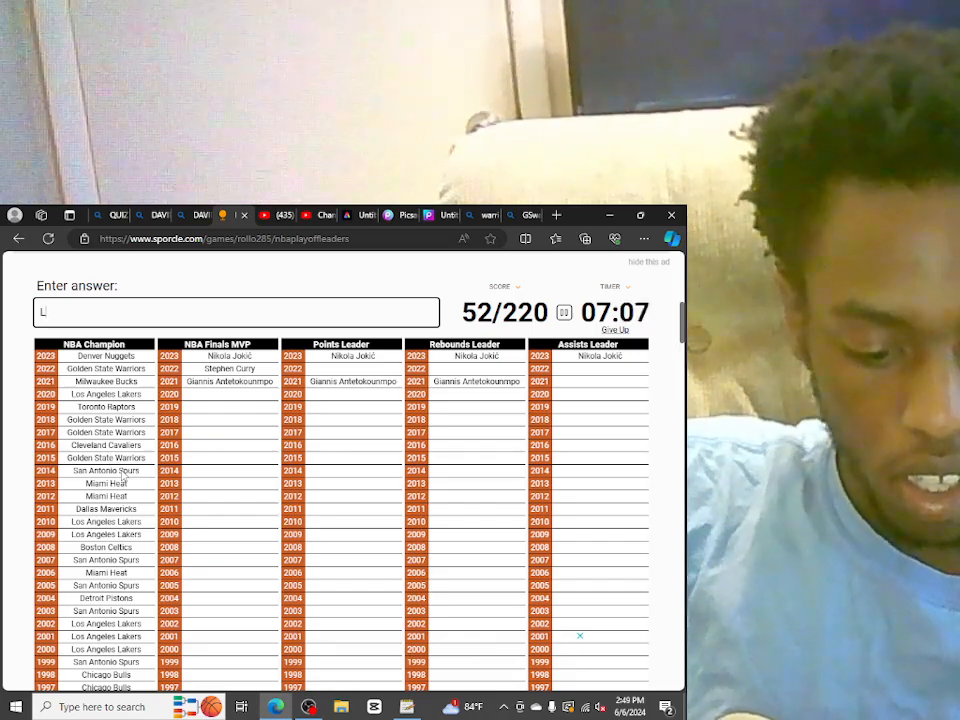
{"action": "type", "text": "eB"}
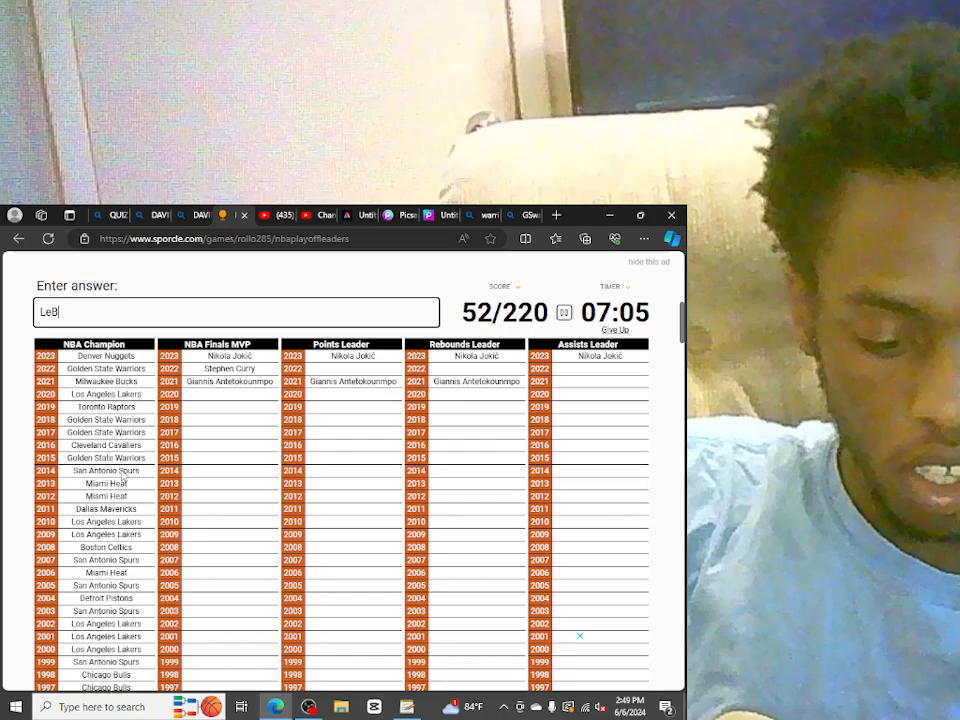
{"action": "type", "text": "RO"}
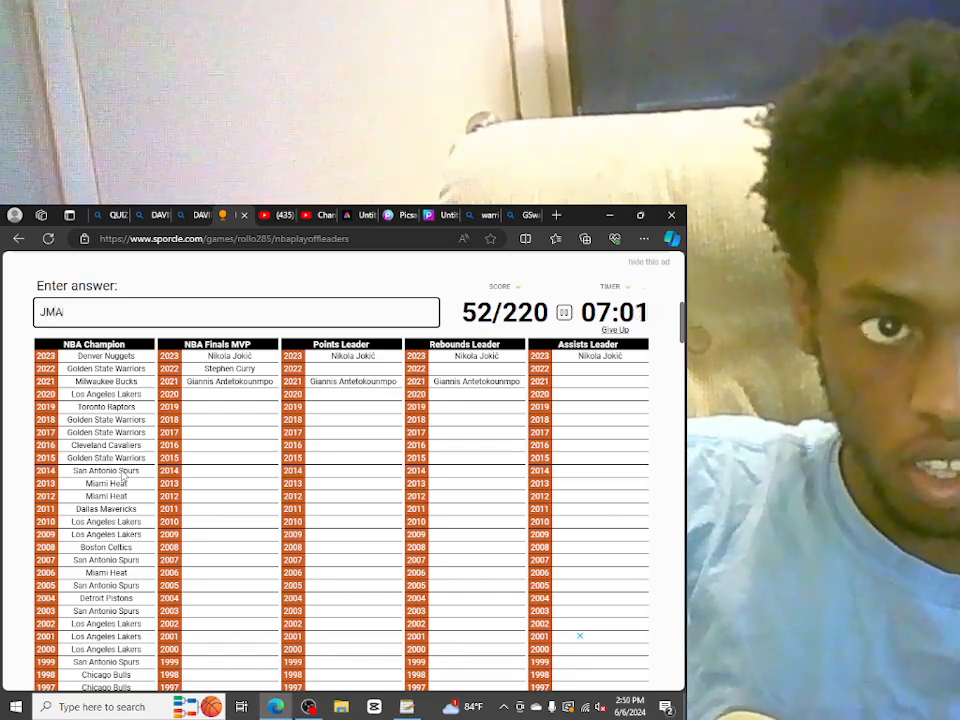
{"action": "type", "text": "LeBron James"}
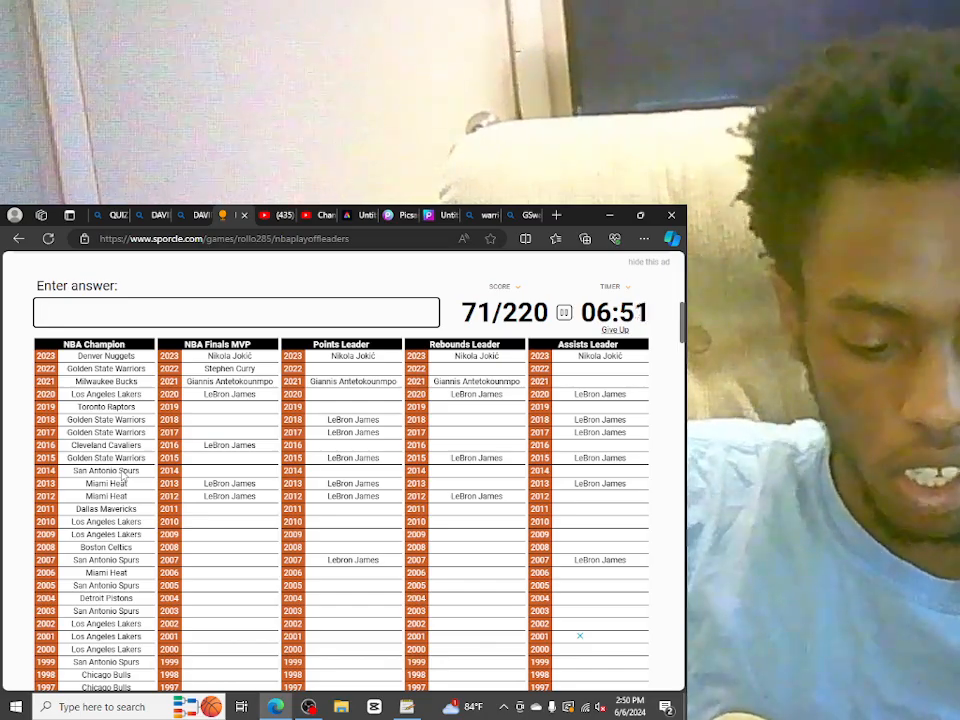
Enter Kawhi Leonard and Kevin Durant as Finals MVPs, reaching 77/220
{"action": "type", "text": "LE"}
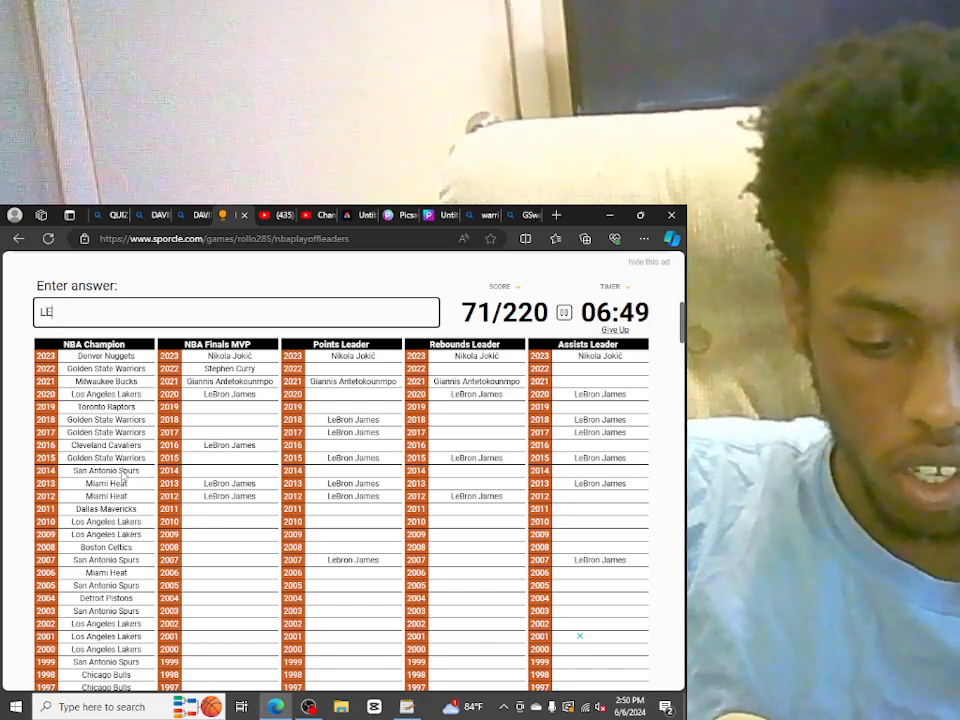
{"action": "type", "text": "Kawhi Leonard"}
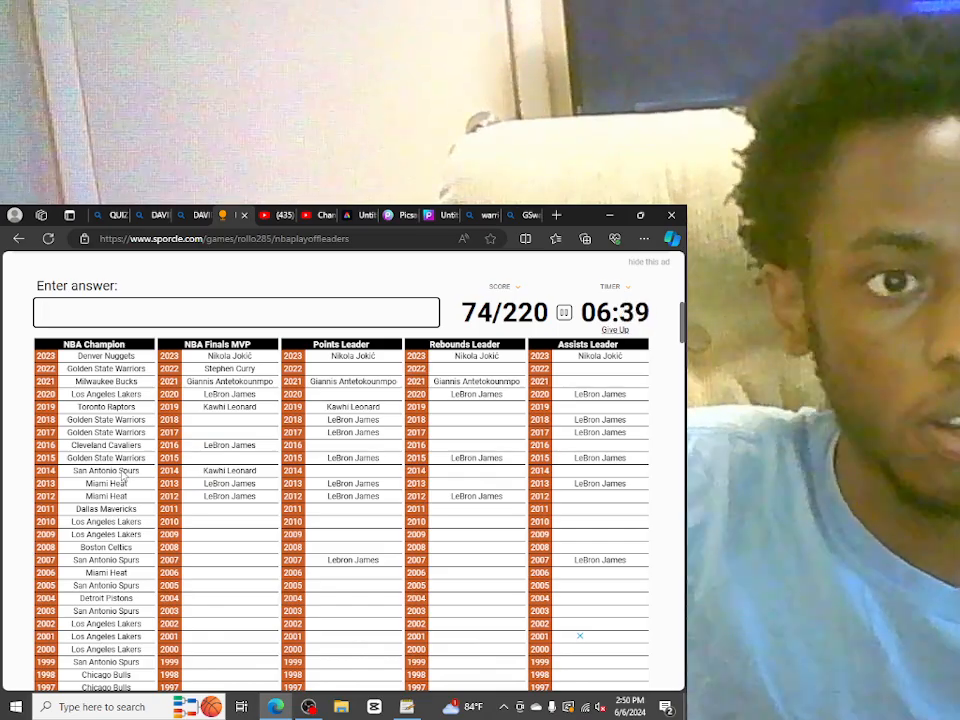
{"action": "type", "text": "KEVI"}
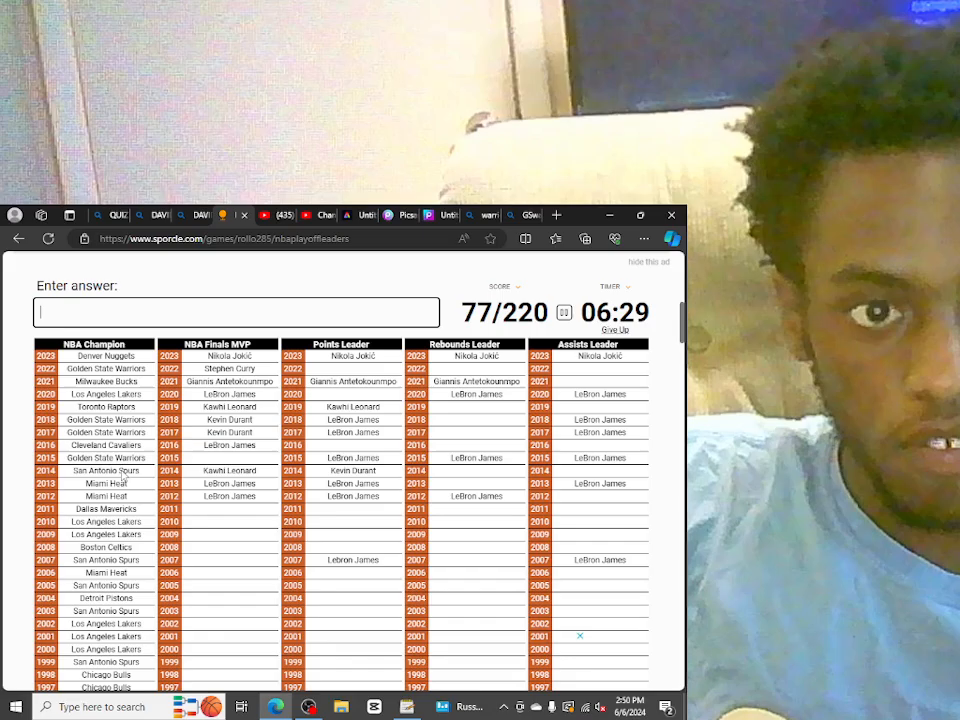
Begin typing Andre Iguodala in the answer box
{"action": "type", "text": "A"}
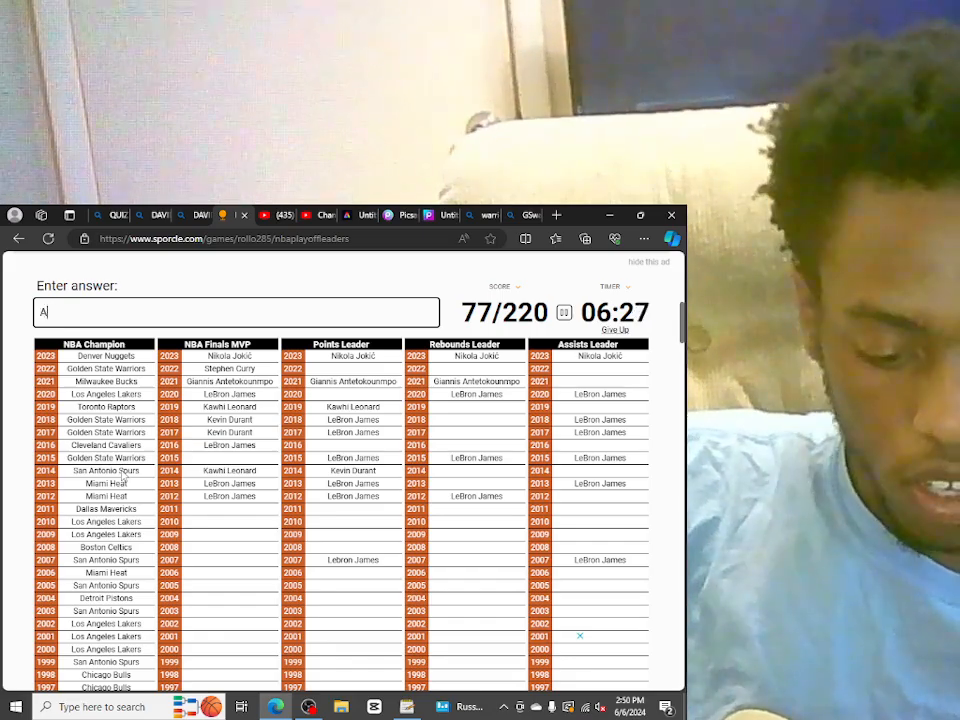
{"action": "type", "text": "NDRE"}
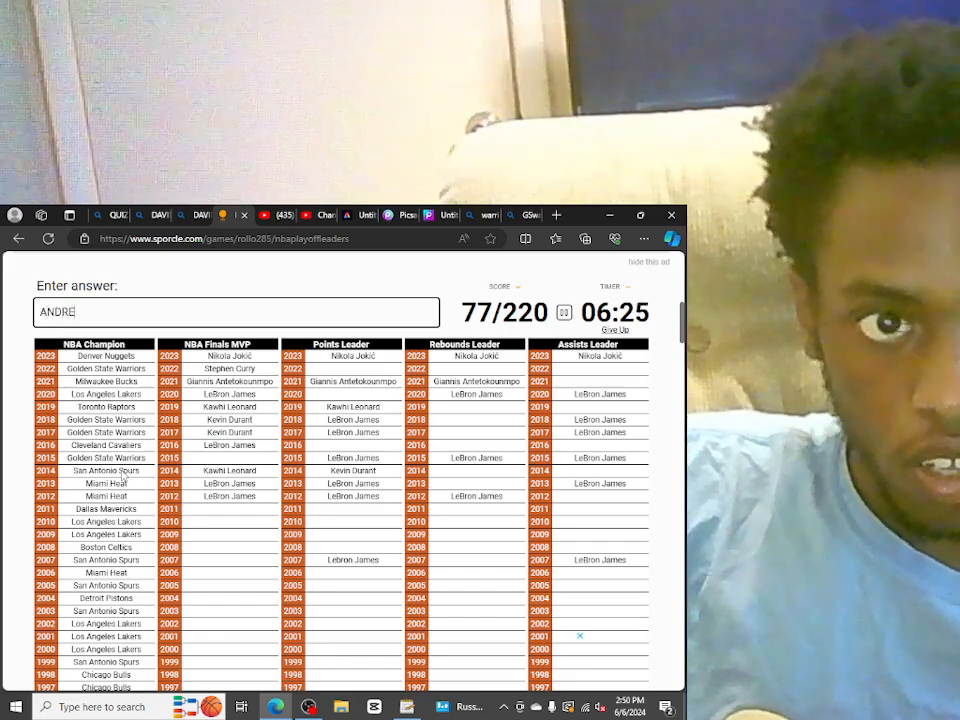
{"action": "type", "text": "IGUD"}
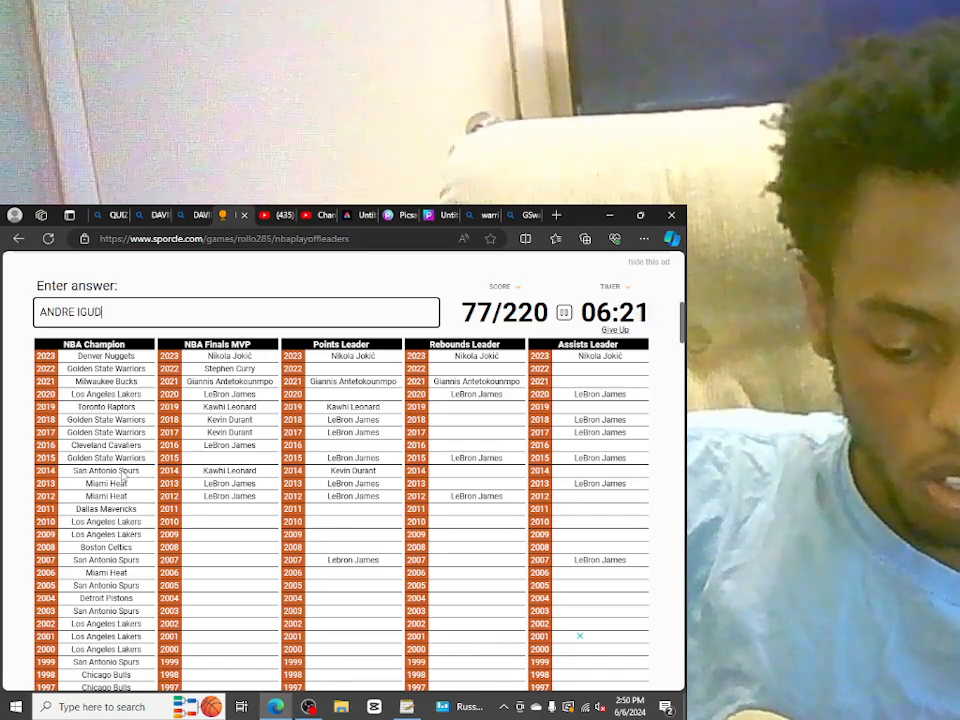
{"action": "type", "text": "OLA"}
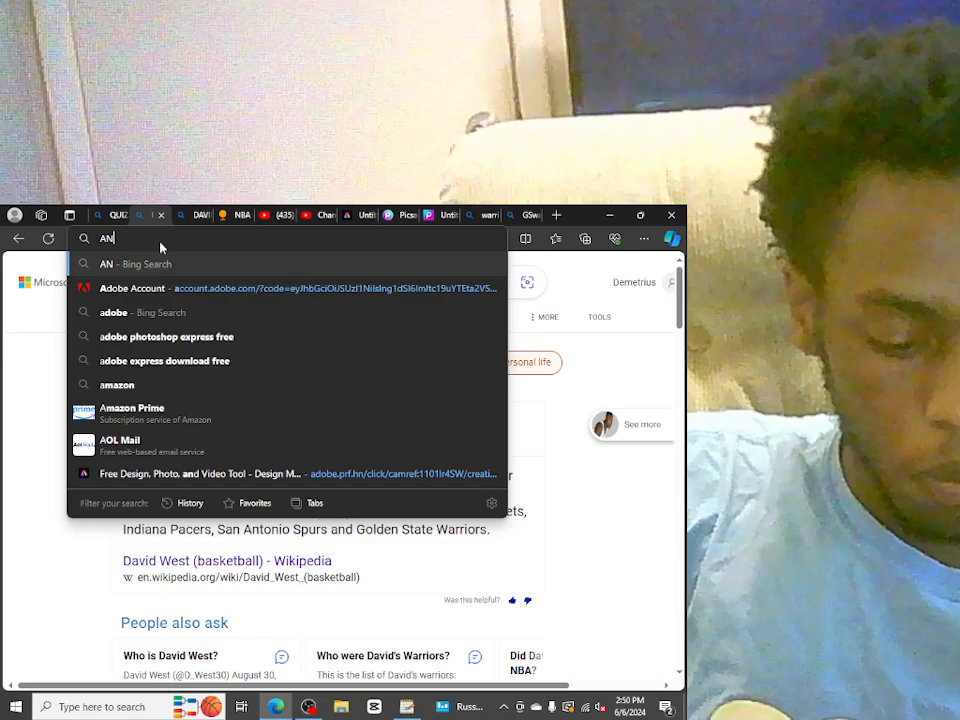
Get Andre Iguodala accepted as Finals MVP for 78/220
{"action": "type", "text": "DRE"}
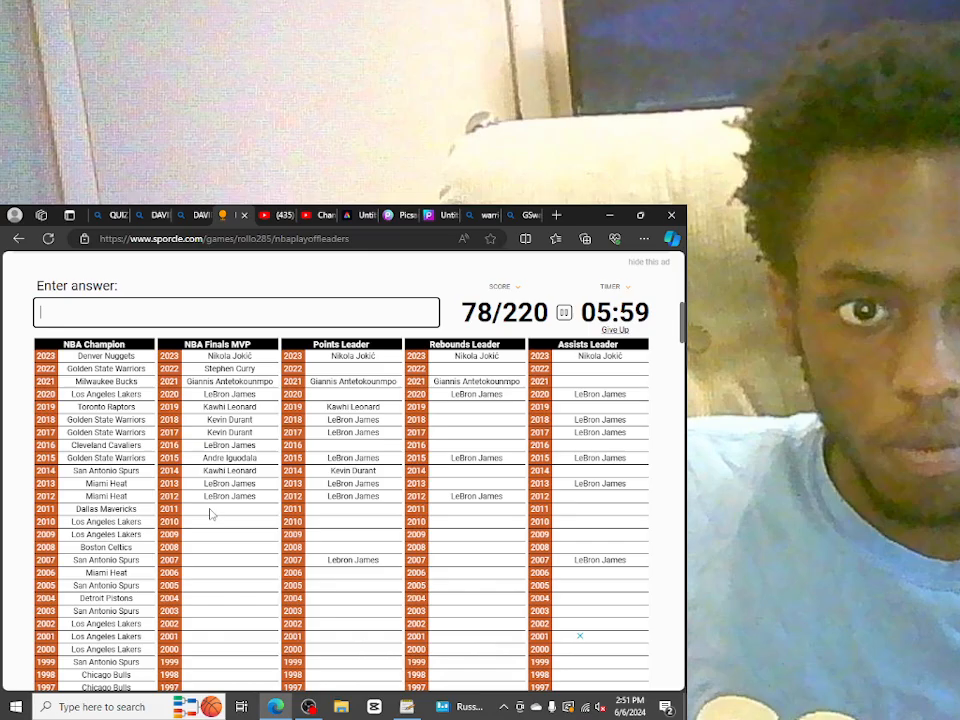
Enter Dirk Nowitzki (correcting its spelling), Kobe Bryant and Paul Pierce
{"action": "type", "text": "DIR"}
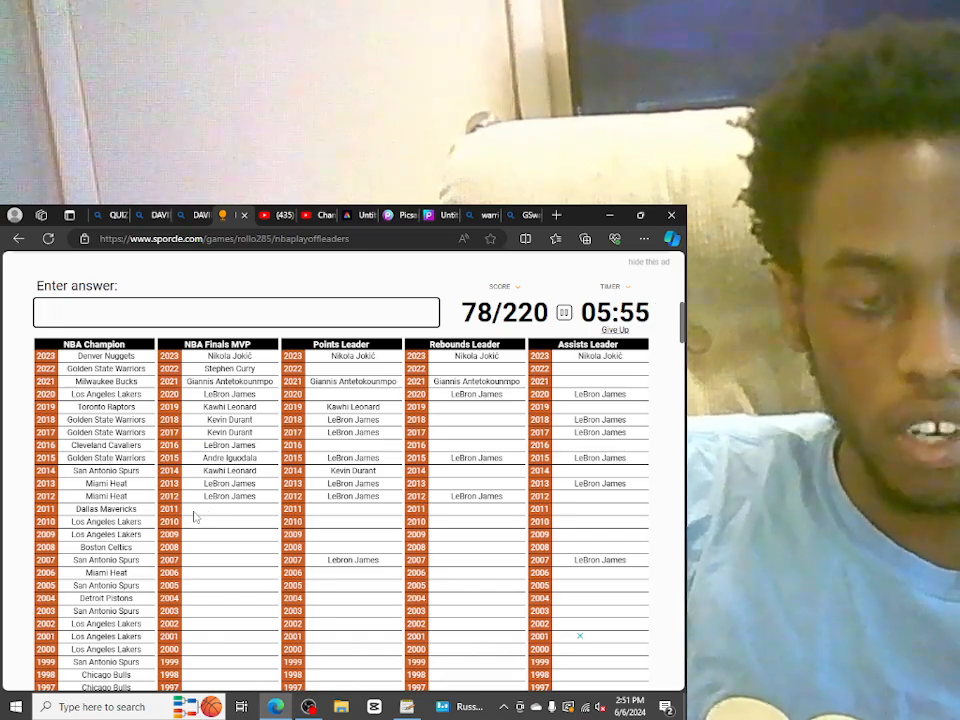
{"action": "type", "text": "N"}
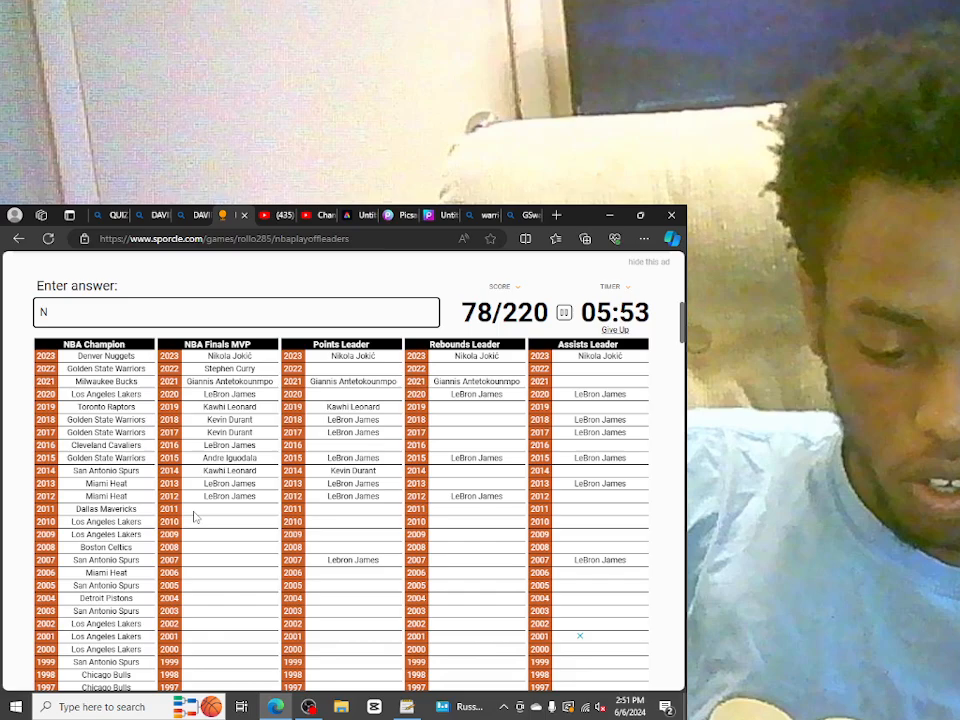
{"action": "type", "text": "OWIT"}
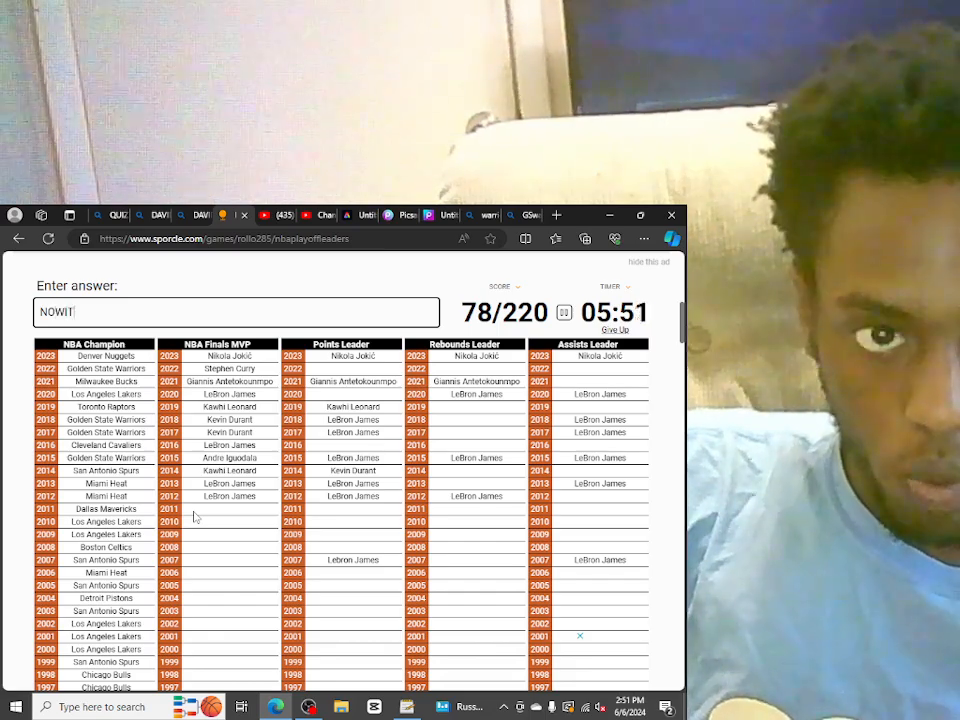
{"action": "type", "text": "s"}
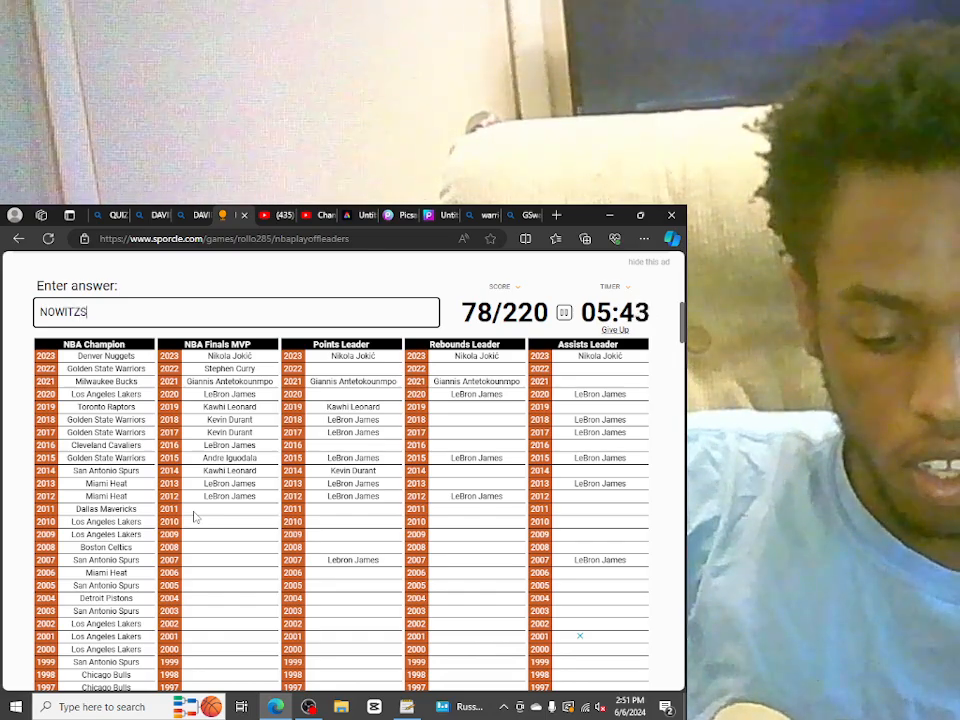
{"action": "key", "text": "Backspace"}
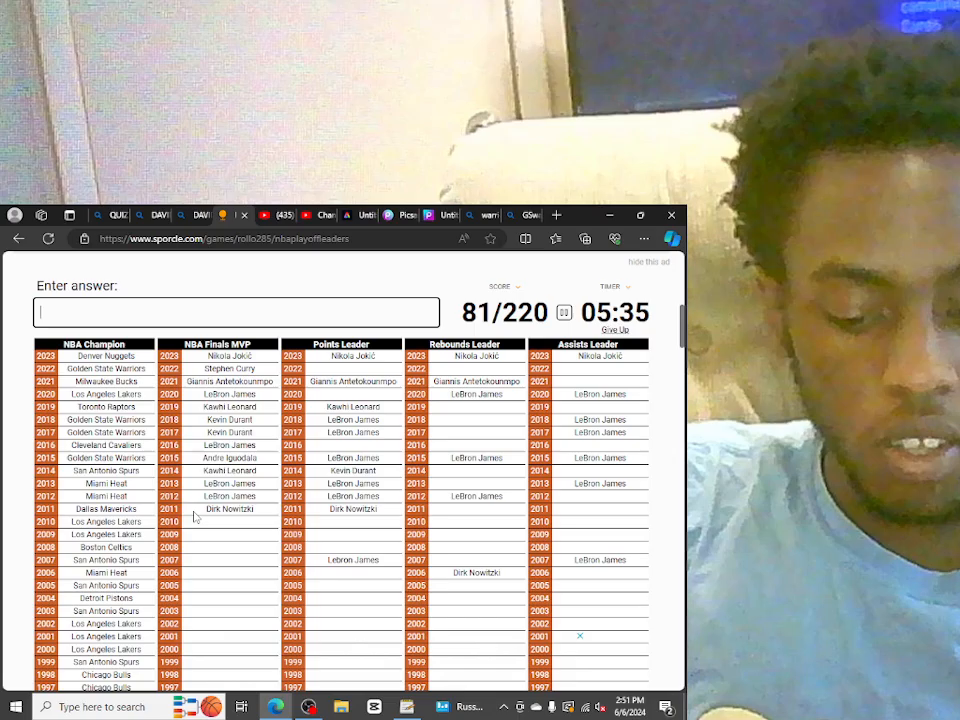
{"action": "type", "text": "BRY"}
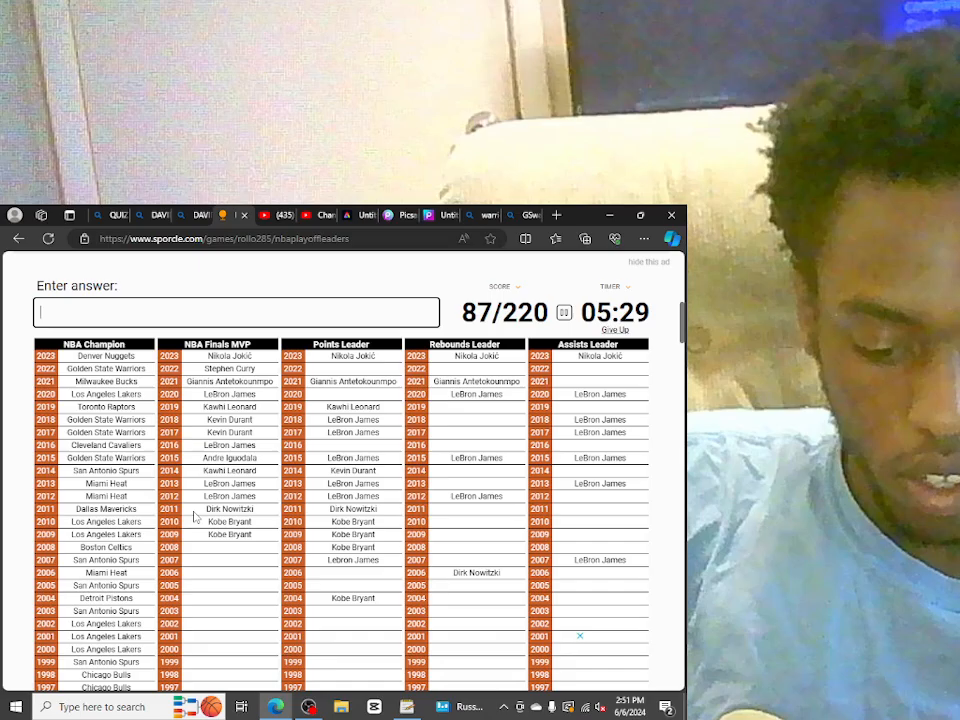
{"action": "type", "text": "Paul Pierce"}
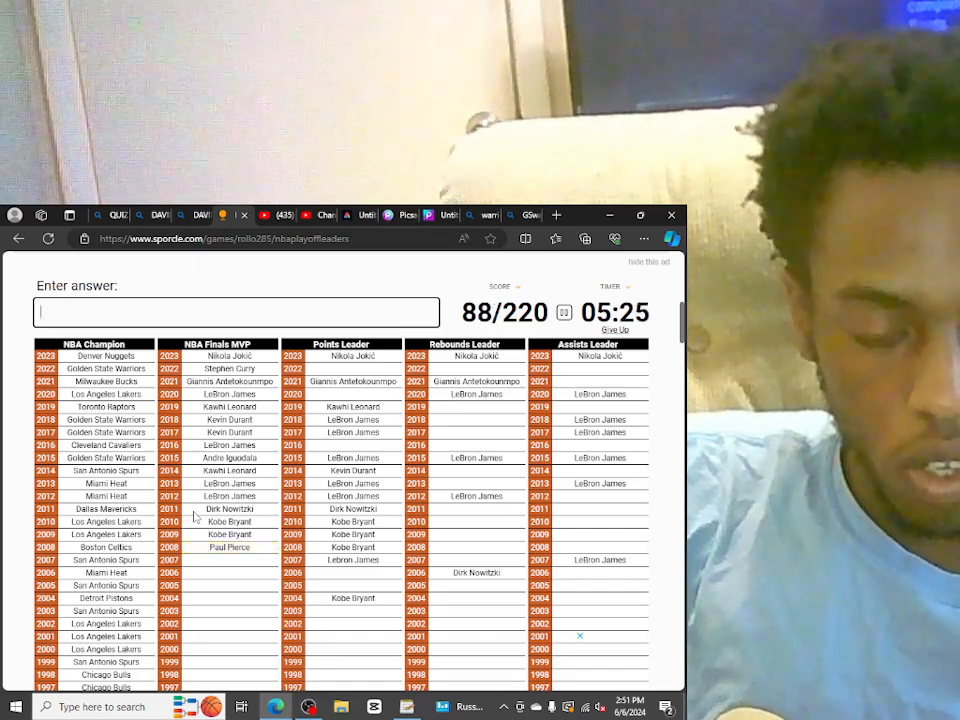
Enter Tim Duncan, Tony Parker, Dwyane Wade, Chauncey Billups and Shaquille O'Neal, reaching 111/220
{"action": "type", "text": "DUN"}
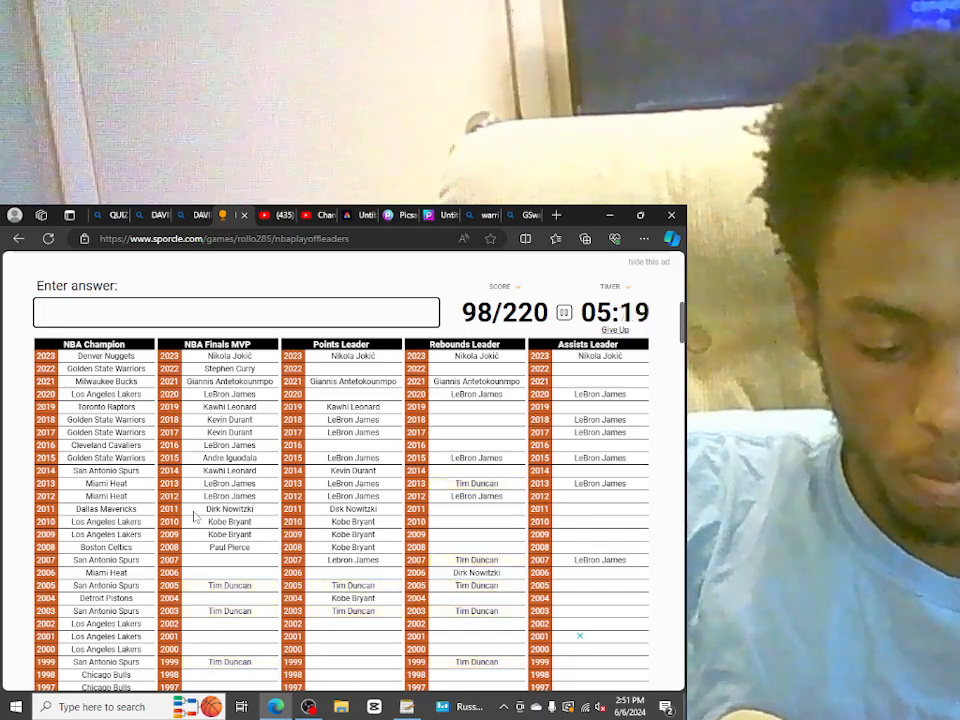
{"action": "type", "text": "PA"}
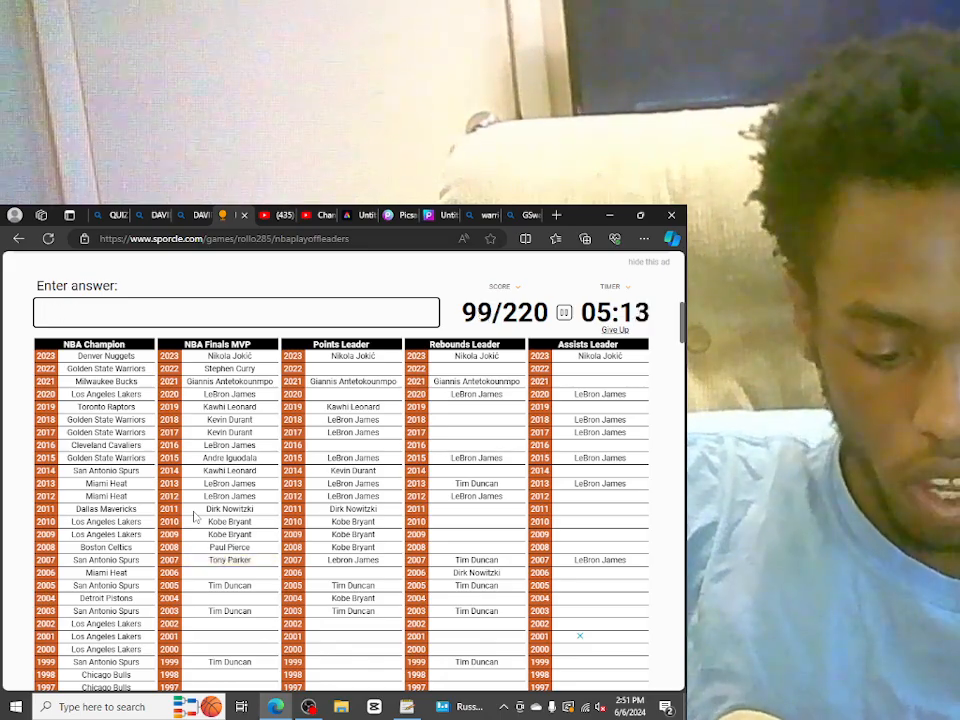
{"action": "type", "text": "Dwyane Wade"}
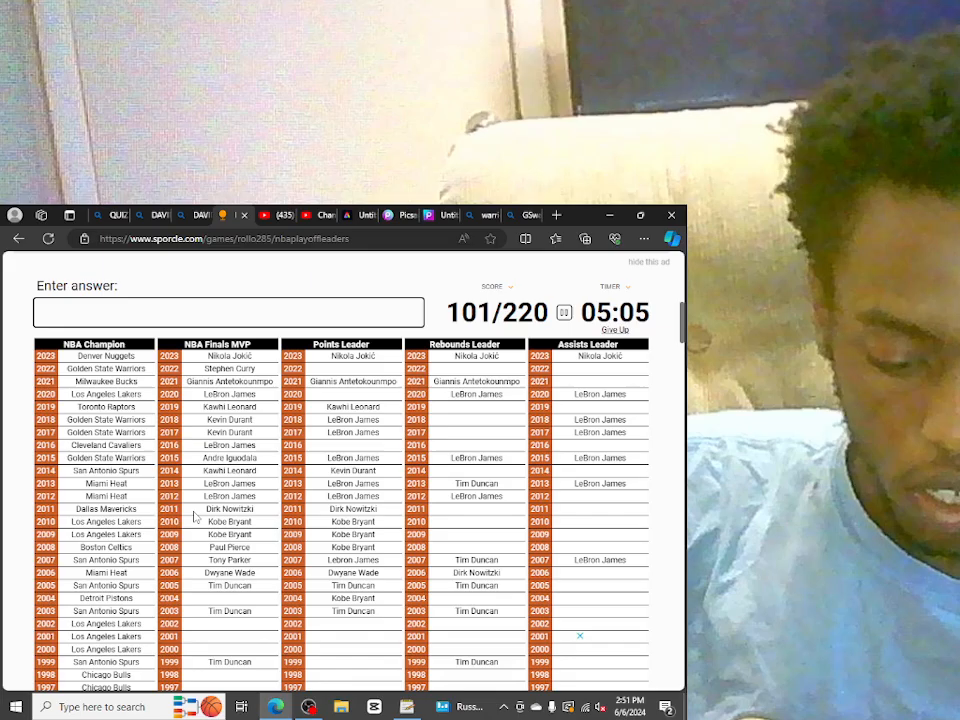
{"action": "type", "text": "BILLU"}
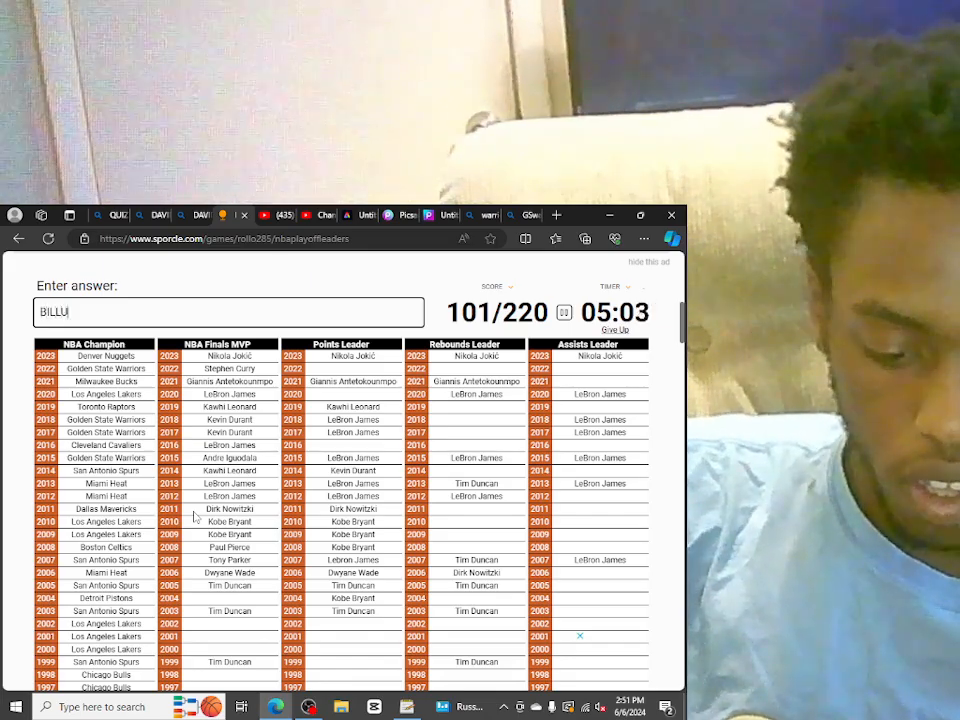
{"action": "key", "text": "Return"}
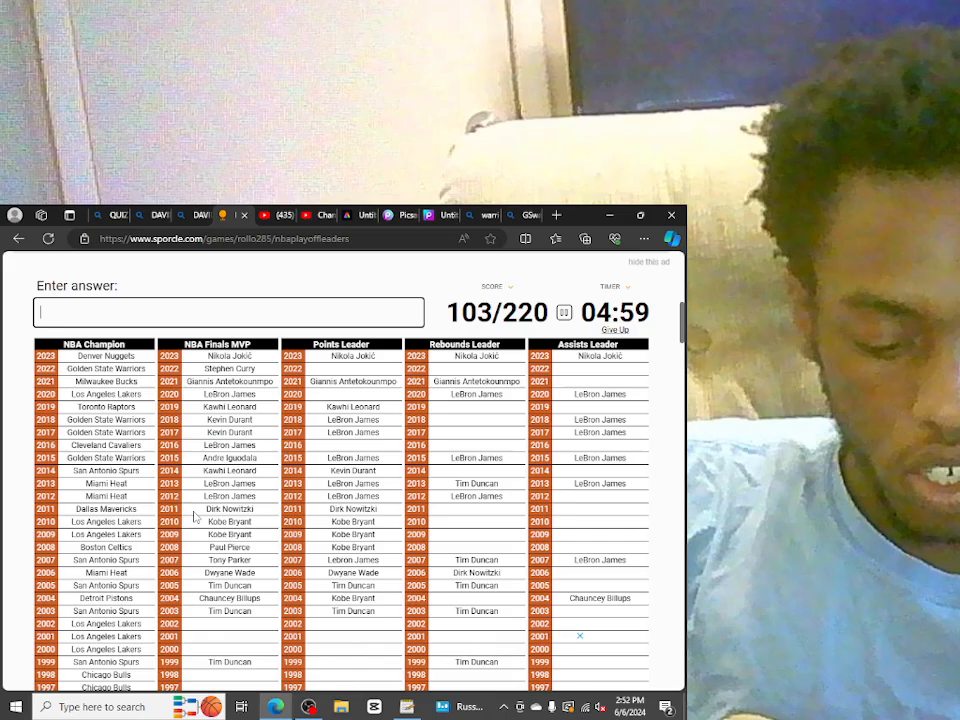
{"action": "type", "text": "SHA"}
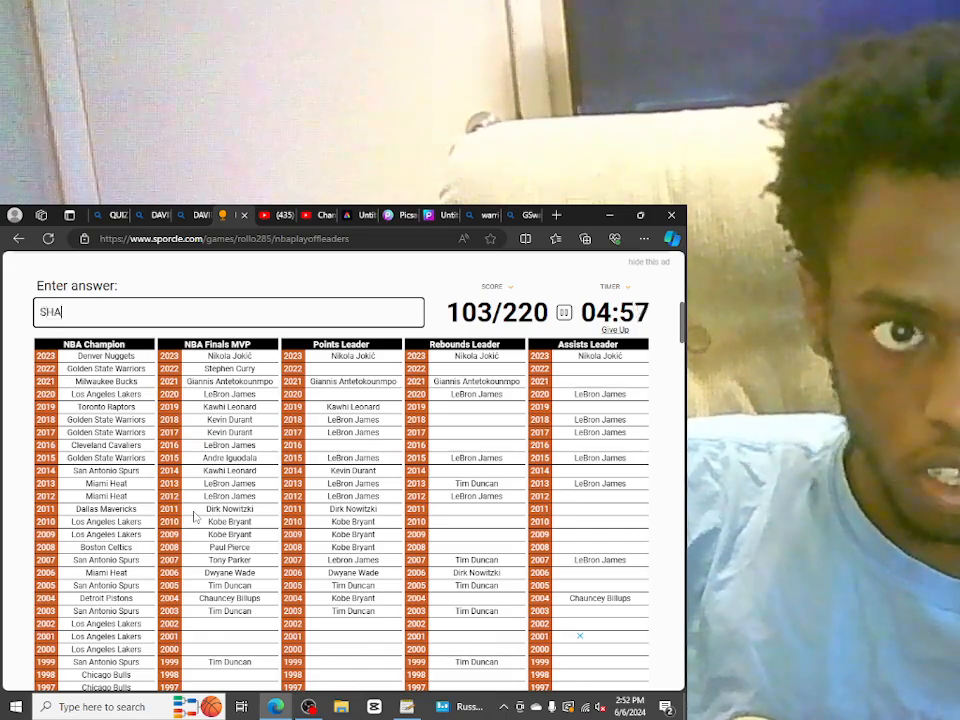
{"action": "type", "text": "Shaquille O'Neal"}
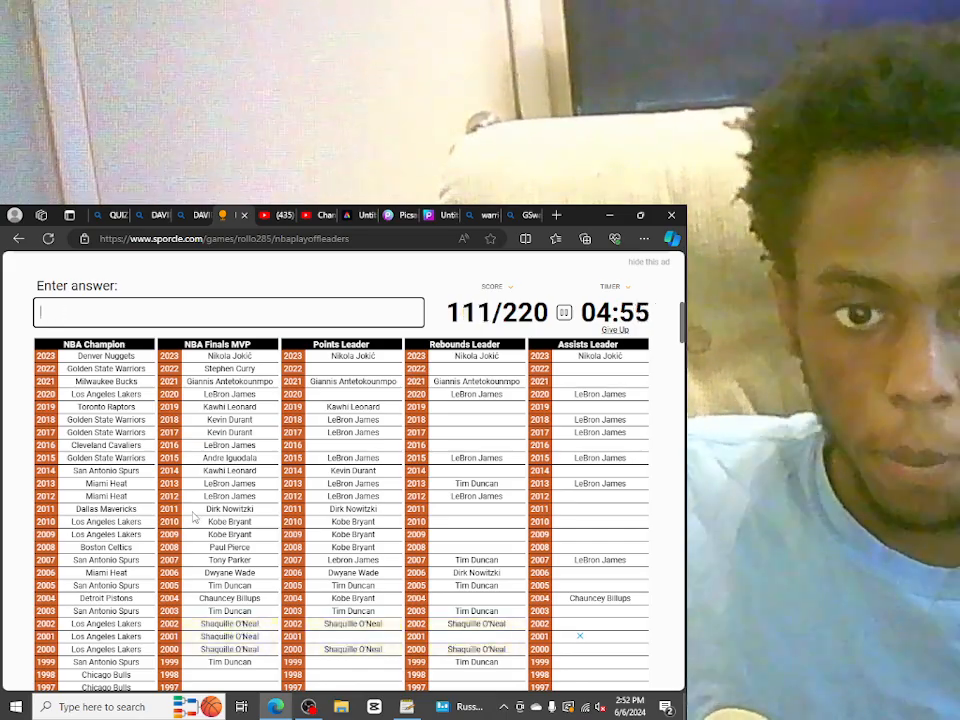
Enter Michael Jordan to fill the 1990s rows, reaching 125/220
{"action": "scroll", "scroll_direction": "down", "scroll_amount": 3}
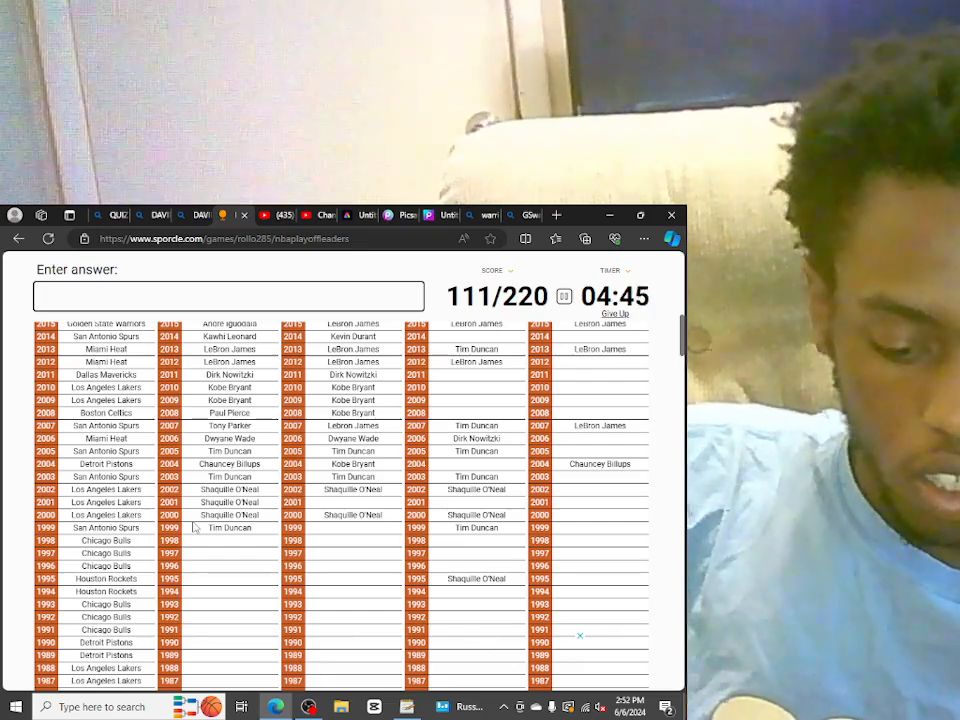
{"action": "type", "text": "JORDA"}
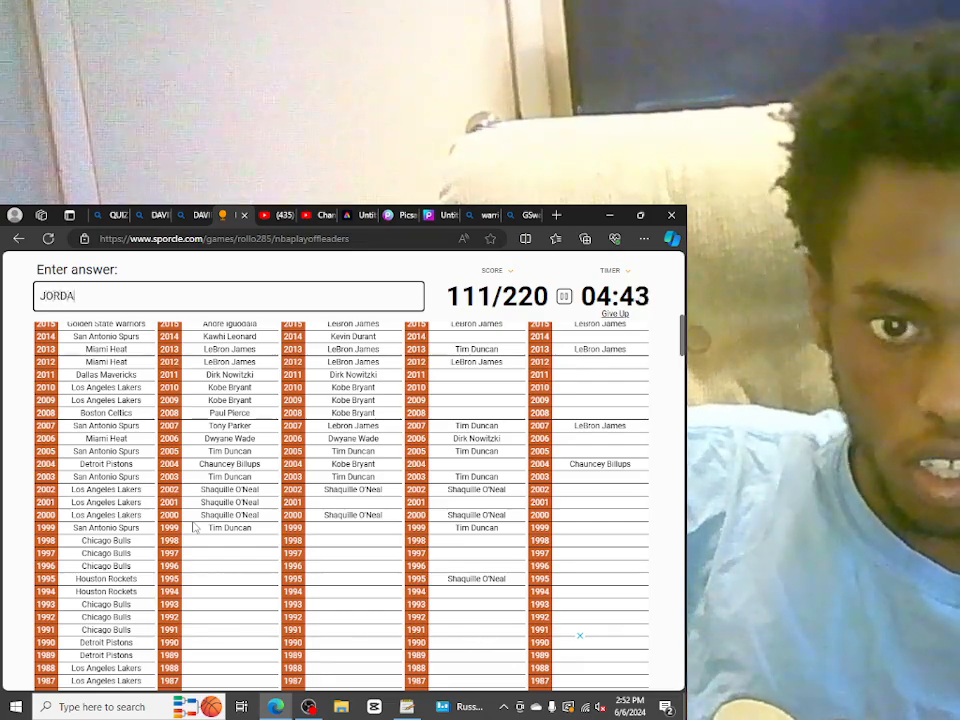
{"action": "key", "text": "Return"}
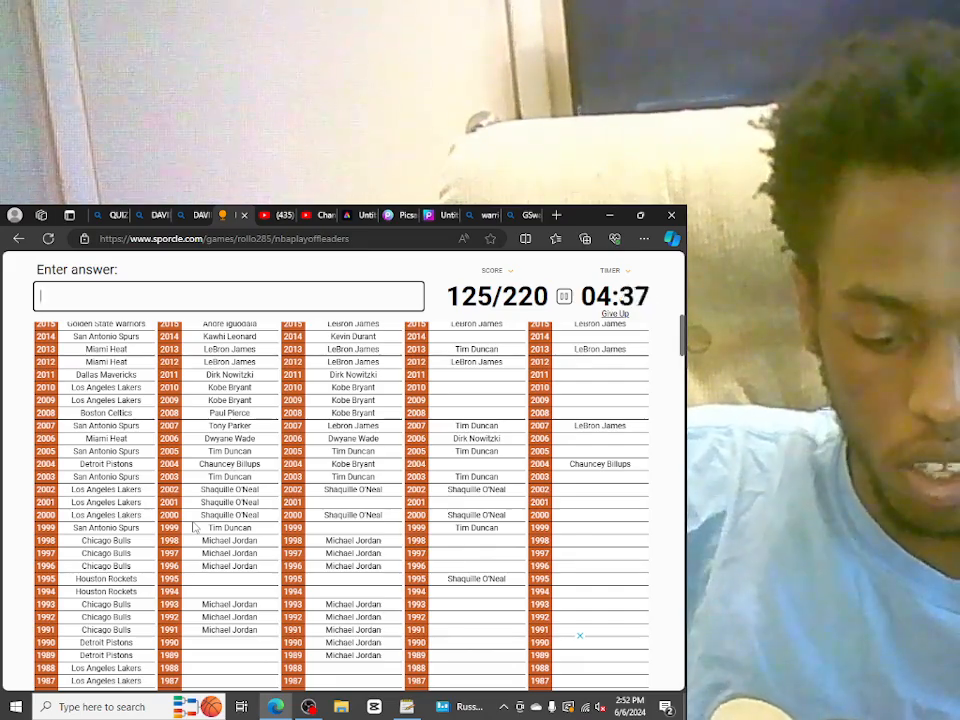
Try 'HAKEEM' and 'THE DREAM' for Hakeem Olajuwon in the answer box
{"action": "type", "text": "HAKEEM"}
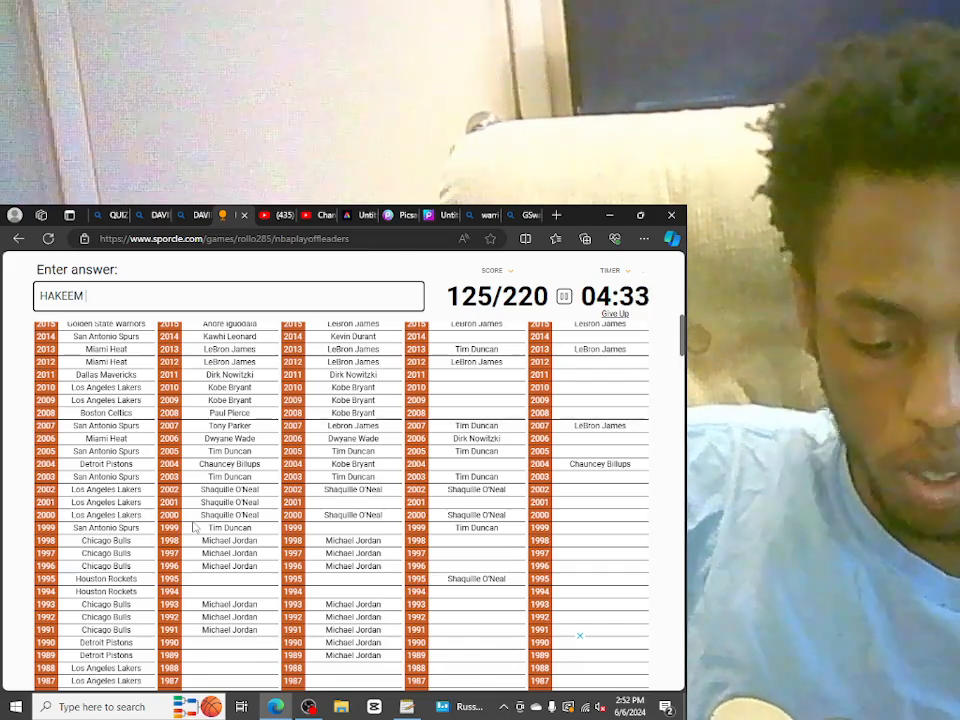
{"action": "type", "text": "THE DREAM"}
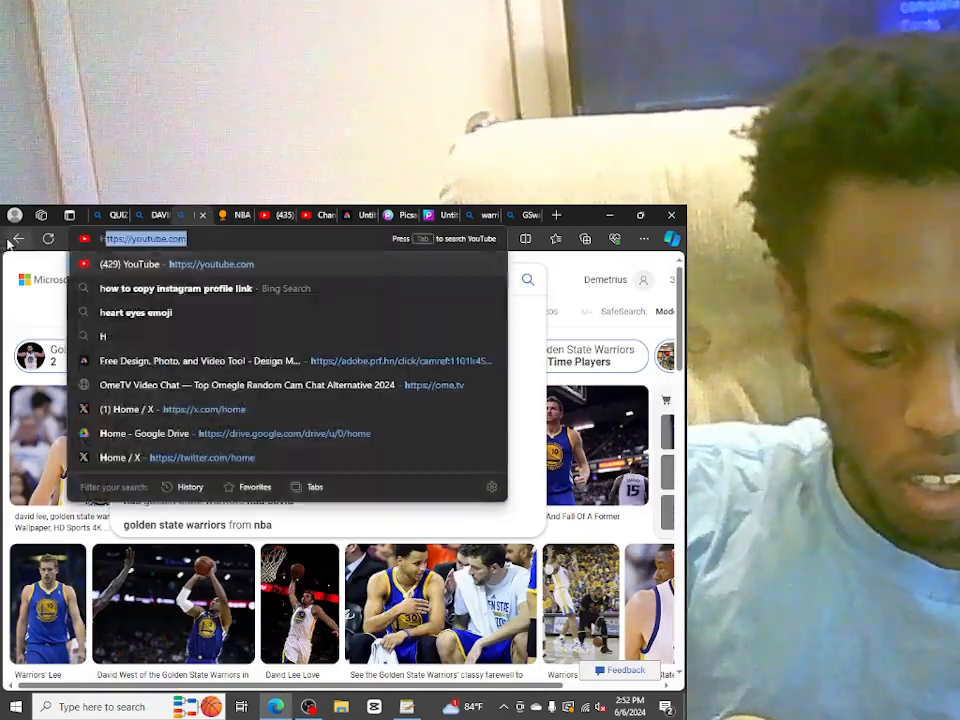
Search 'HAKEEN' in Bing for the spelling and return to the quiz tab
{"action": "type", "text": "HAKEEN"}
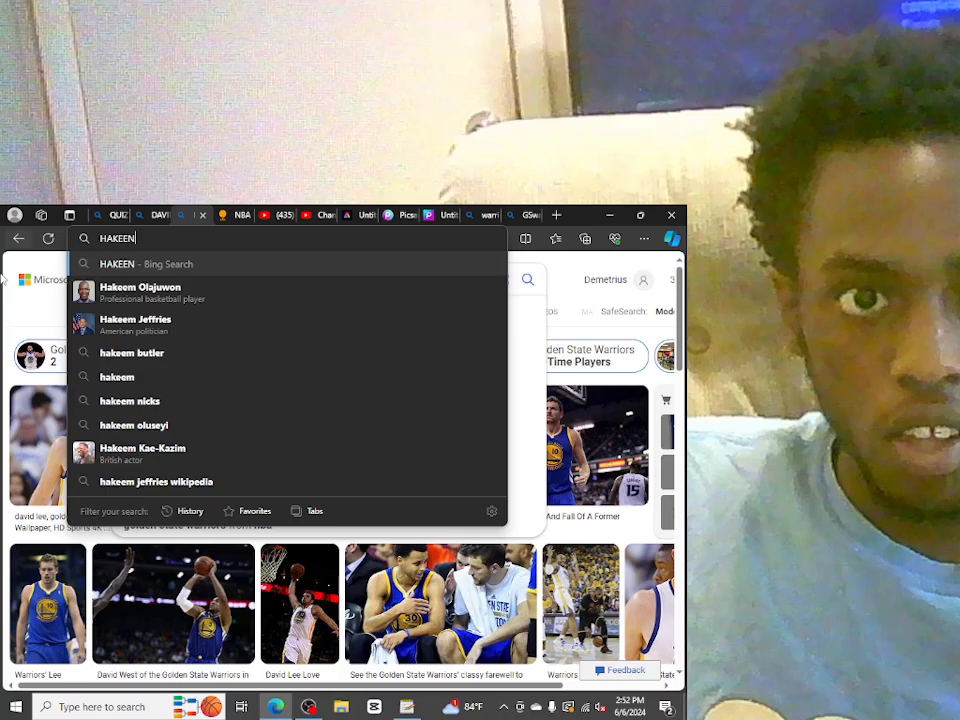
{"action": "left_click", "coordinate": [140, 292]}
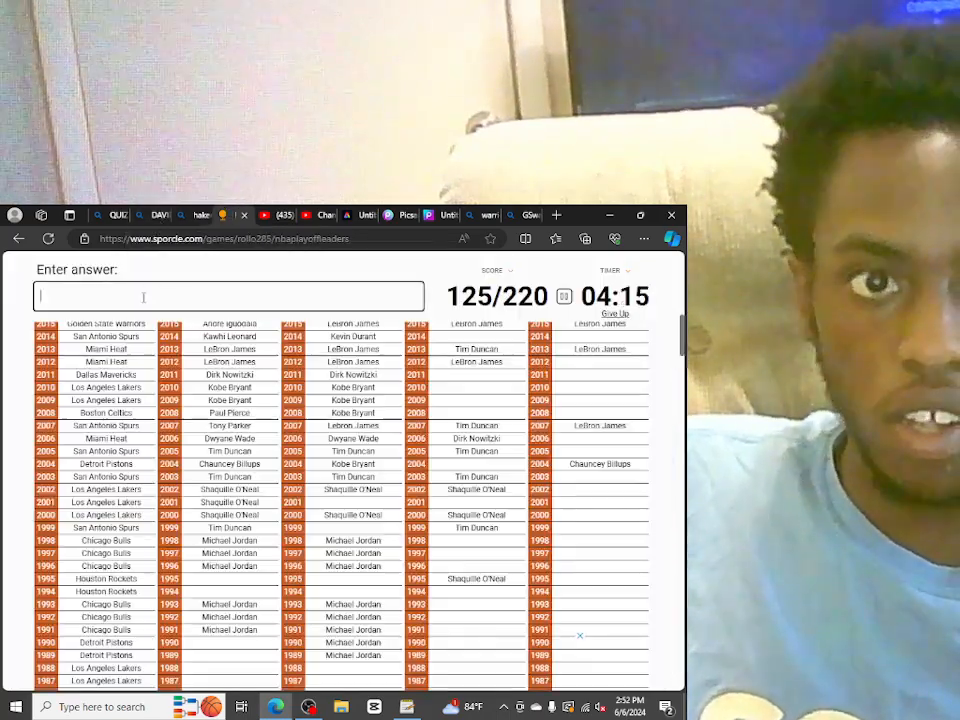
Enter Hakeem Olajuwon and Isiah Thomas for the late-1980s and early-1990s rows
{"action": "type", "text": "OLAJ"}
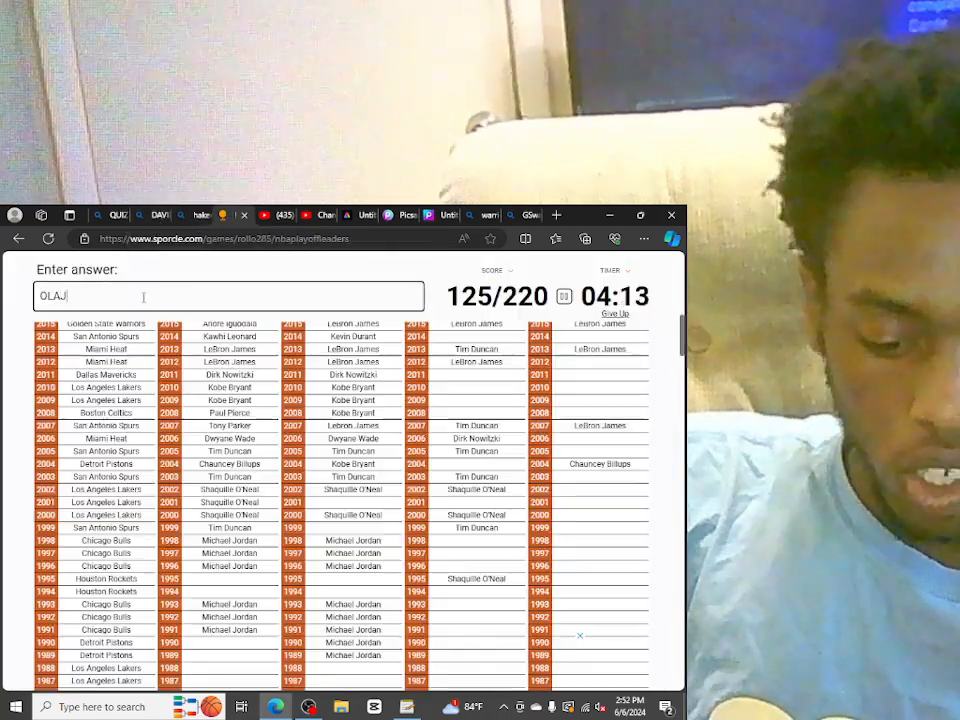
{"action": "type", "text": "UWA"}
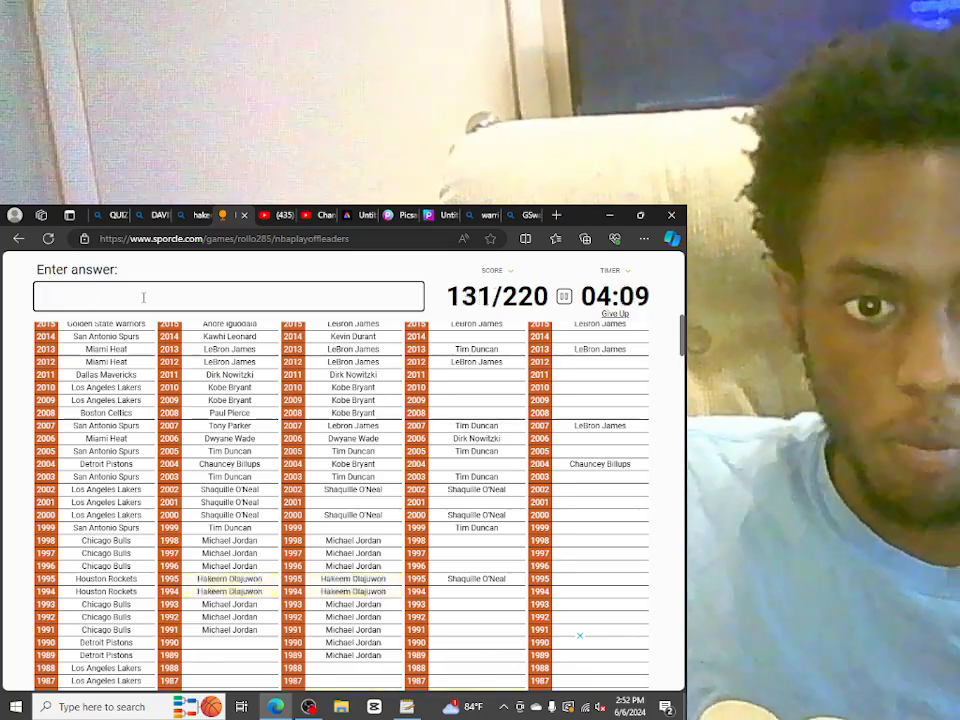
{"action": "scroll", "scroll_direction": "down", "scroll_amount": 3}
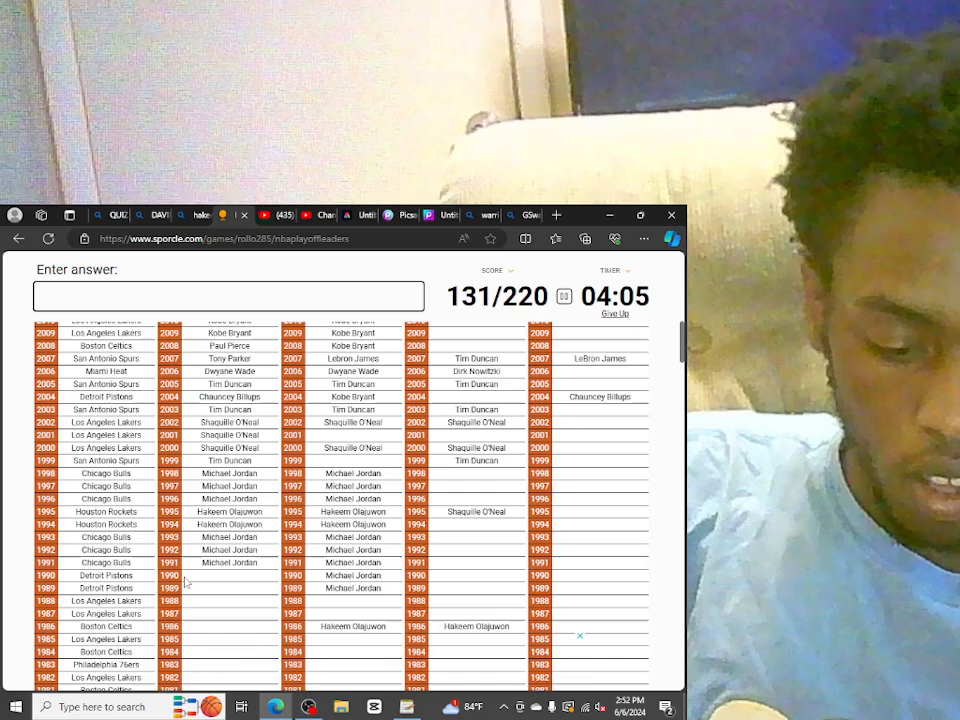
{"action": "type", "text": "THOMADS"}
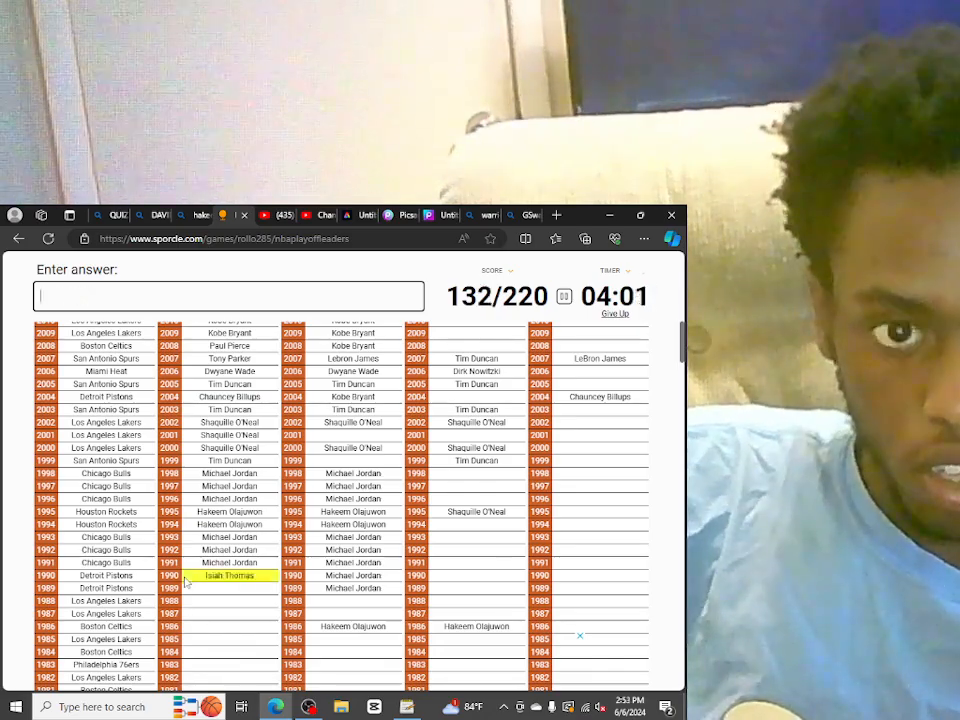
{"action": "type", "text": "D"}
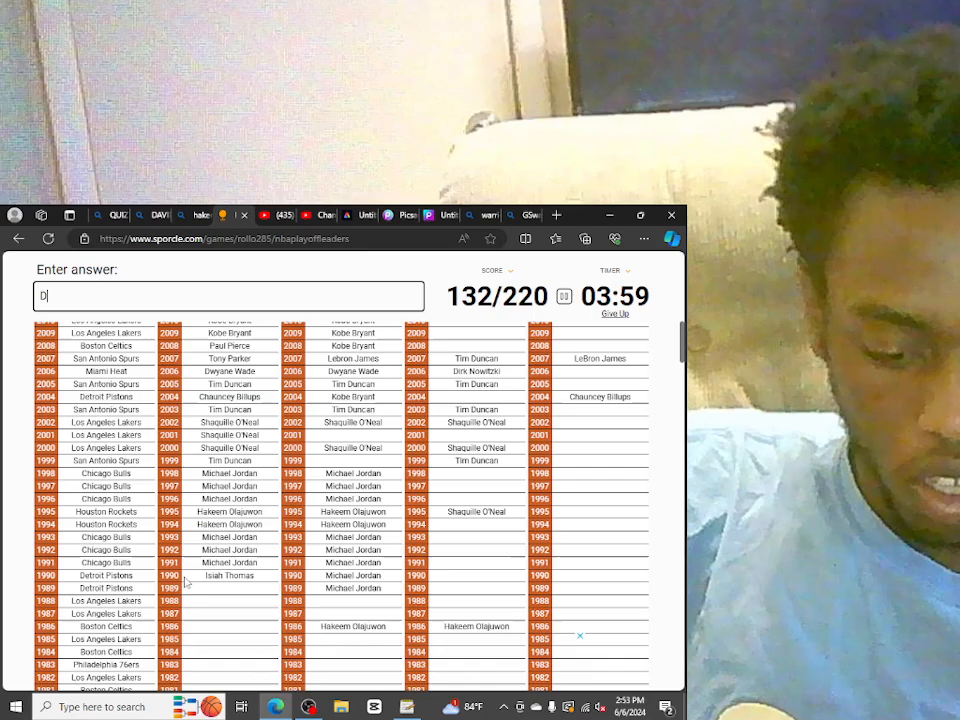
{"action": "type", "text": "U"}
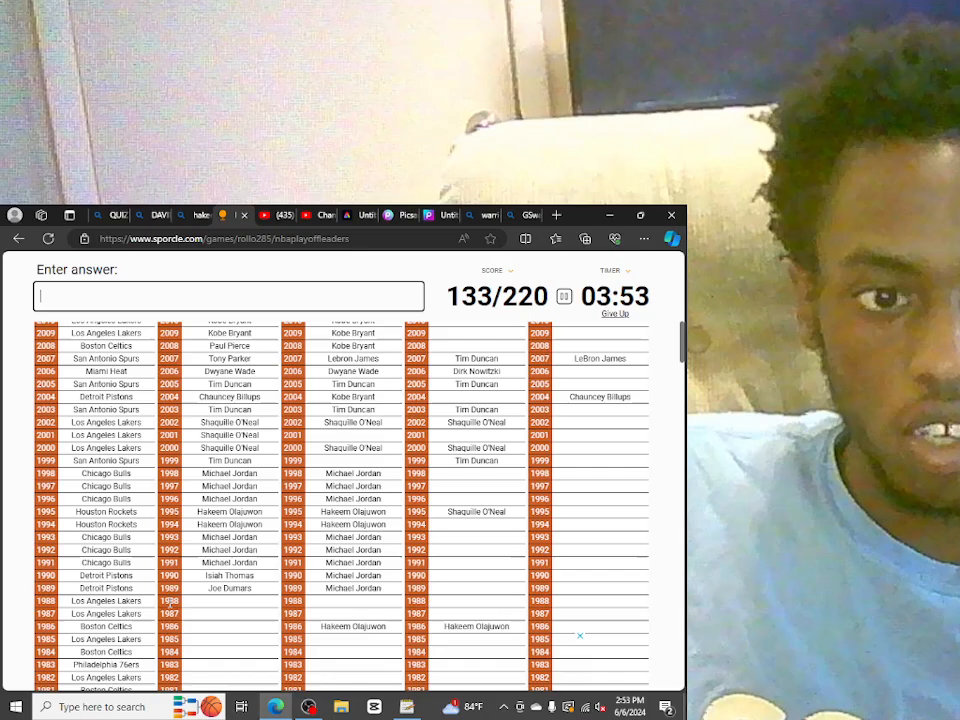
Enter Magic Johnson, James Worthy and Larry Bird for the 1980s Finals MVP rows
{"action": "scroll", "scroll_direction": "down", "scroll_amount": 3}
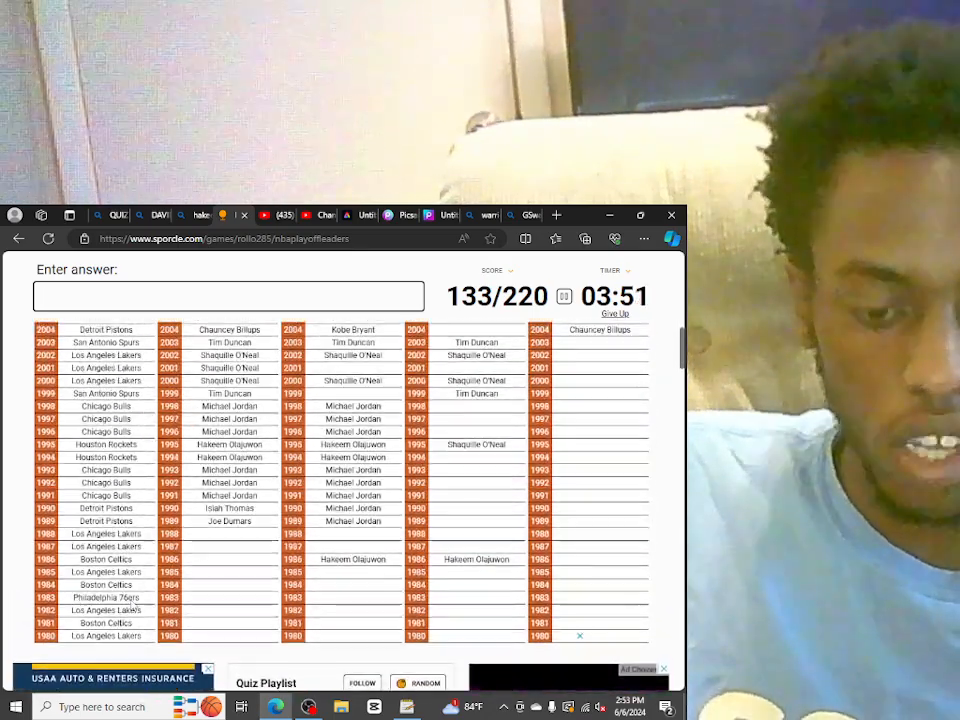
{"action": "type", "text": "JOH"}
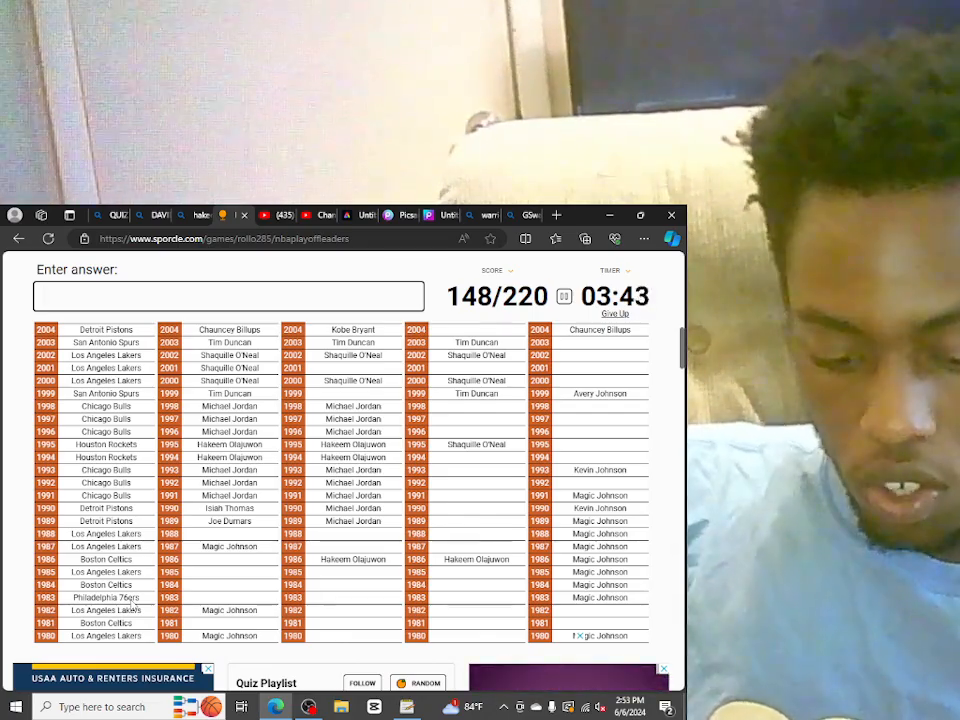
{"action": "type", "text": "WORTH"}
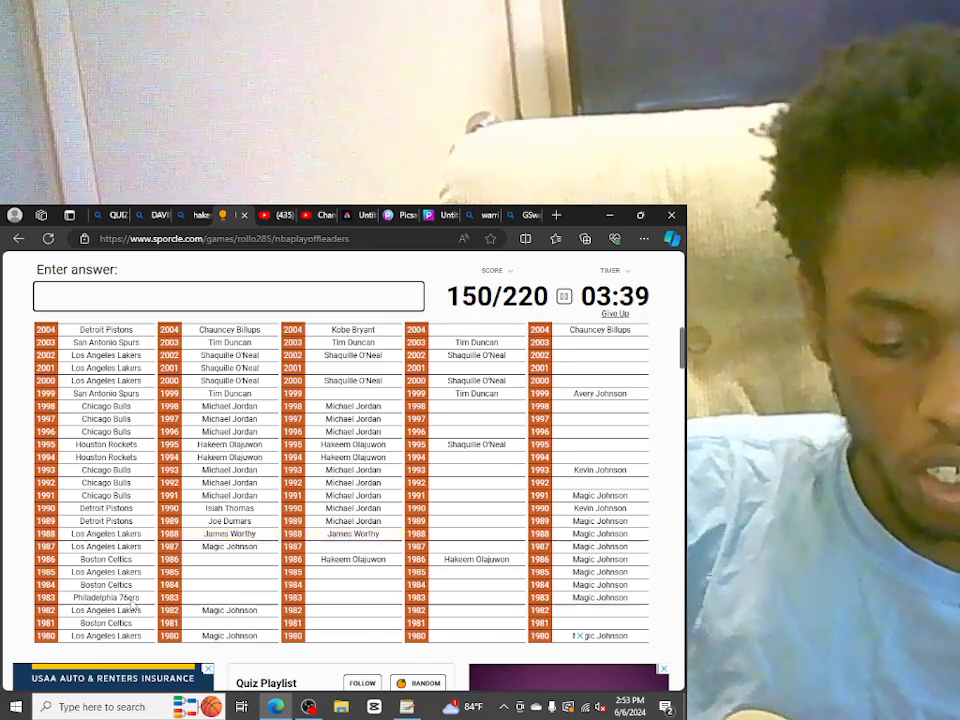
{"action": "type", "text": "Larry Bird"}
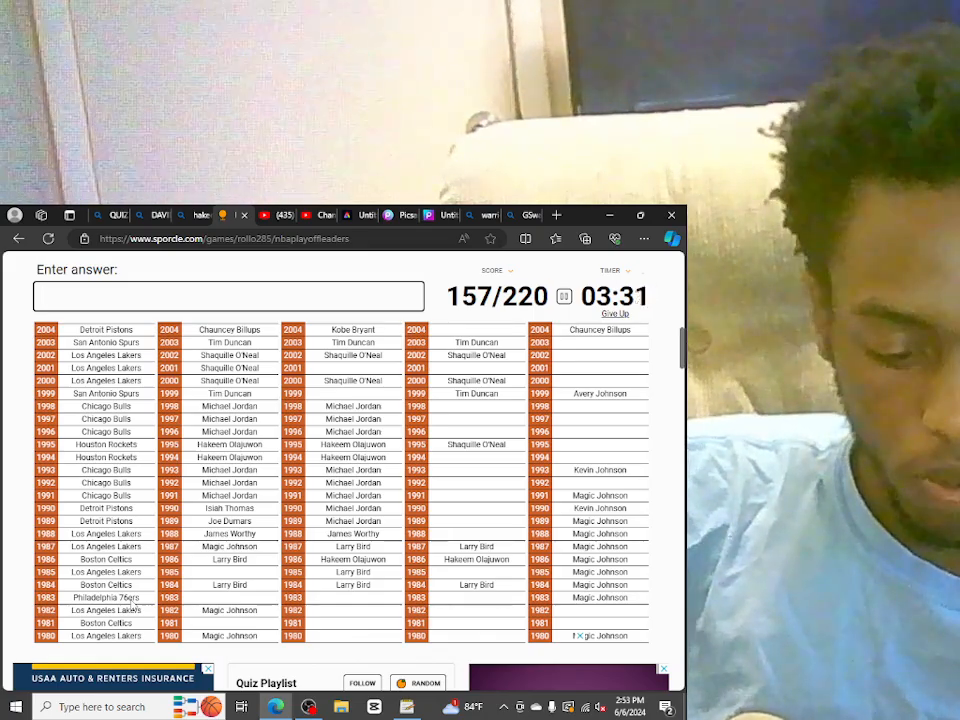
Enter Kareem Abdul-Jabbar and Robert Parish, with a rejected McHale guess, reaching 166/220
{"action": "type", "text": "KAREE"}
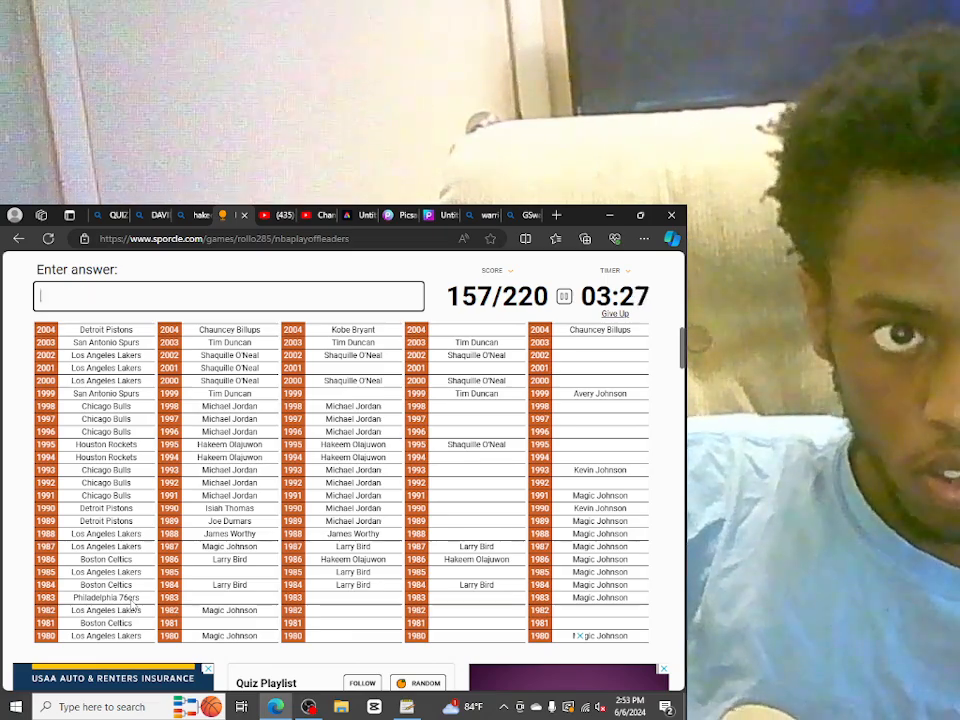
{"action": "type", "text": "JABA"}
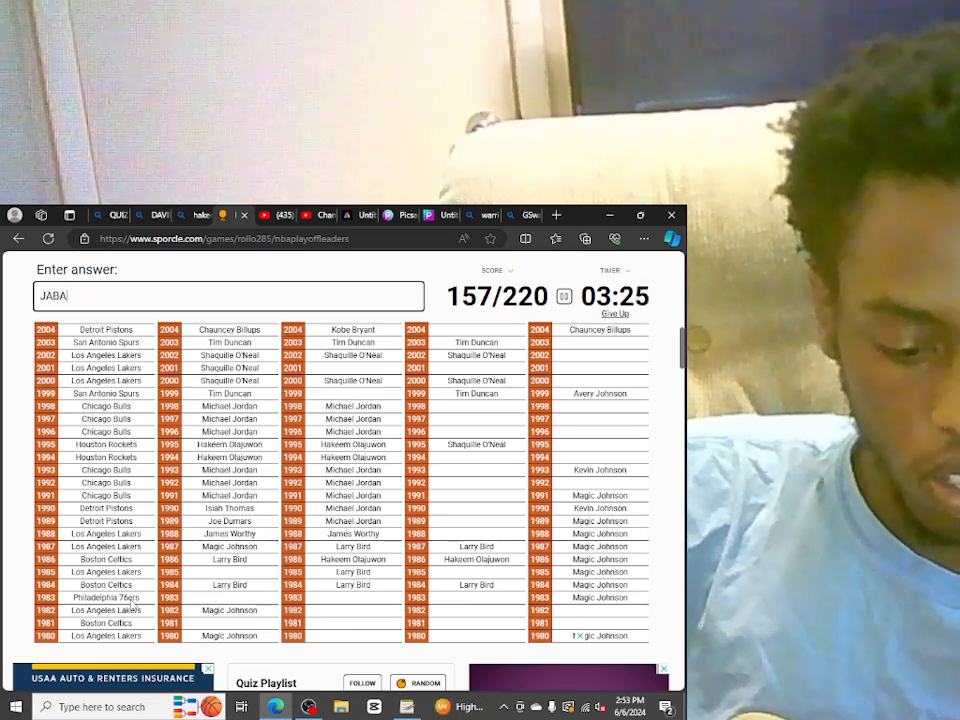
{"action": "key", "text": "Backspace"}
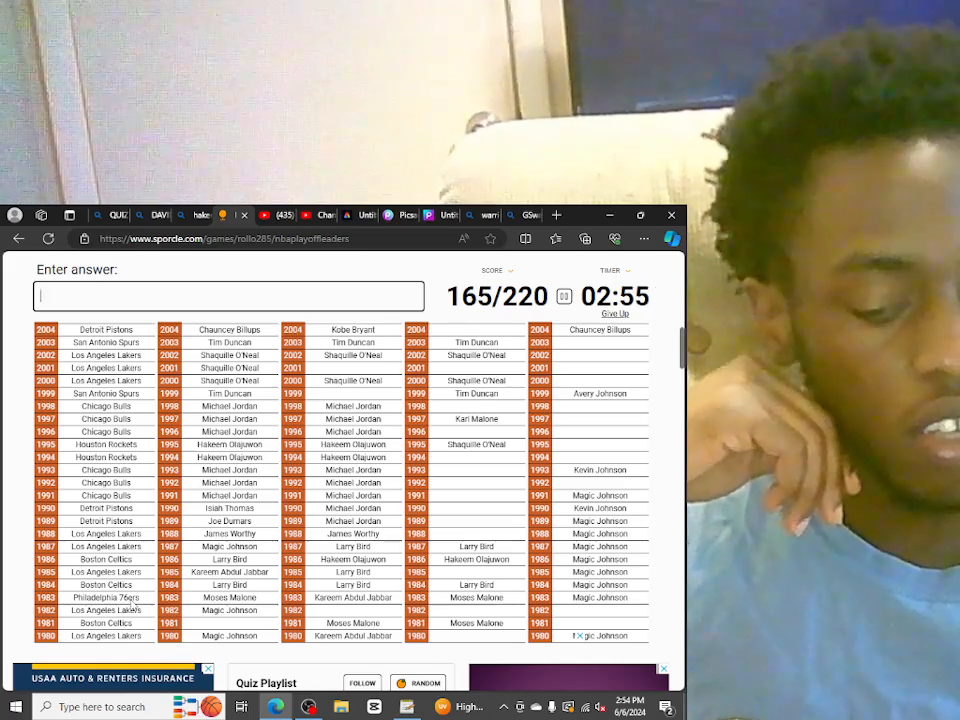
{"action": "type", "text": "PARIS"}
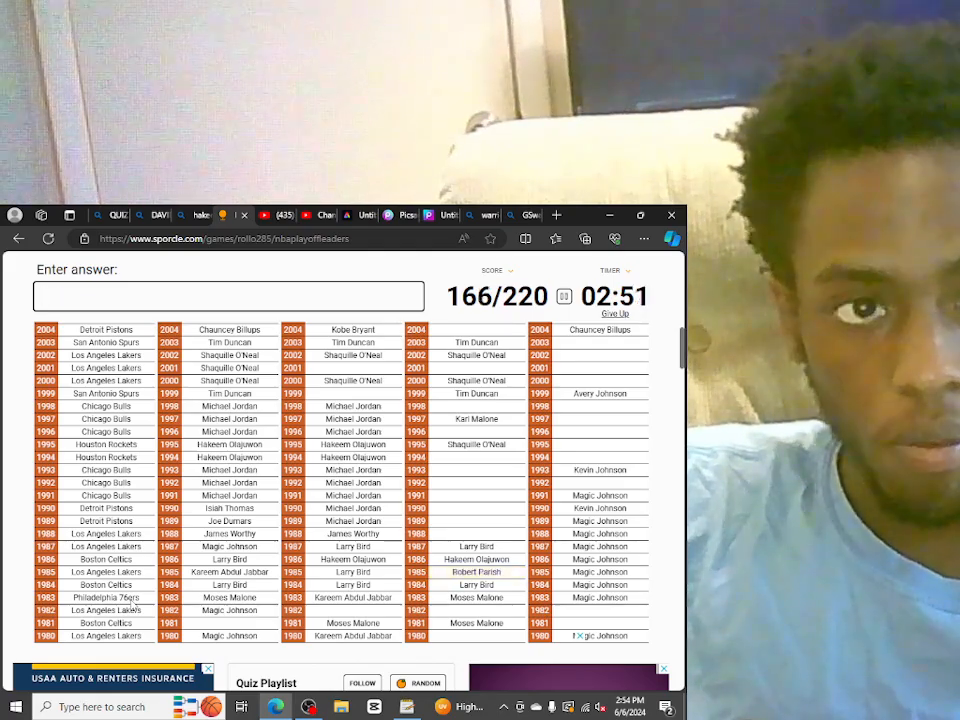
{"action": "type", "text": "M"}
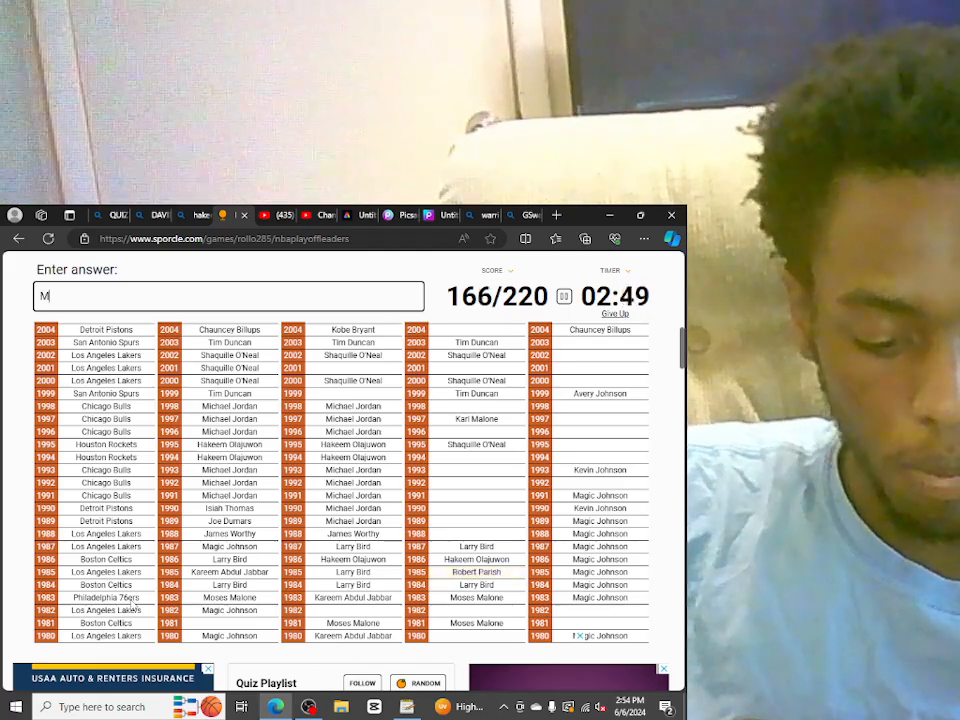
{"action": "type", "text": "CHALE"}
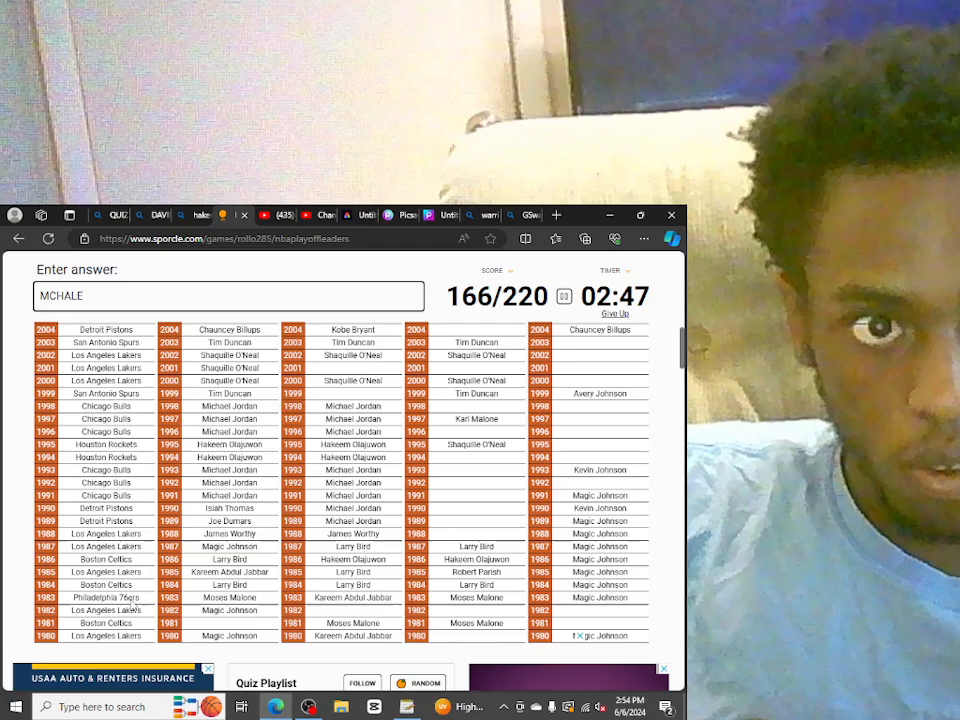
{"action": "key", "text": "Return"}
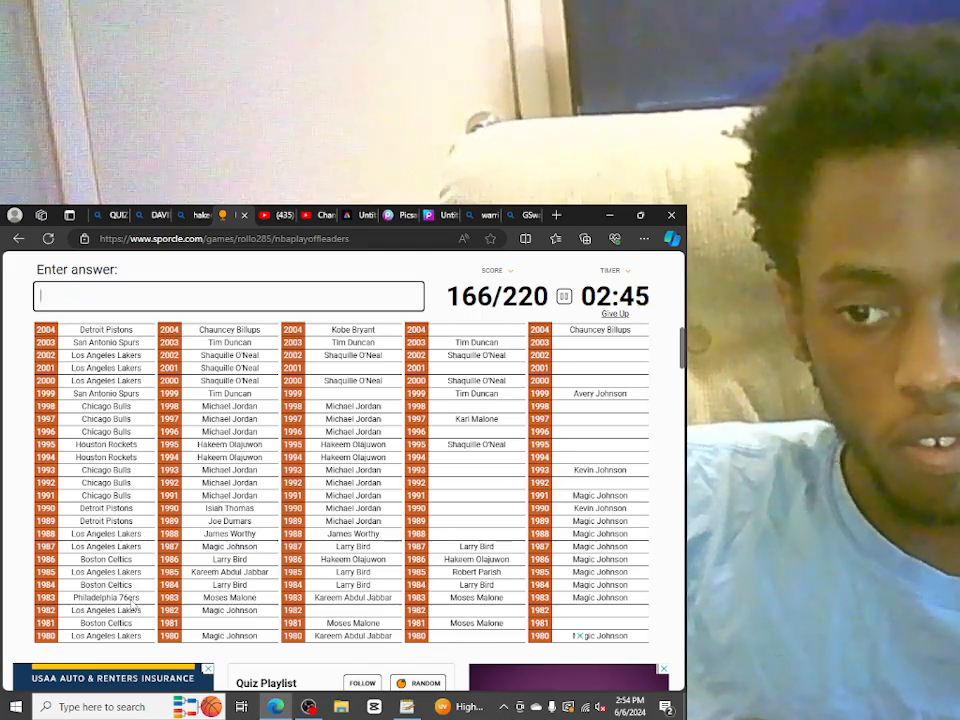
{"action": "scroll", "scroll_direction": "up", "scroll_amount": 3}
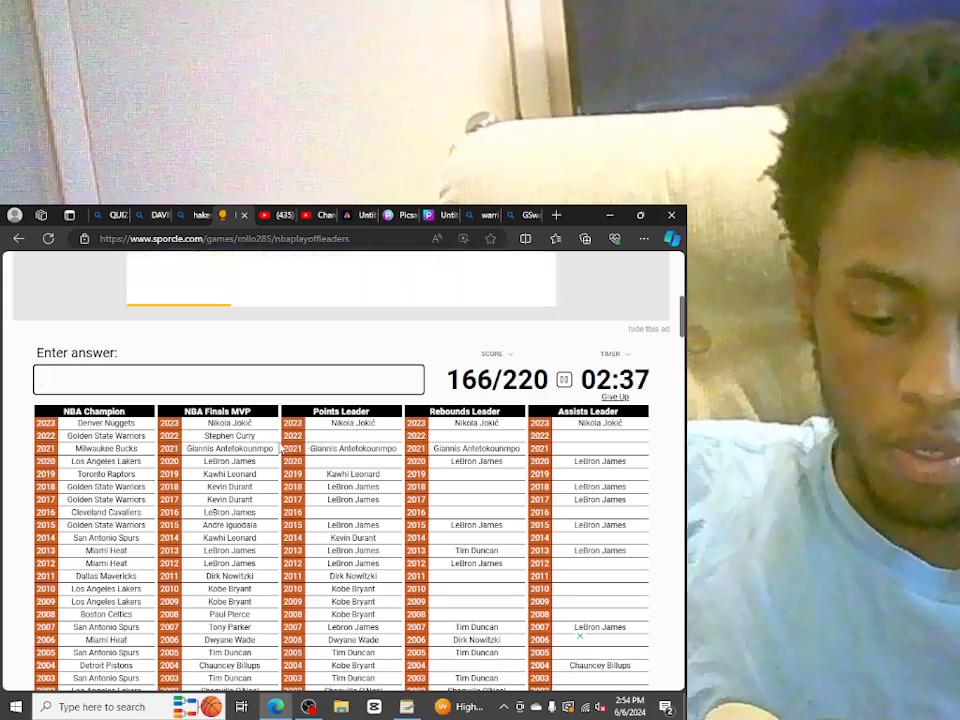
Guess recent players Tatum, Butler and Anthony Davis for the 2020s rows
{"action": "type", "text": "TATU"}
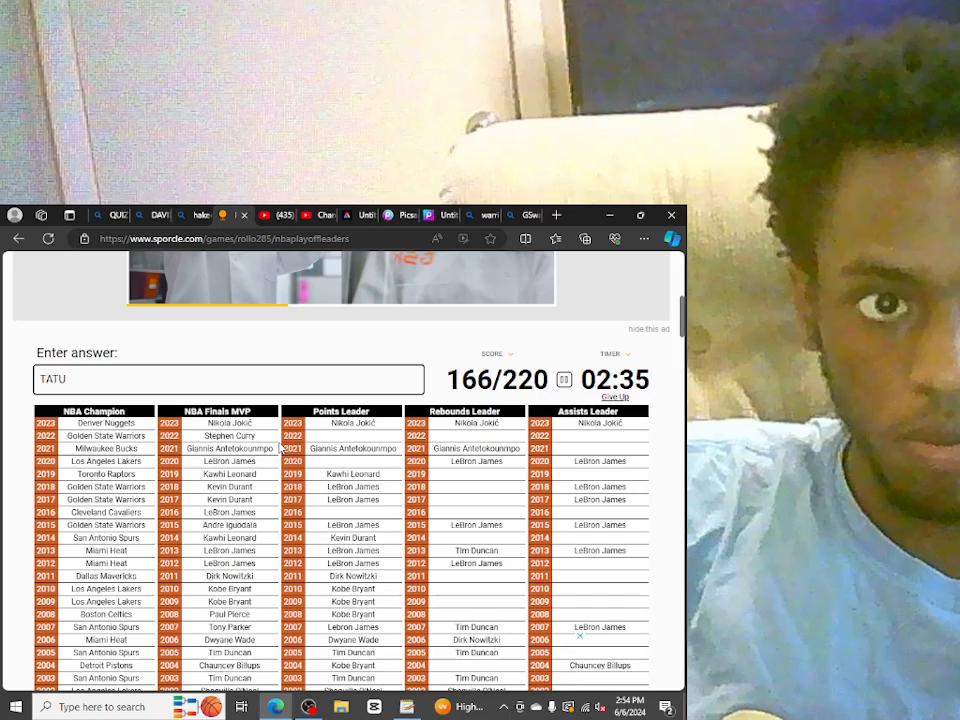
{"action": "type", "text": "Tatum"}
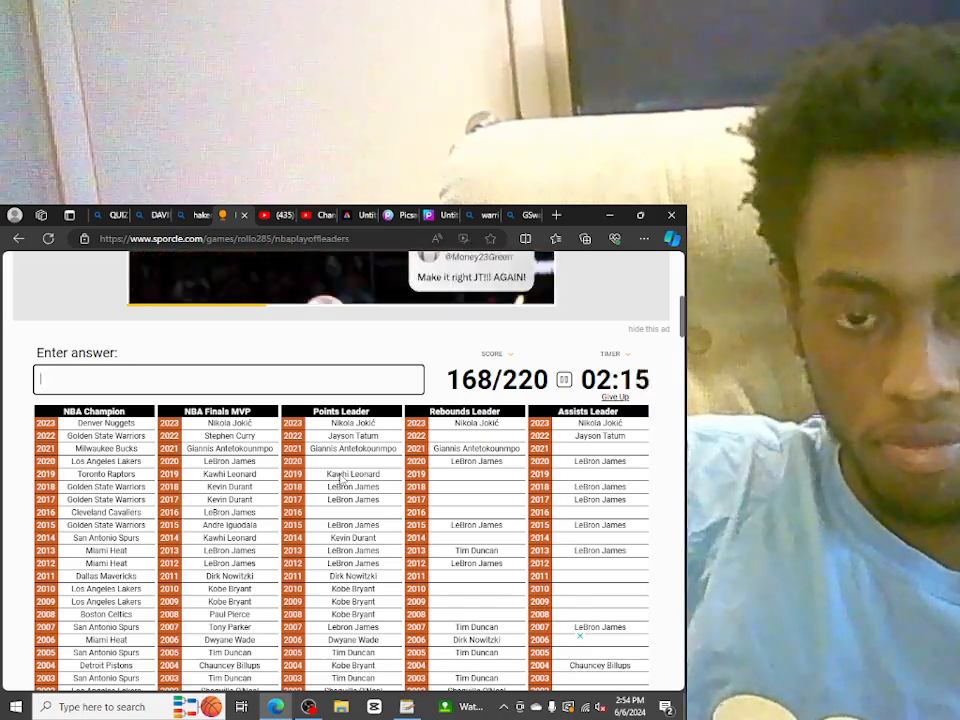
{"action": "type", "text": "BUTLE"}
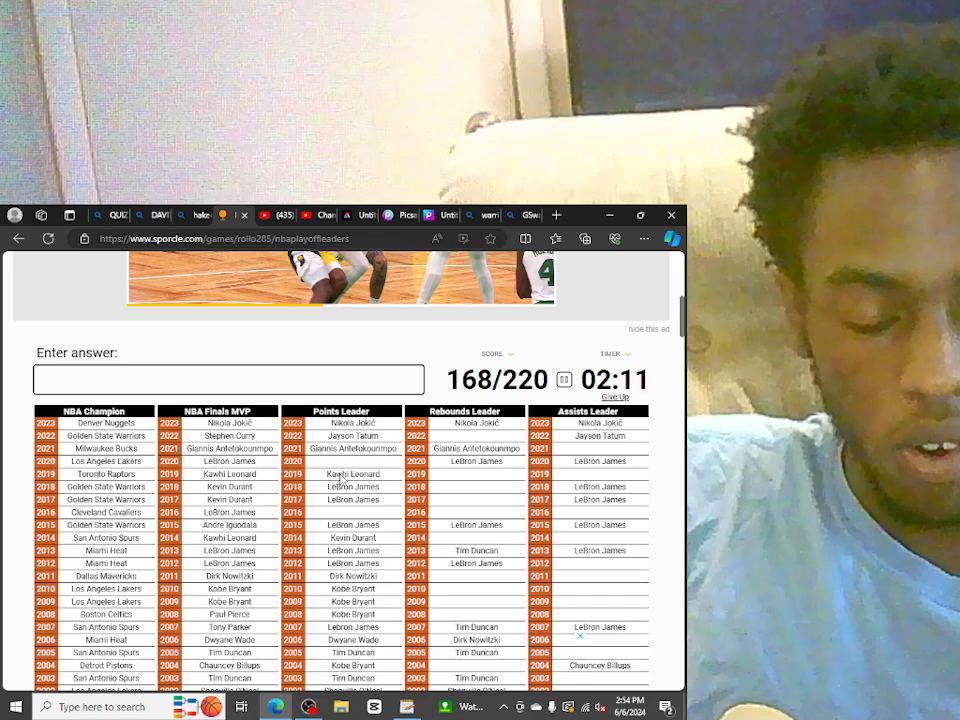
{"action": "type", "text": "D"}
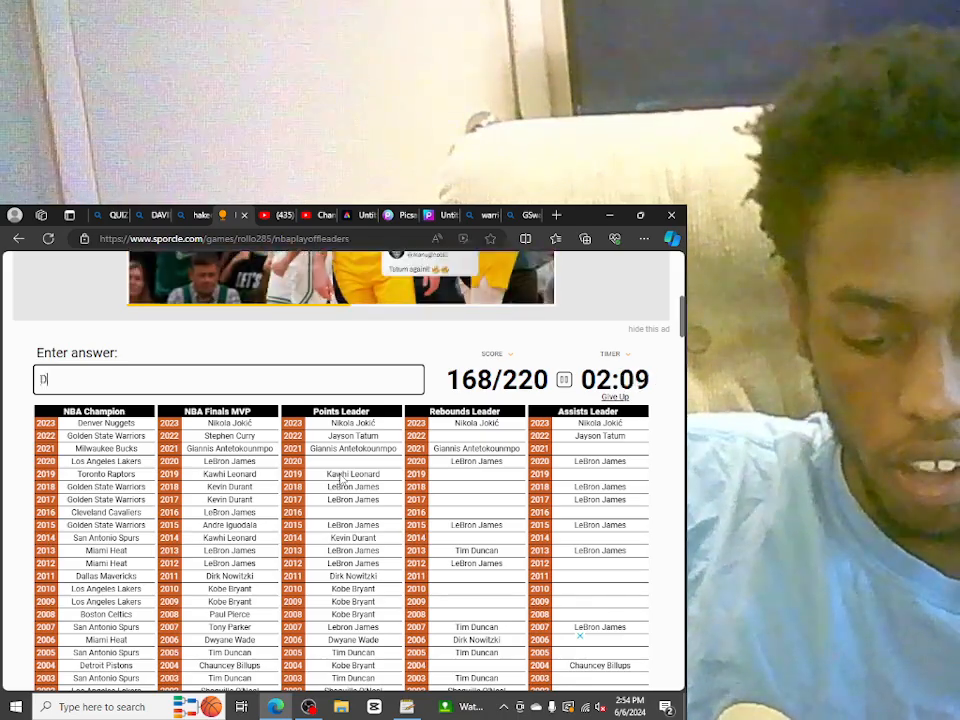
{"action": "type", "text": "Anthony Davis"}
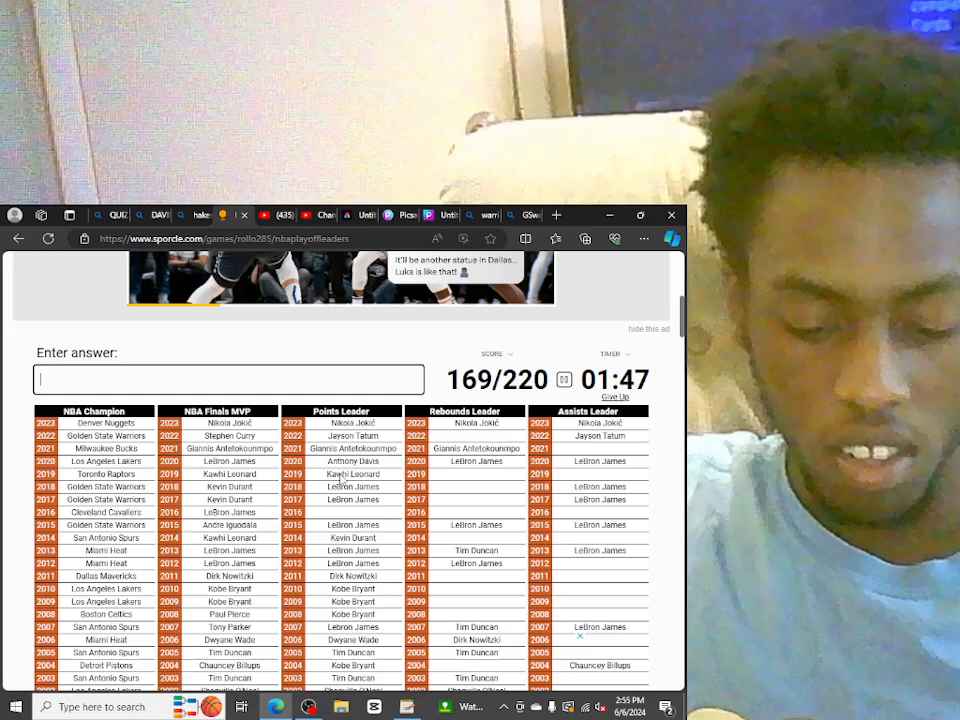
Guess Kyrie Irving and Thompson, bringing the score to 169/220
{"action": "type", "text": "KYRIE"}
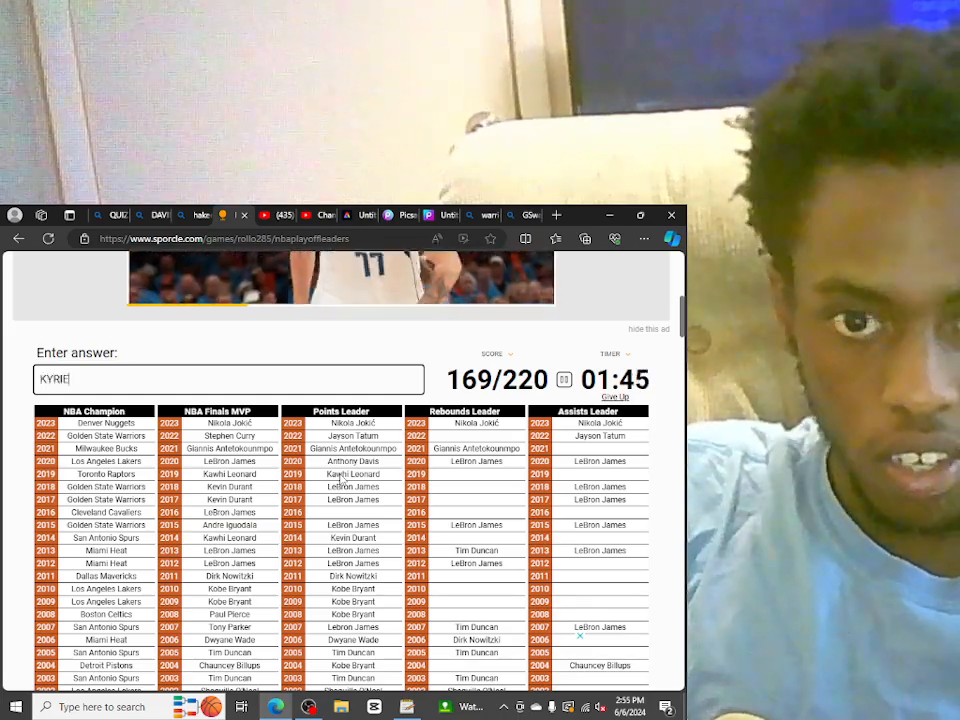
{"action": "key", "text": "Backspace"}
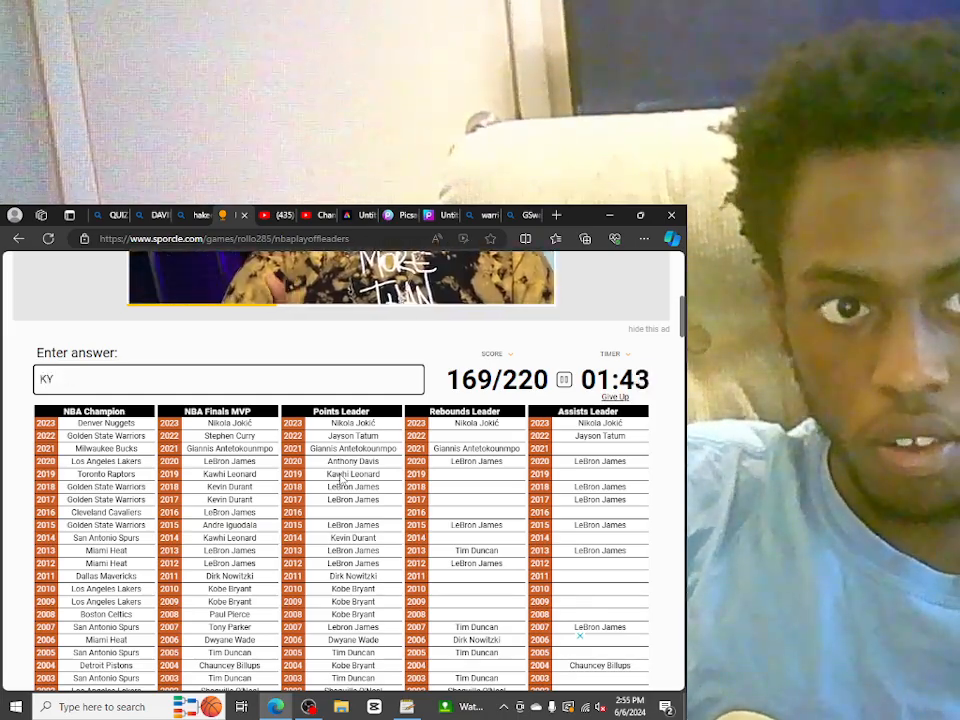
{"action": "type", "text": "IRVI"}
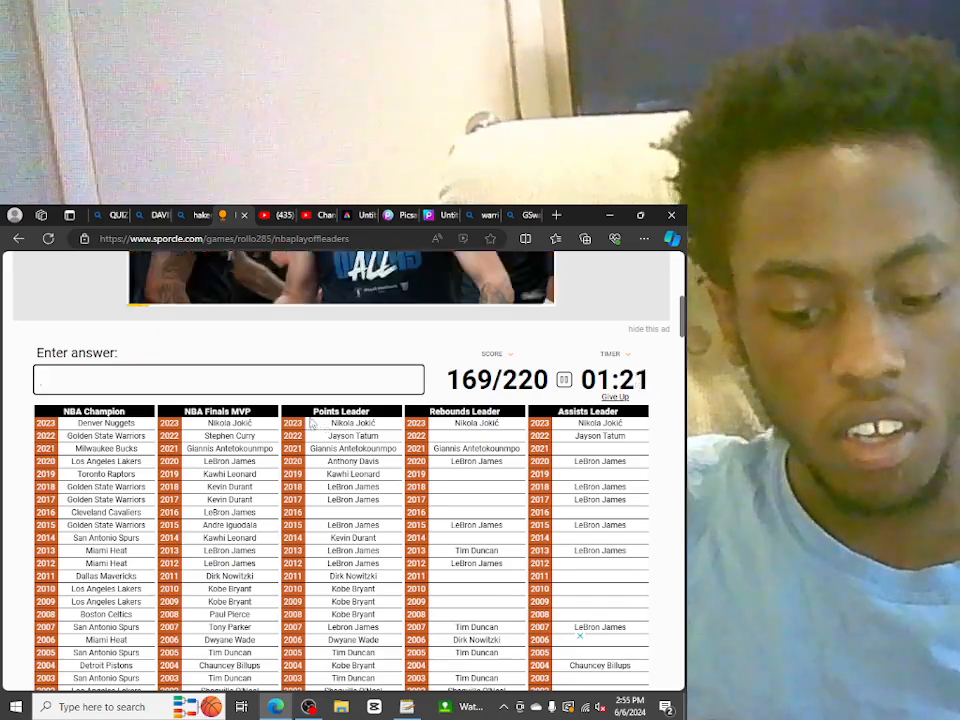
{"action": "type", "text": "T"}
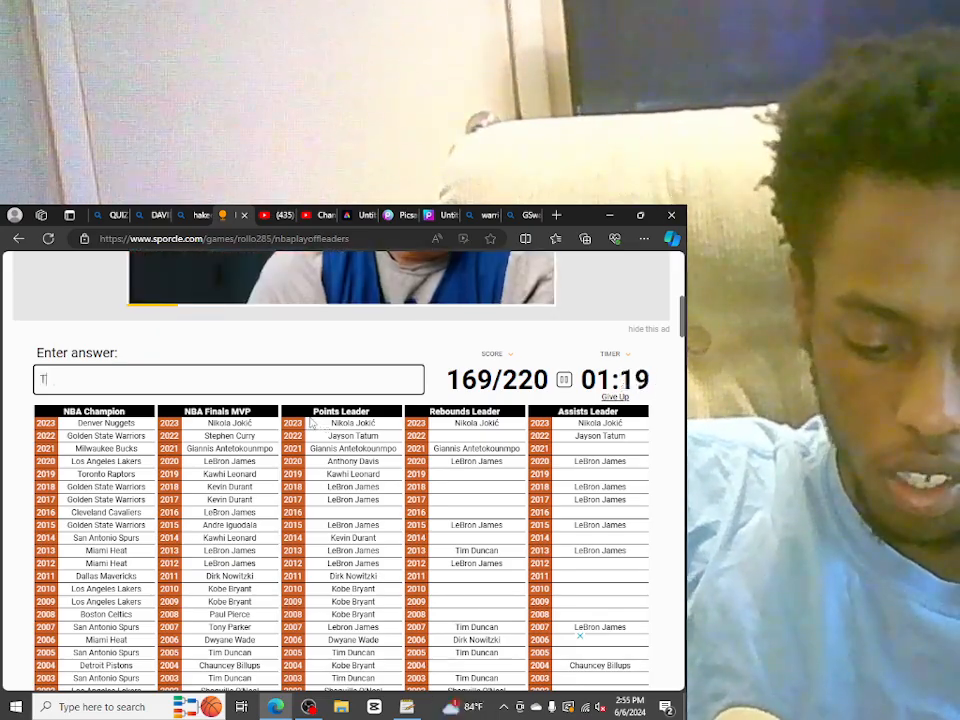
{"action": "type", "text": "HOMPSO"}
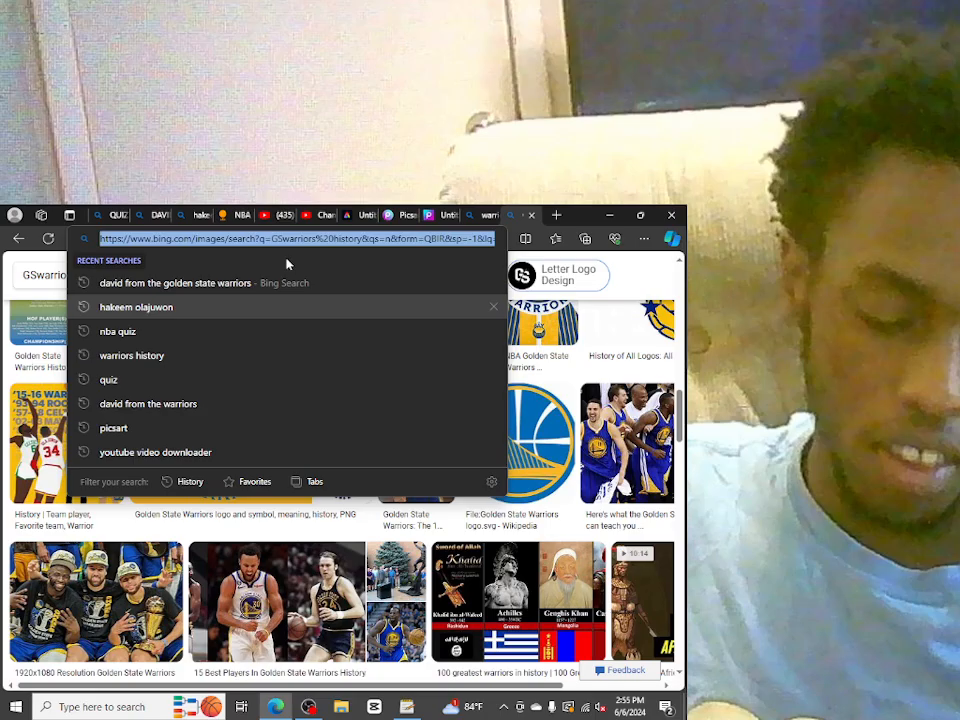
Search Bing for 'who led the 2016 NBA Finals in points' and read that it was Klay Thompson
{"action": "type", "text": "WHO LED THE"}
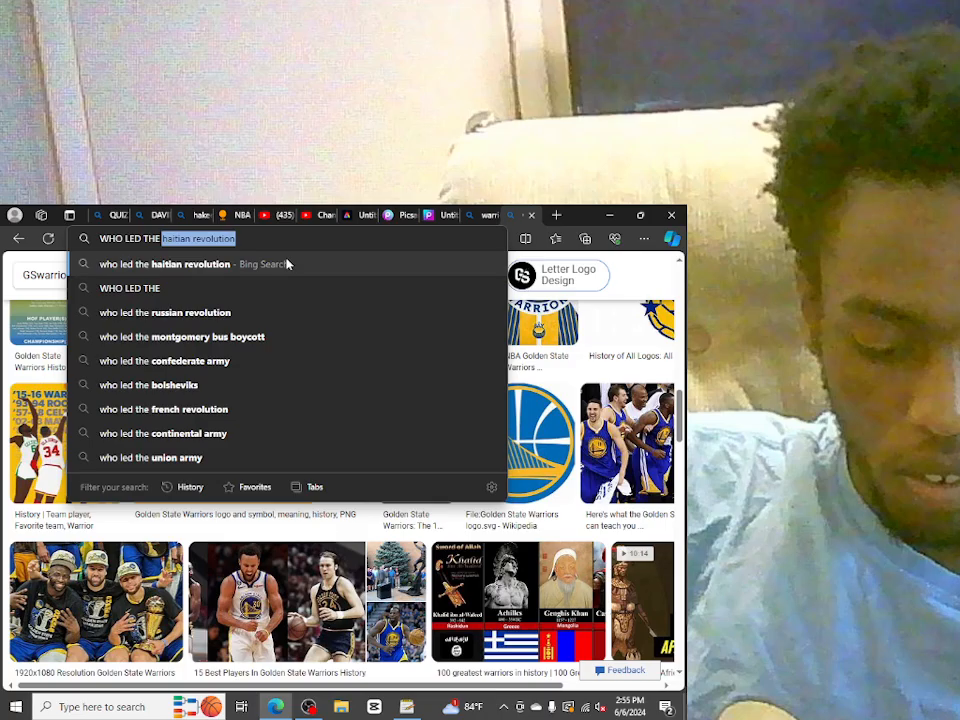
{"action": "type", "text": "201"}
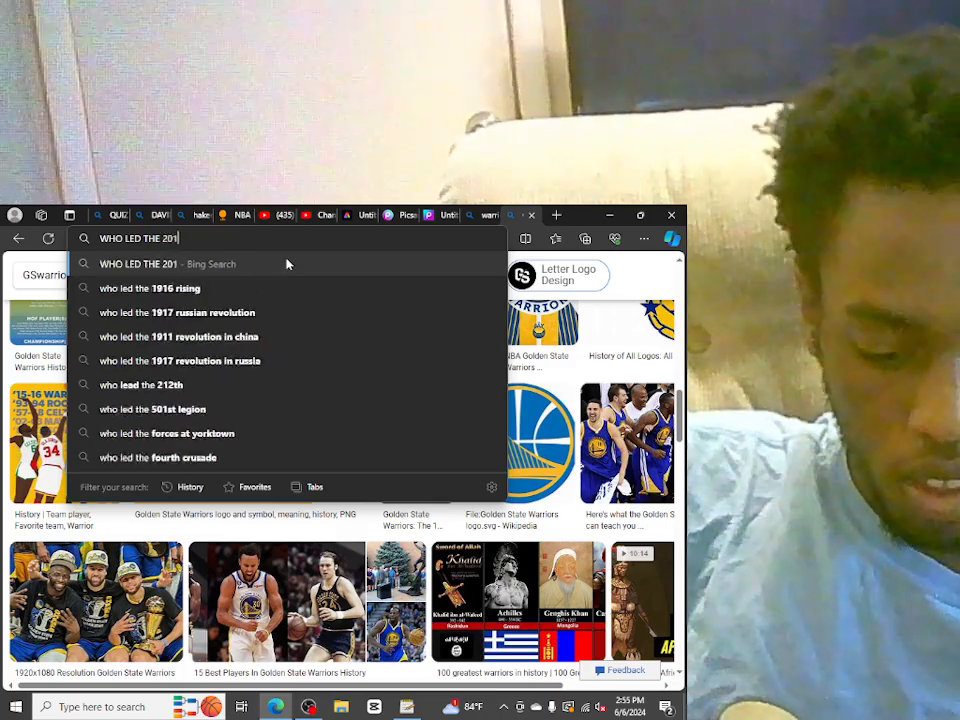
{"action": "type", "text": "6"}
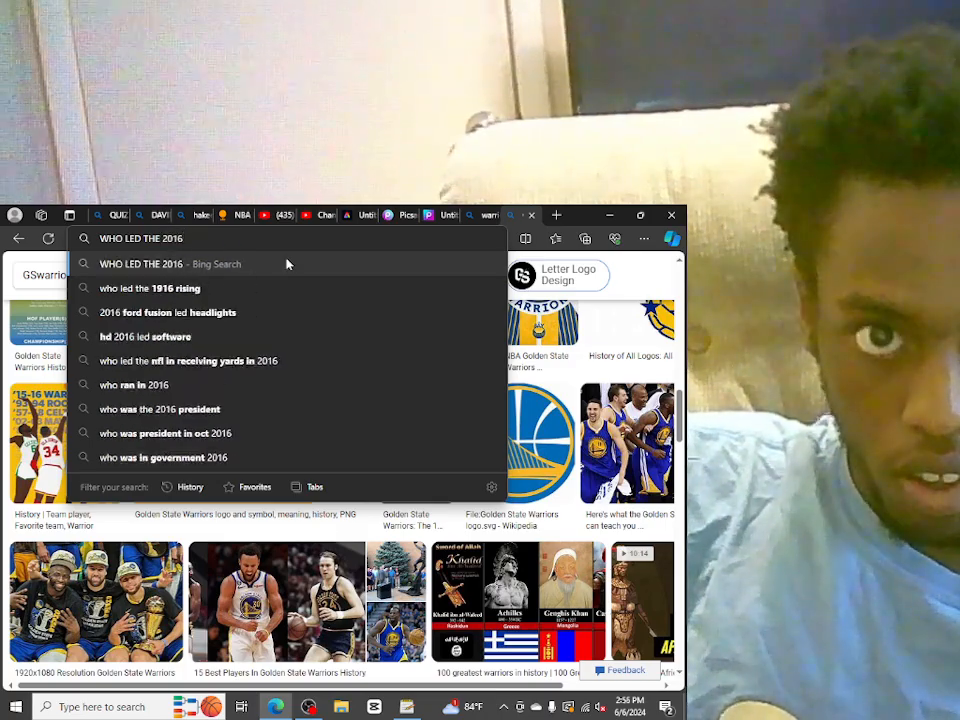
{"action": "type", "text": "Fi"}
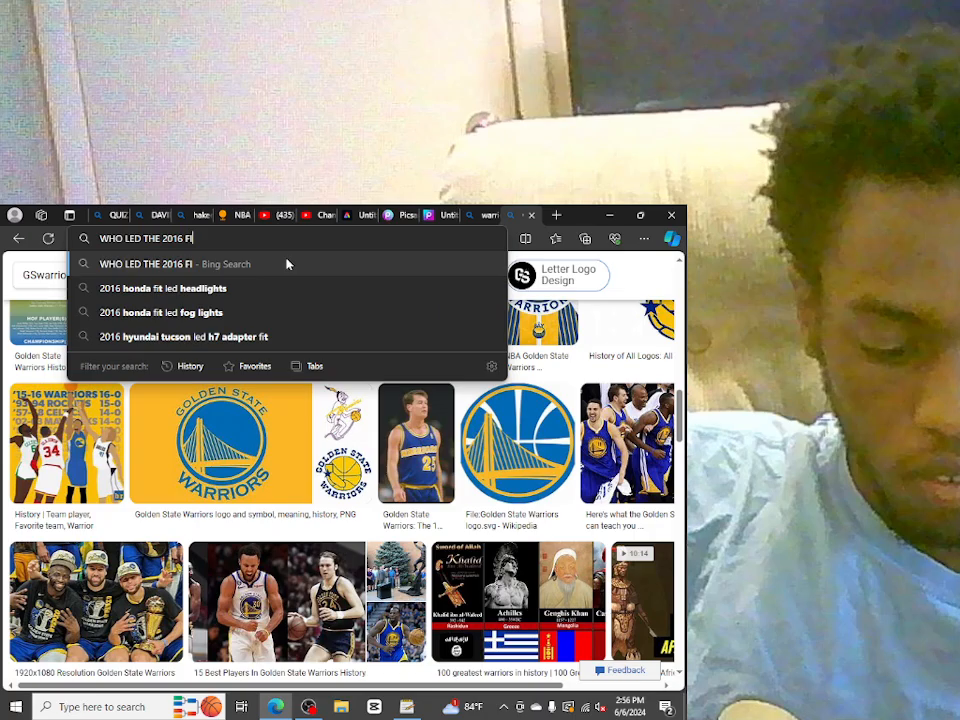
{"action": "key", "text": "Backspace"}
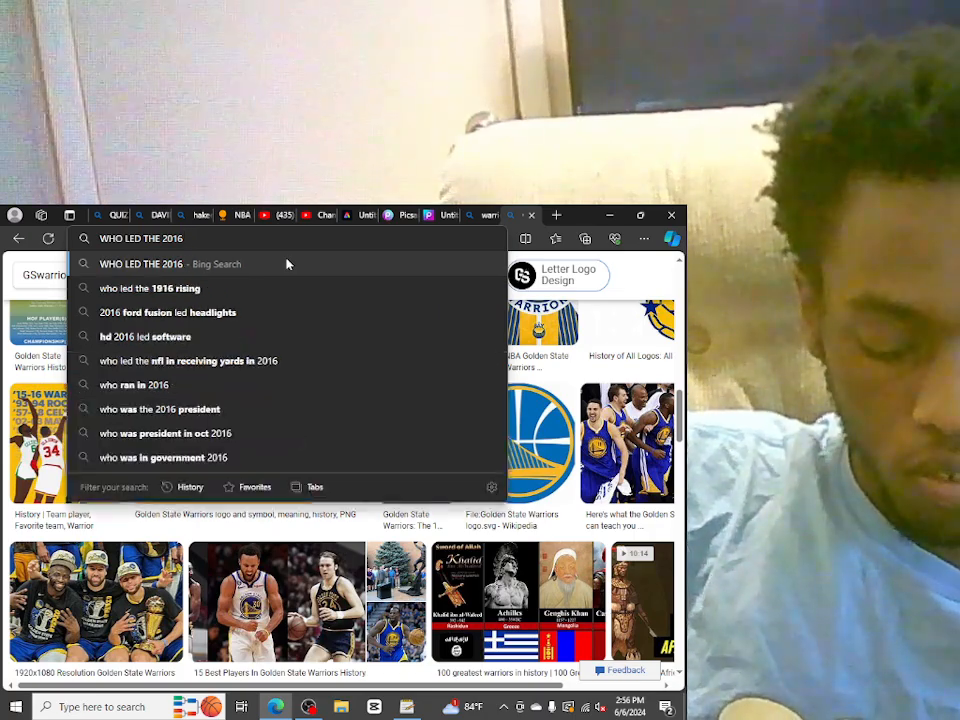
{"action": "type", "text": "NBA FO"}
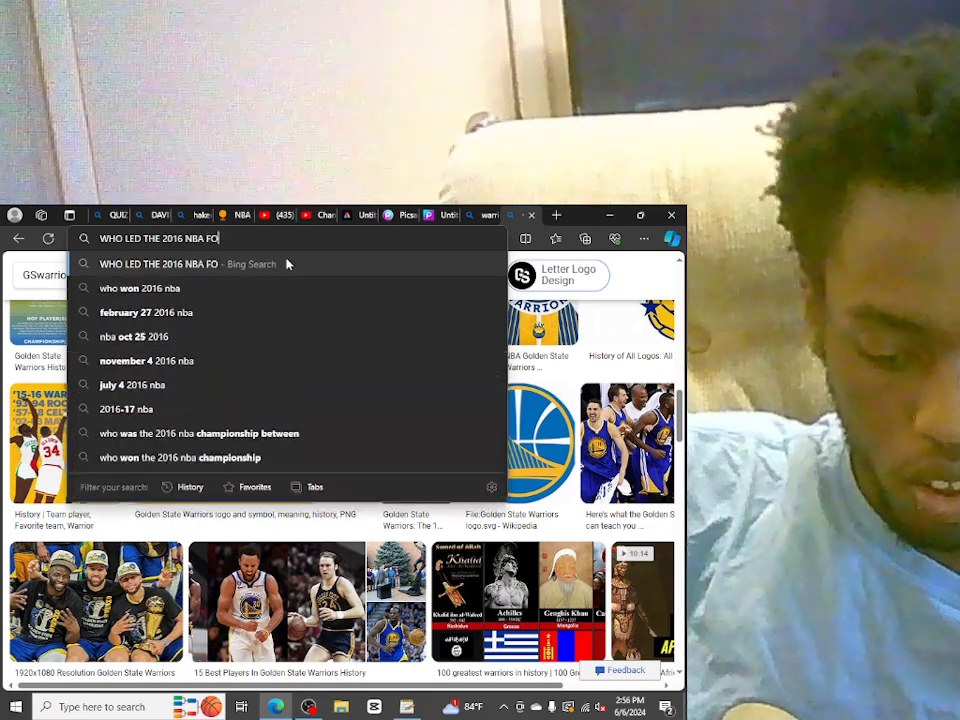
{"action": "type", "text": "INALS I"}
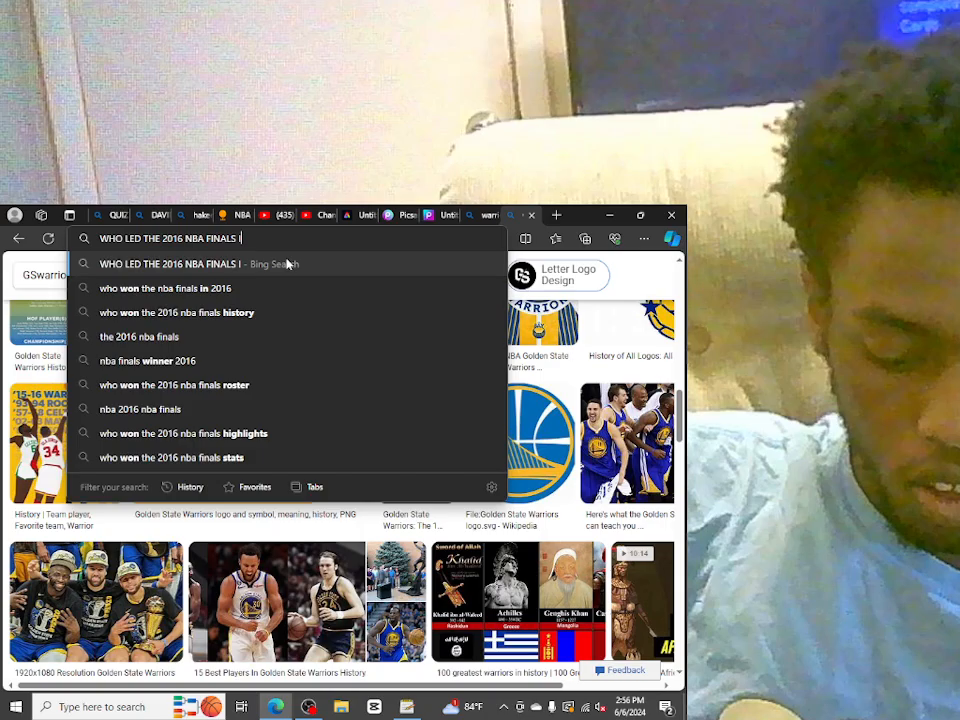
{"action": "type", "text": "IN POINT"}
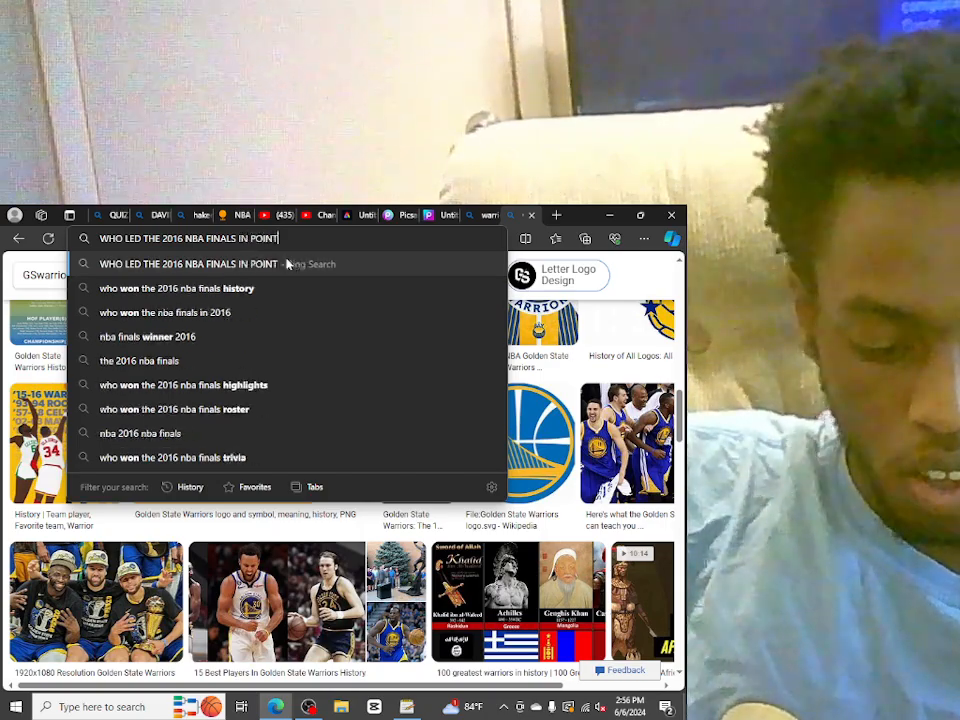
{"action": "key", "text": "Return"}
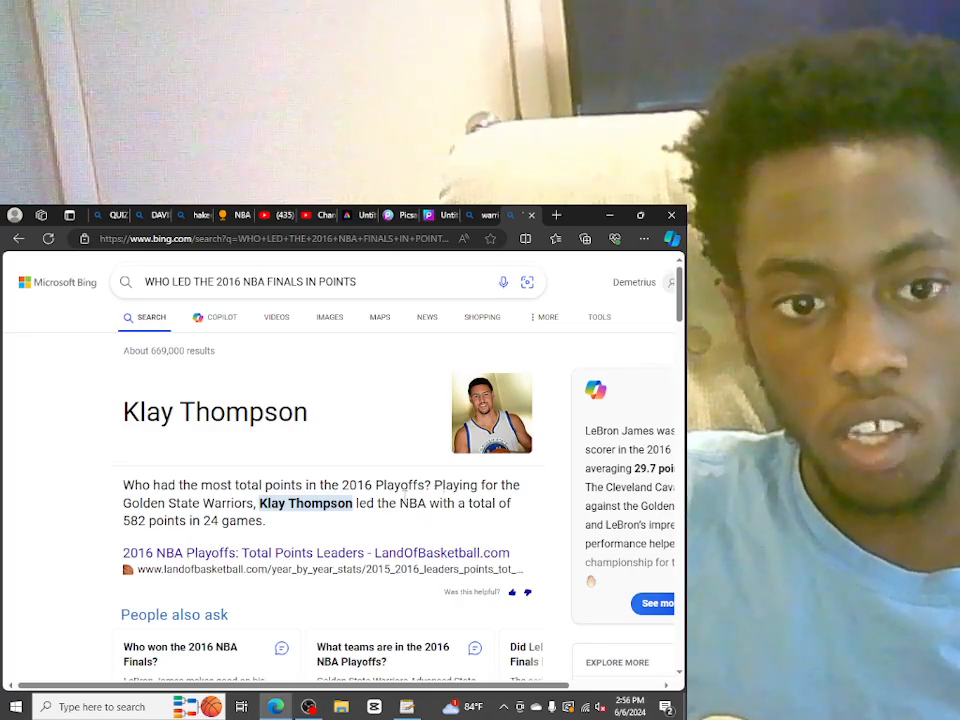
{"action": "scroll", "scroll_direction": "down", "scroll_amount": 3}
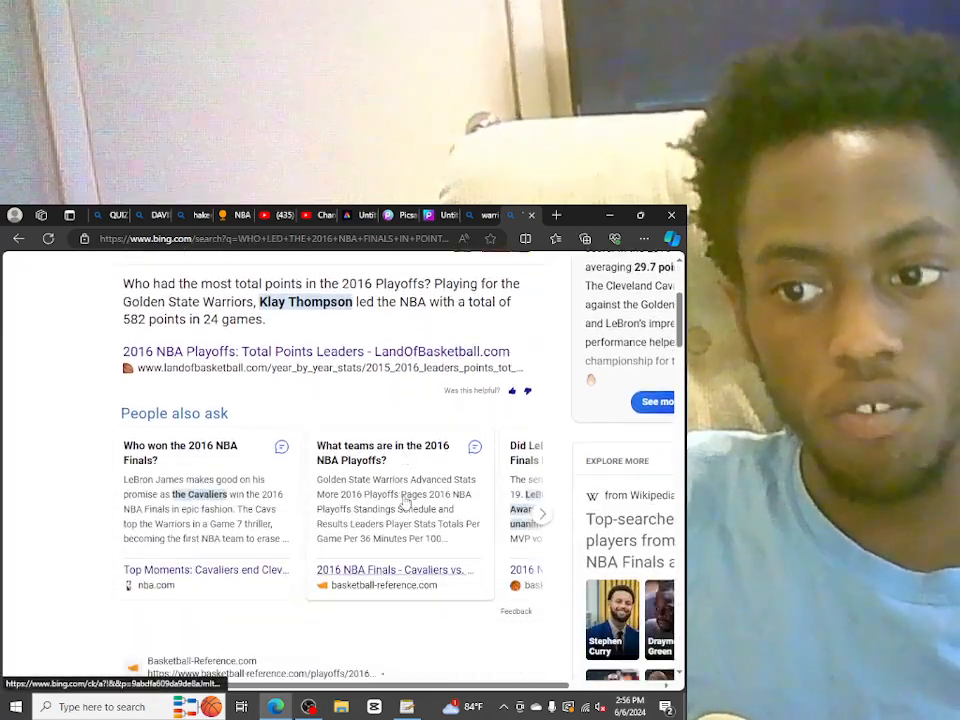
{"action": "scroll", "scroll_direction": "down", "scroll_amount": 3}
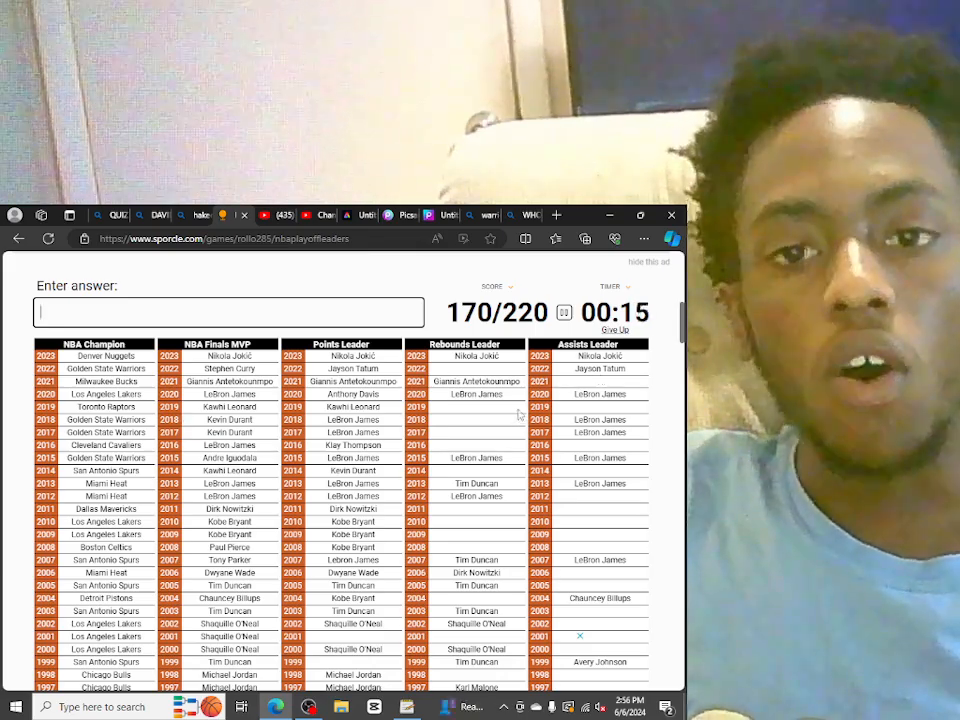
Scroll the answer grid as the timer expires, ending at 170/220 (77%)
{"action": "scroll", "scroll_direction": "down", "scroll_amount": 3}
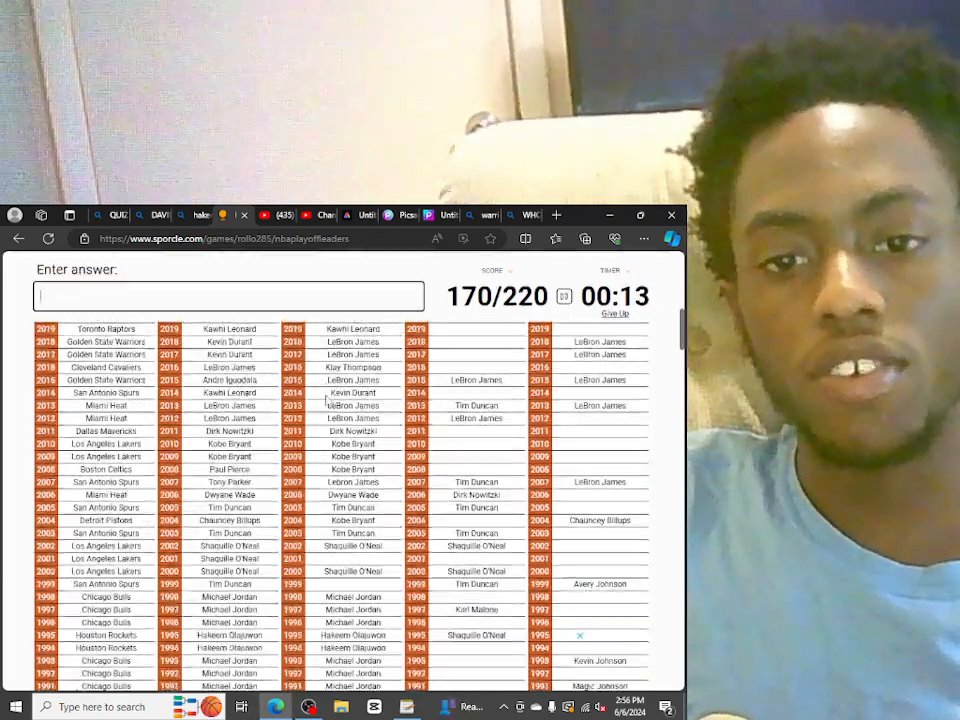
{"action": "scroll", "scroll_direction": "down", "scroll_amount": 3}
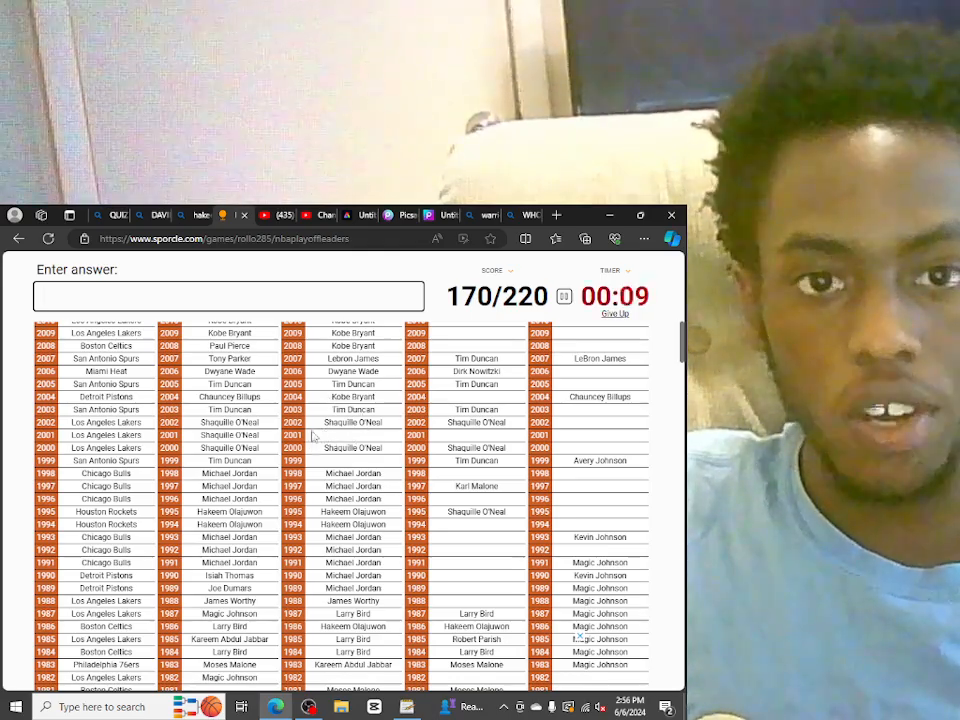
{"action": "scroll", "scroll_direction": "up", "scroll_amount": 3}
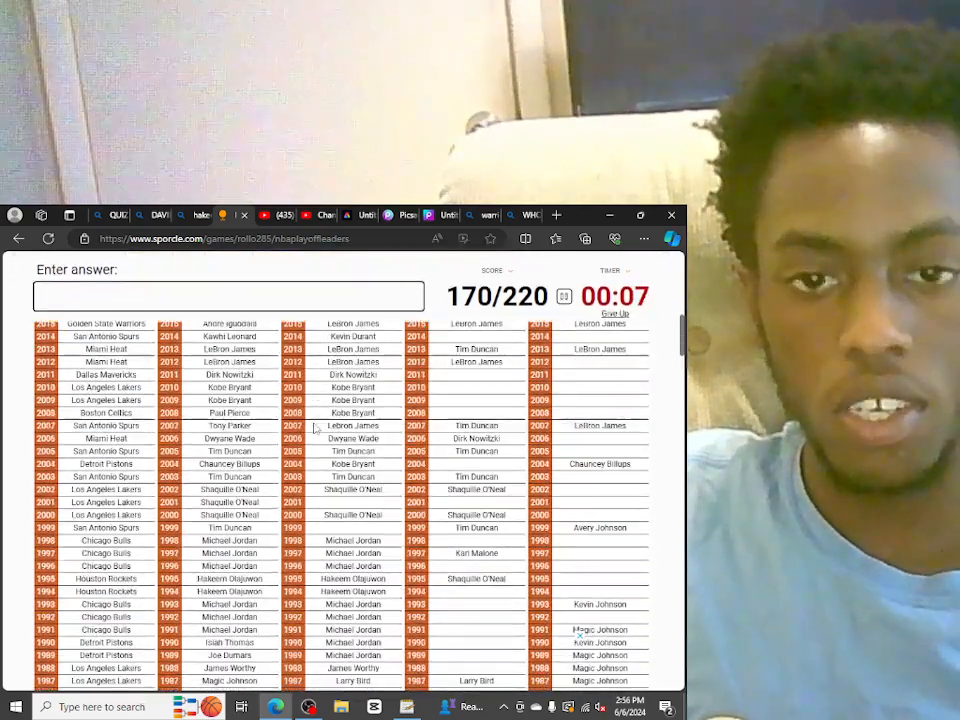
{"action": "type", "text": "M"}
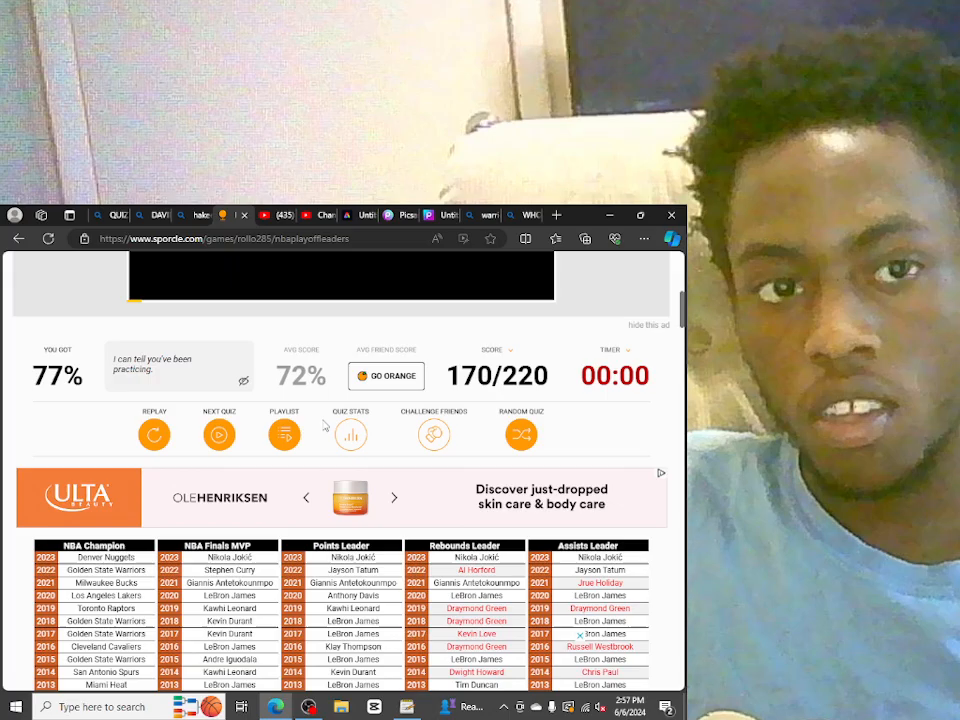
{"action": "scroll", "scroll_direction": "down", "scroll_amount": 3}
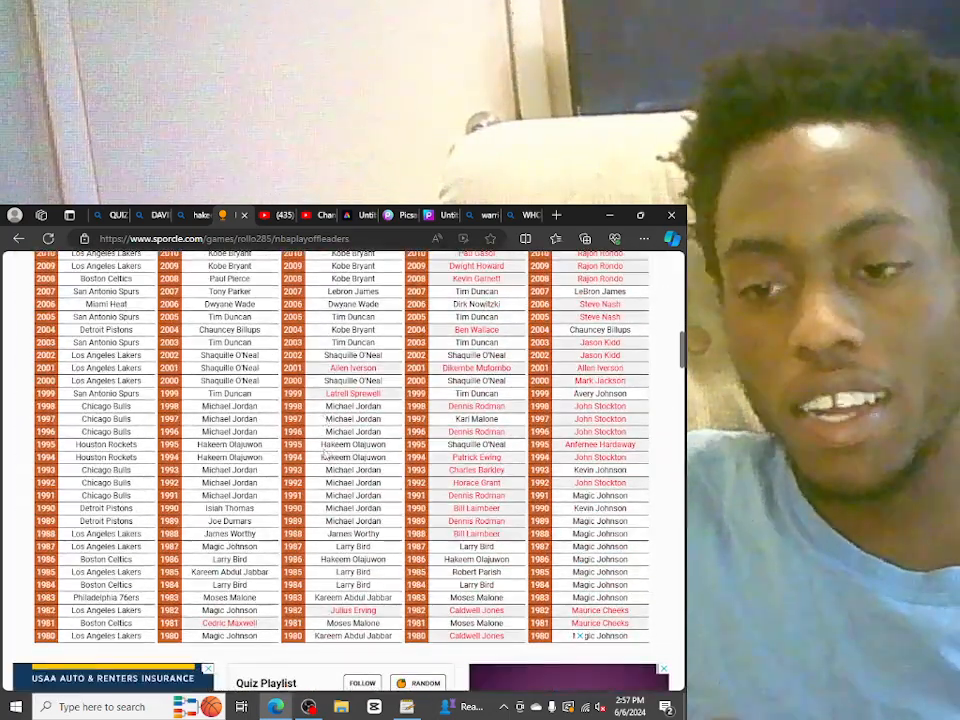
{"action": "scroll", "scroll_direction": "up", "scroll_amount": 3}
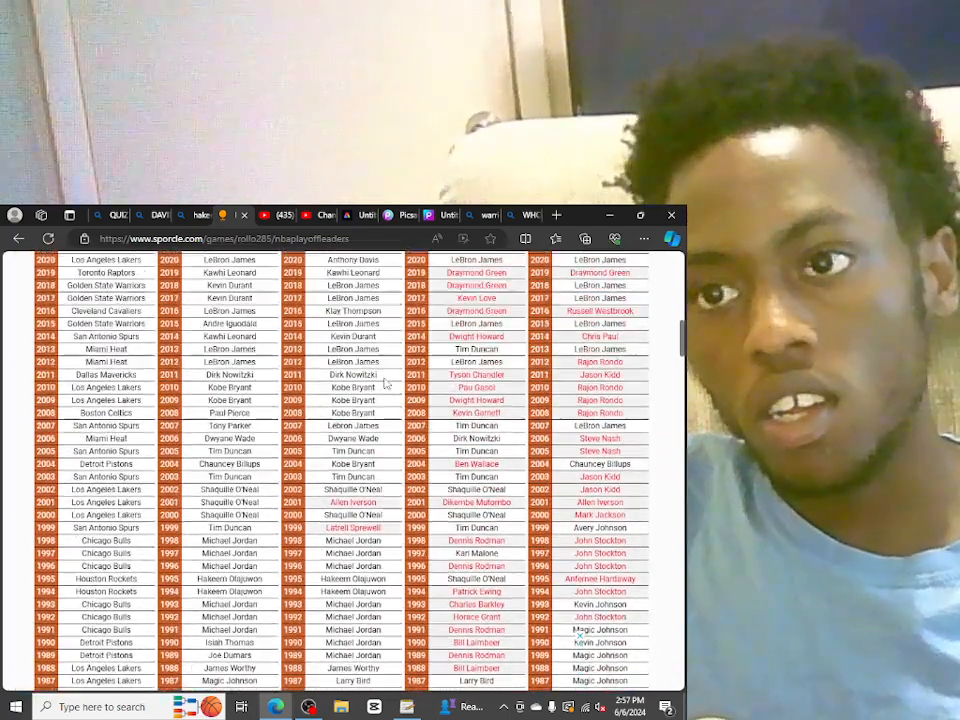
{"action": "scroll", "scroll_direction": "up", "scroll_amount": 3}
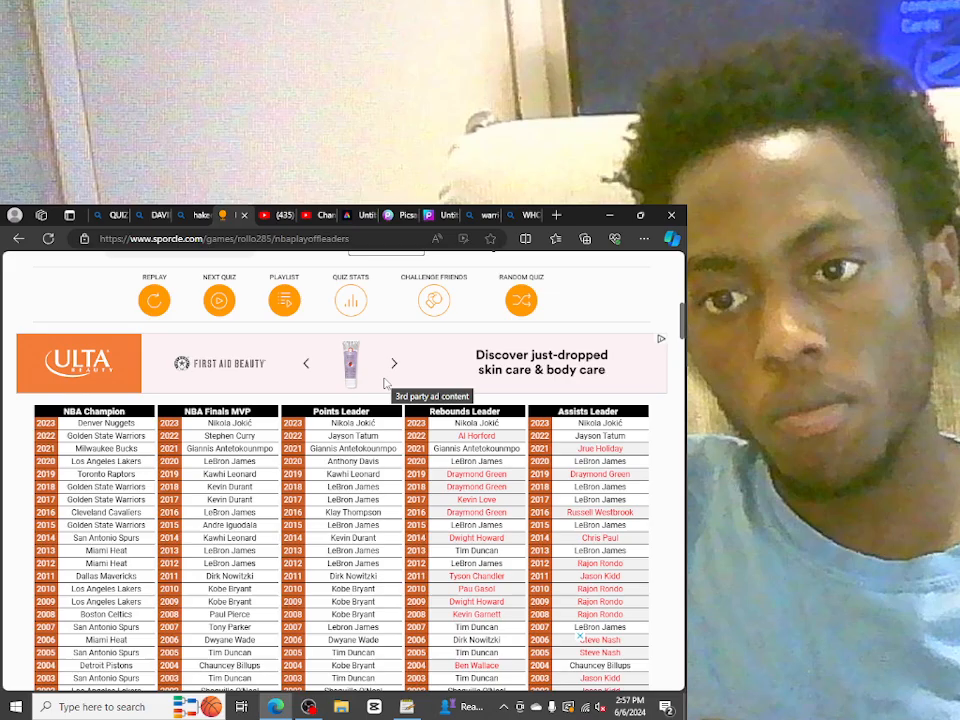
{"action": "scroll", "scroll_direction": "down", "scroll_amount": 3}
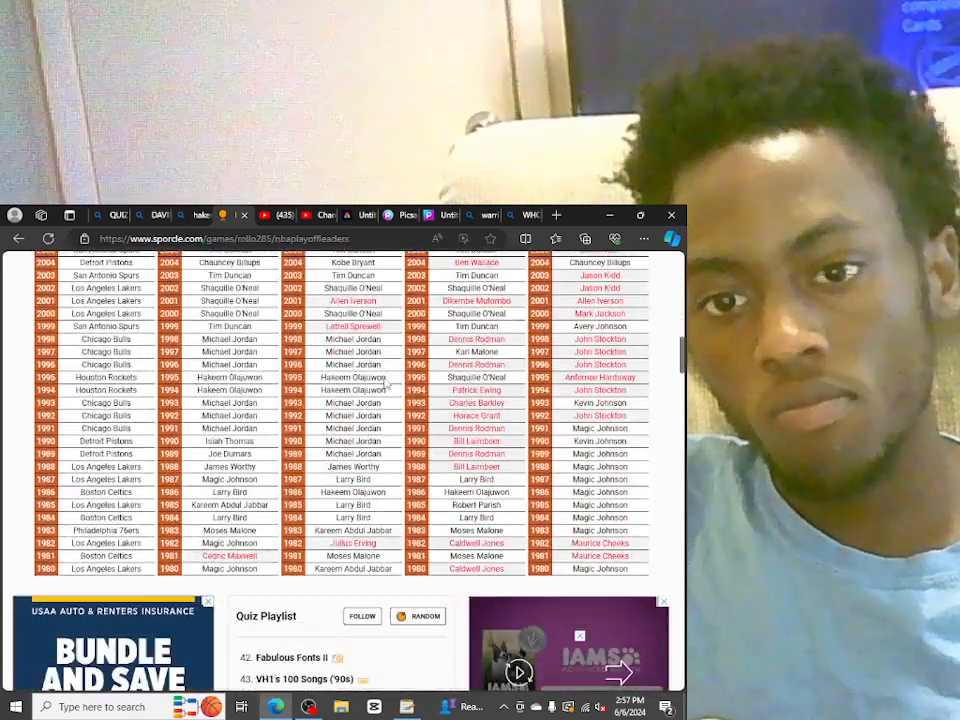